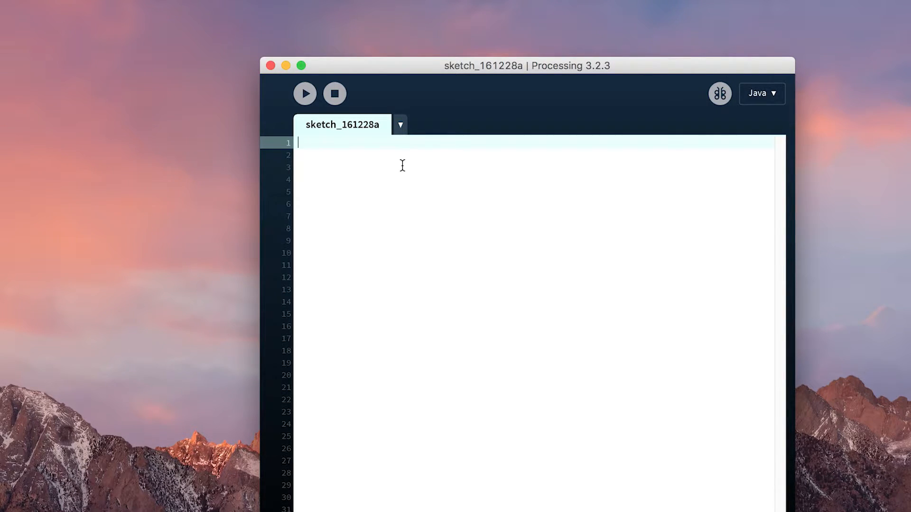
mouse_move(290, 148)
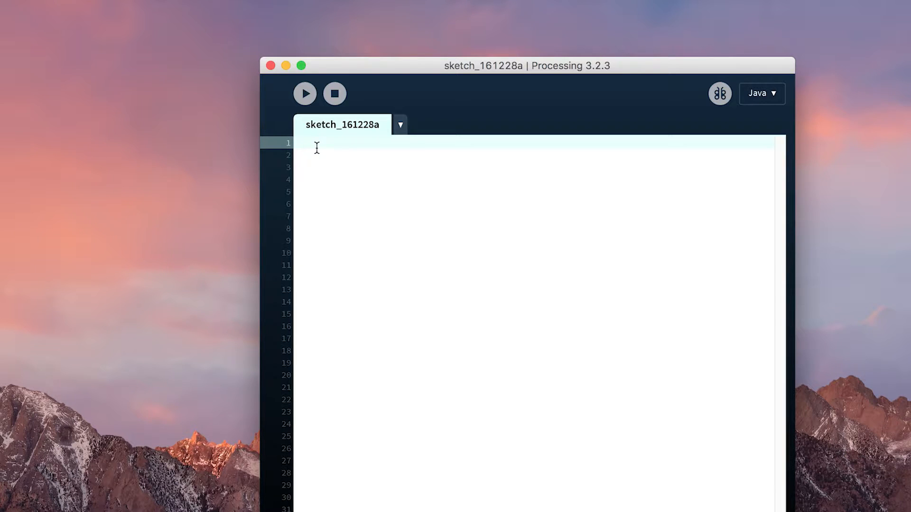
mouse_move(301, 145)
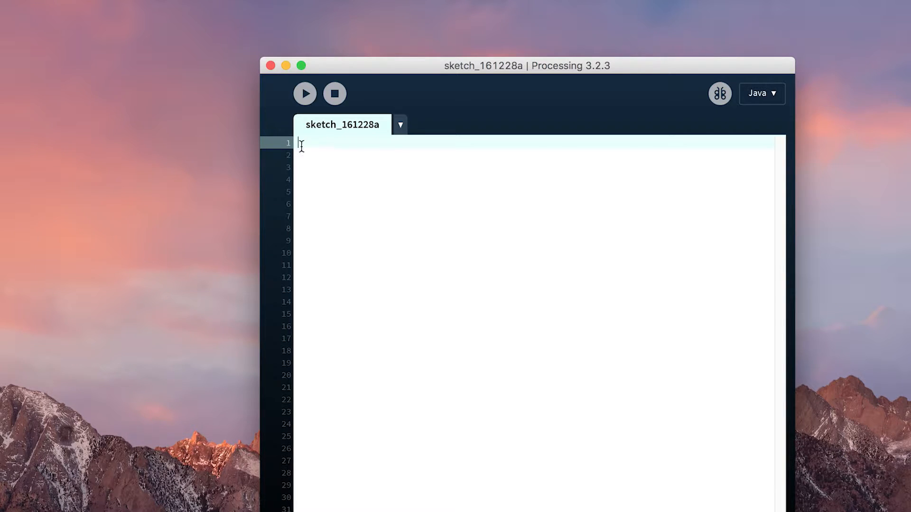
mouse_move(672, 507)
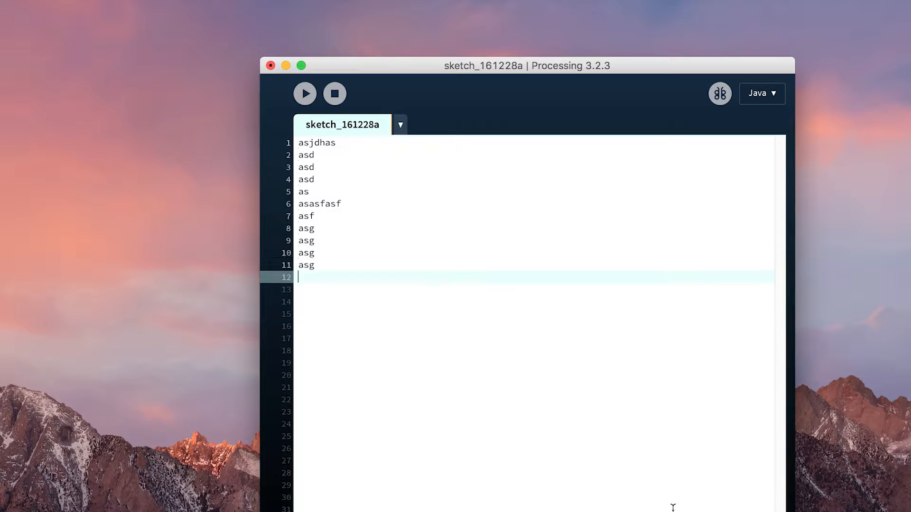
Step: Type gibberish filler such as 'asgasg' across lines 1–19, then return to the first line
text(asgasg)
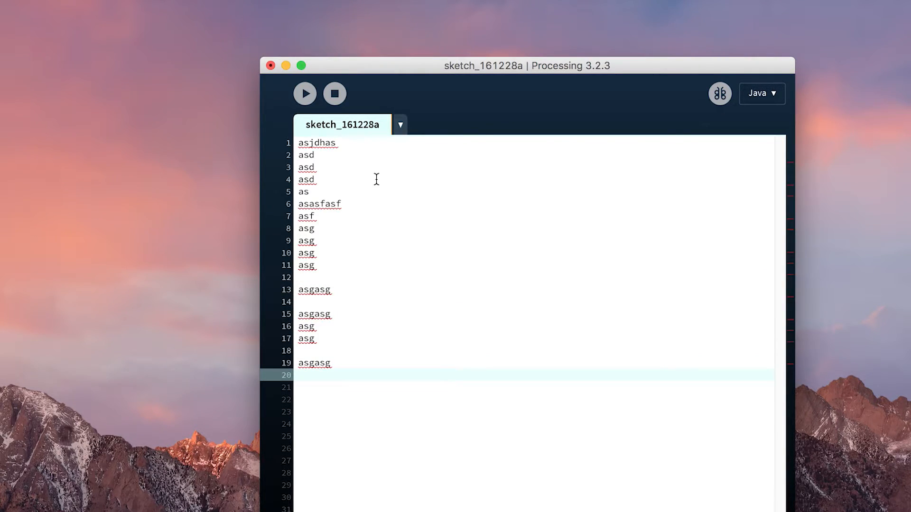
click(360, 143)
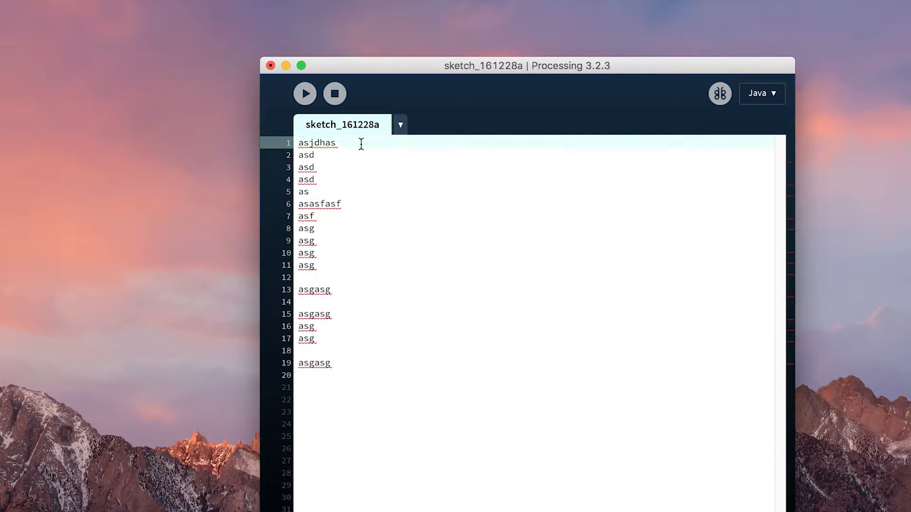
mouse_move(361, 173)
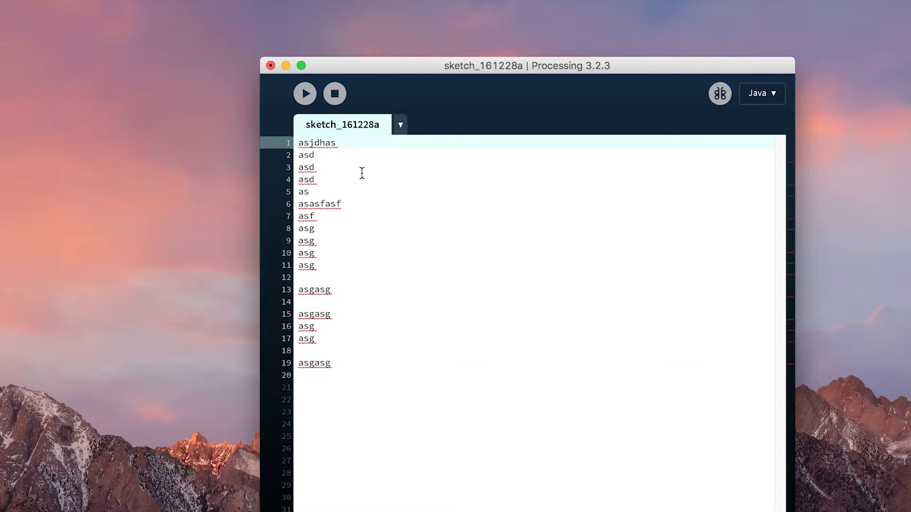
mouse_move(344, 428)
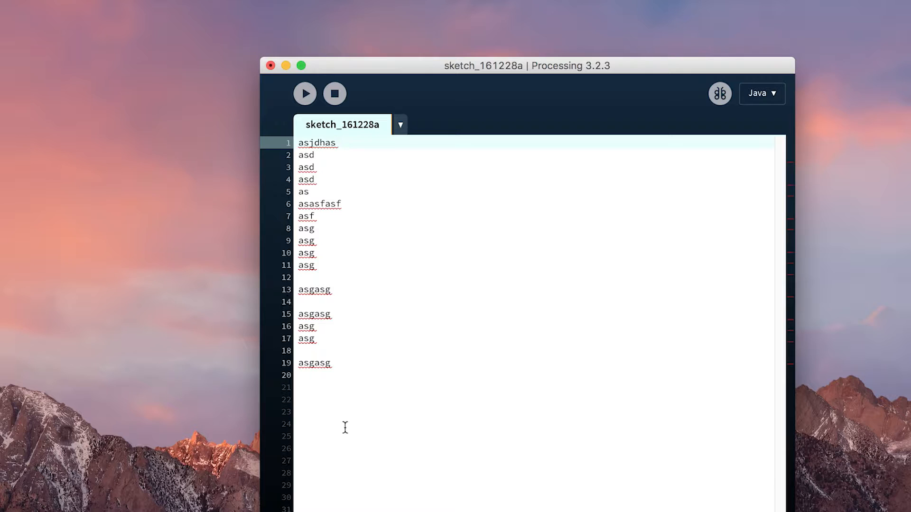
mouse_move(333, 453)
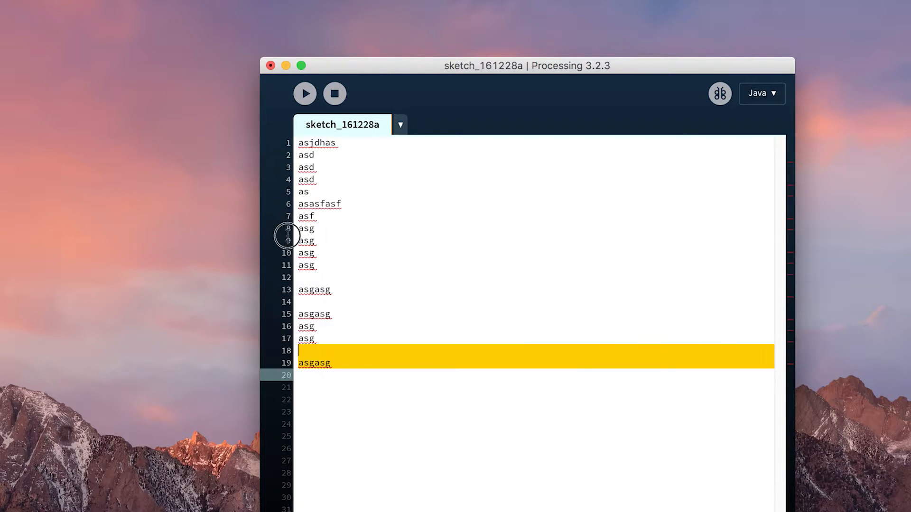
Step: Write 'jump to section 34' on line 12 and a 'section 34:' heading with filler below
click(334, 266)
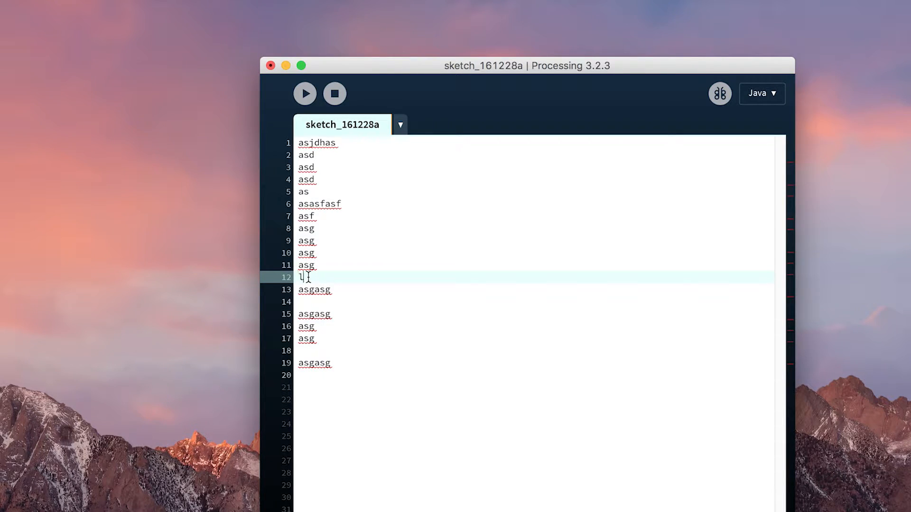
text(jump to sect)
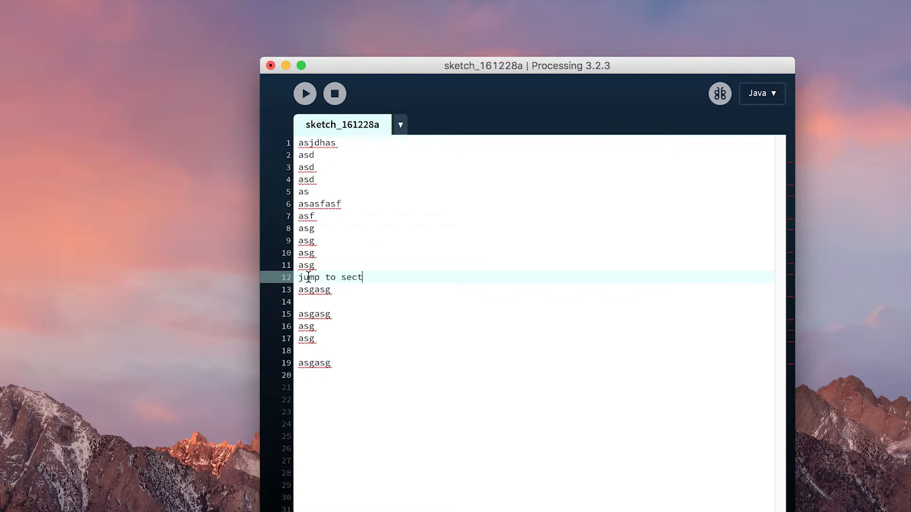
text(ion 34)
click(535, 472)
text(asdasd)
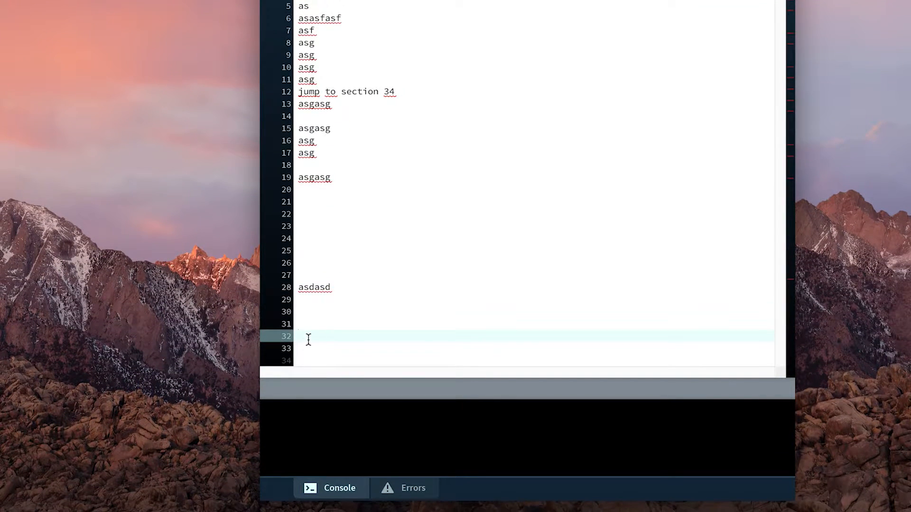
text(section 35)
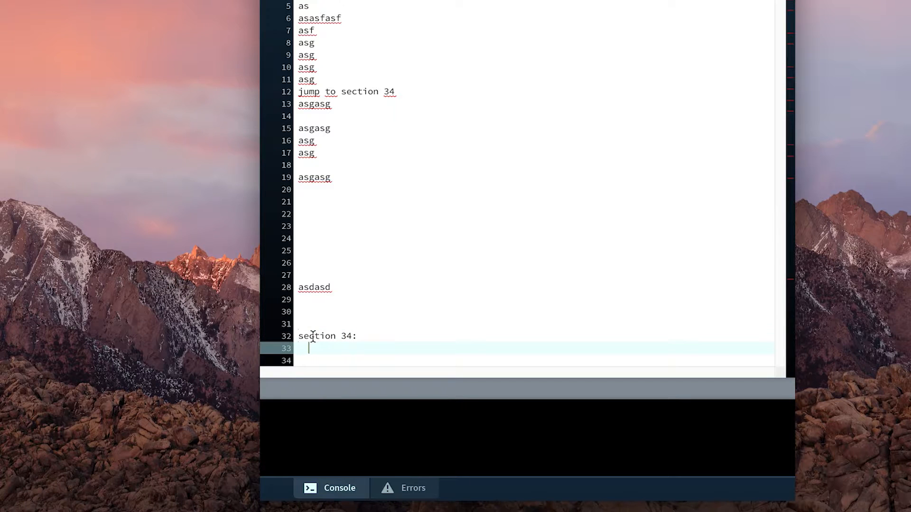
text(asdasd)
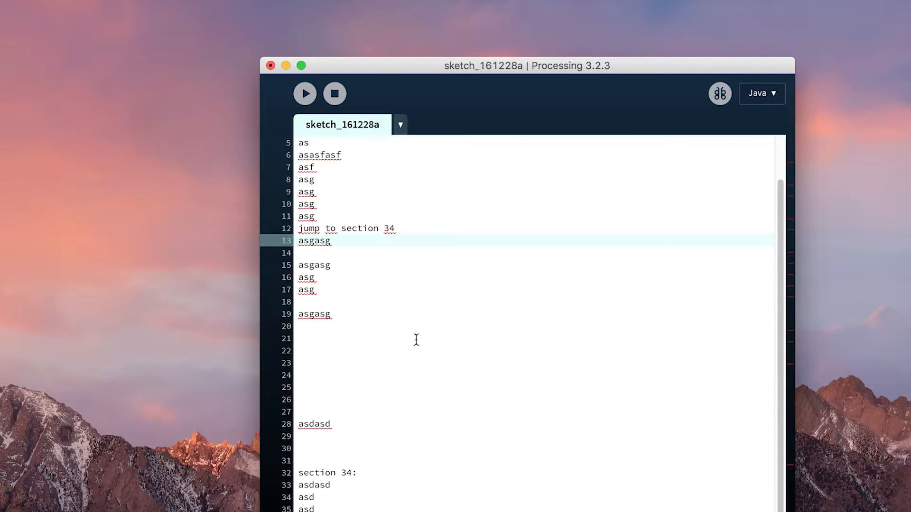
scroll(up, 3)
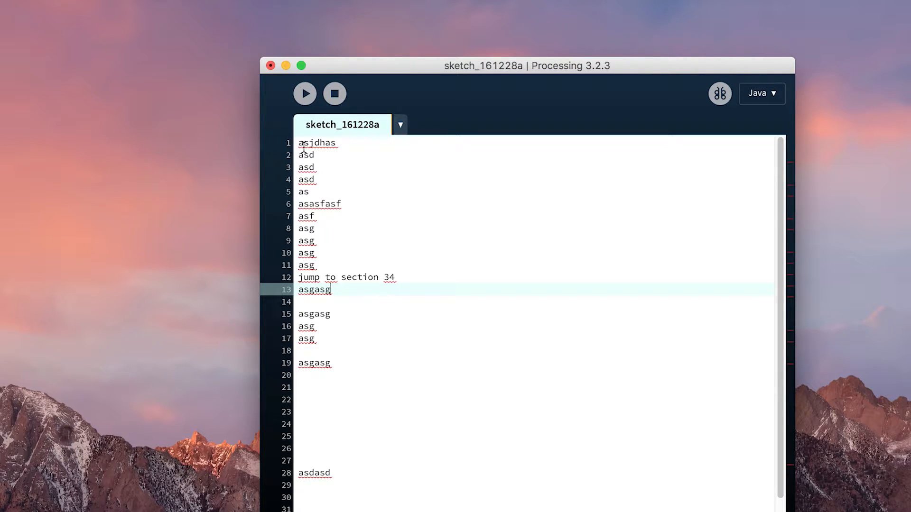
click(307, 228)
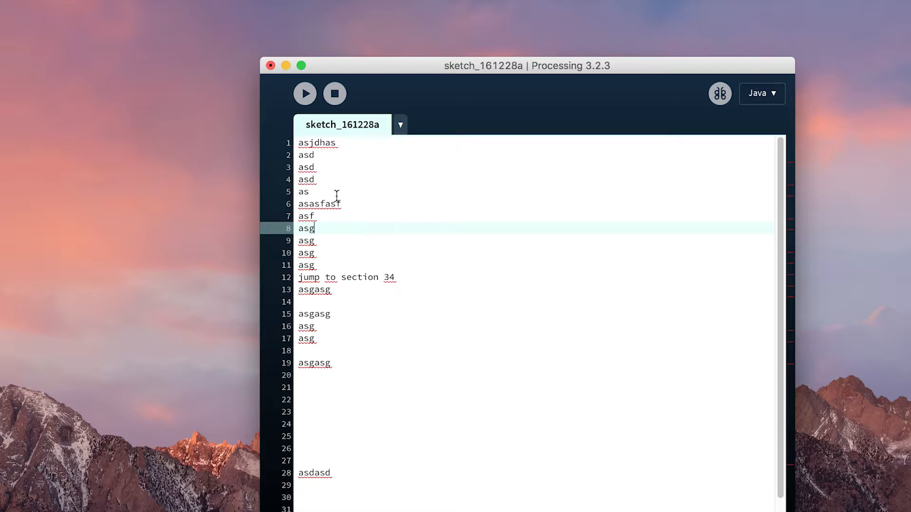
mouse_move(393, 228)
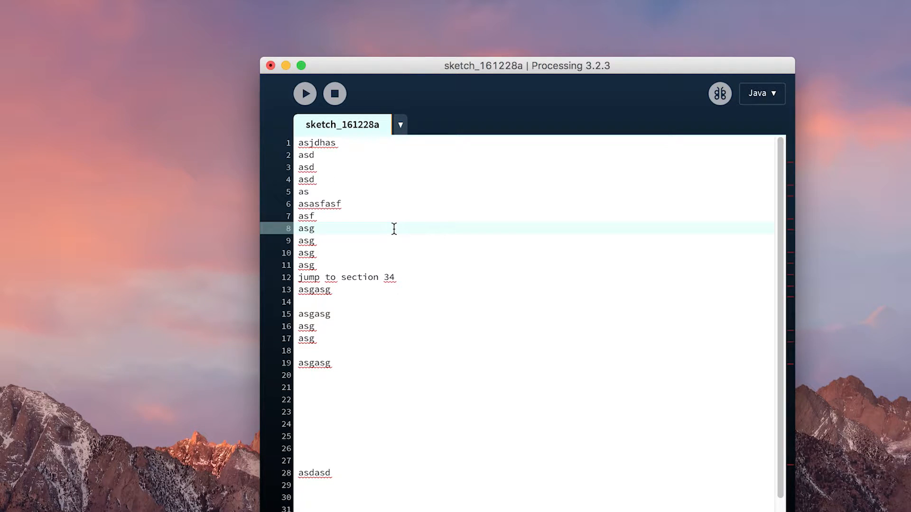
mouse_move(331, 179)
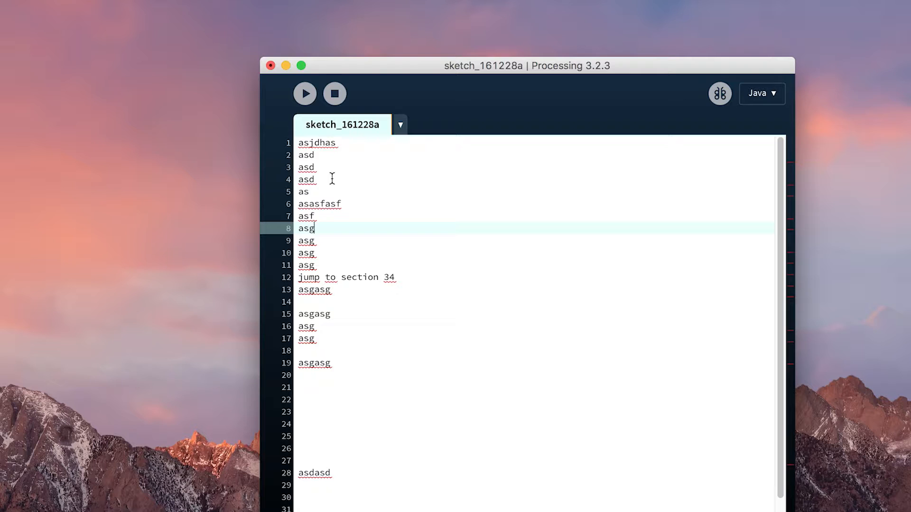
scroll(down, 3)
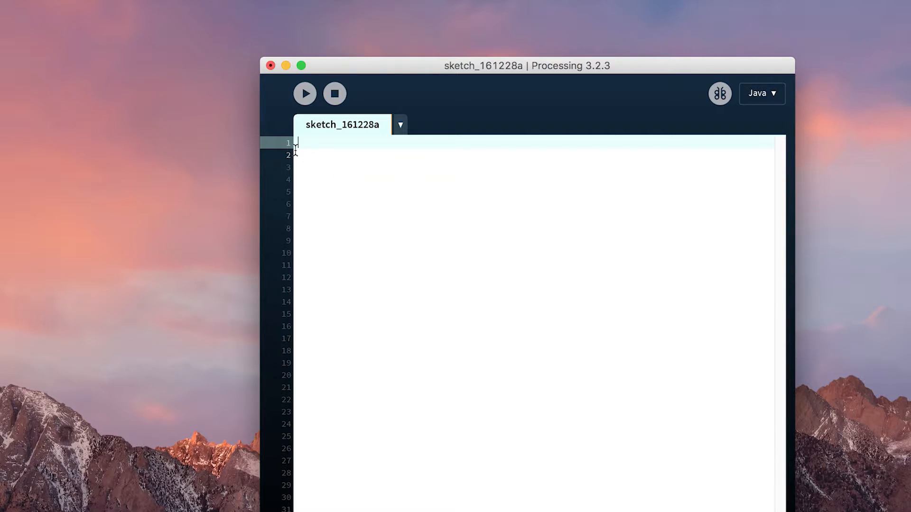
mouse_move(401, 248)
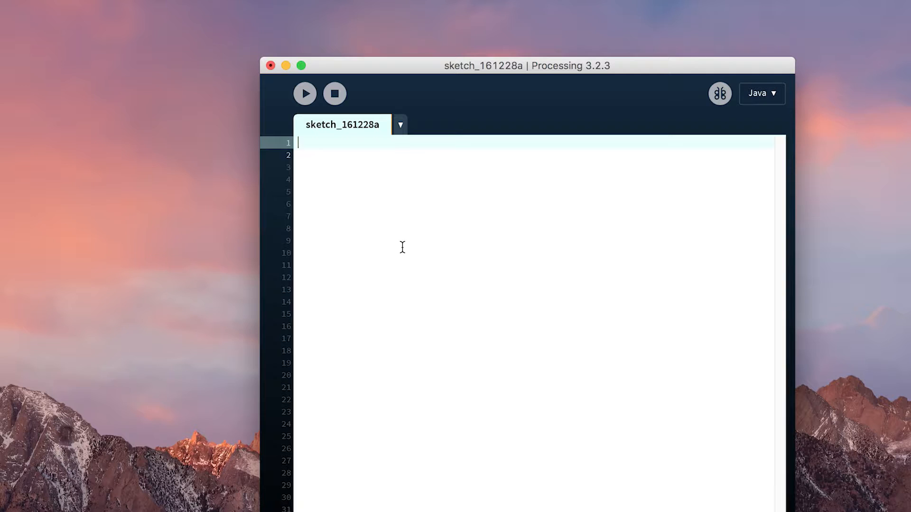
Step: Type 'number 1 + number 2 = number 3' and place the cursor at its line start
text(nnumber 1_)
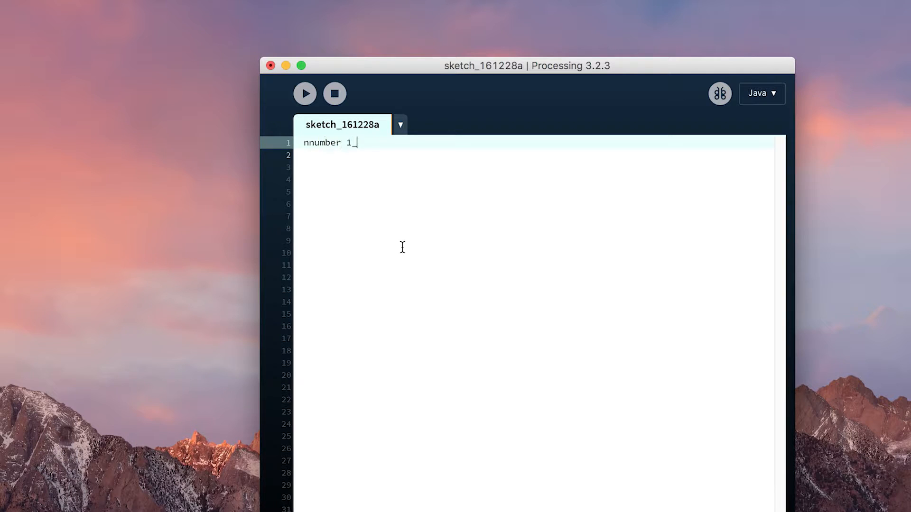
text(+ numb)
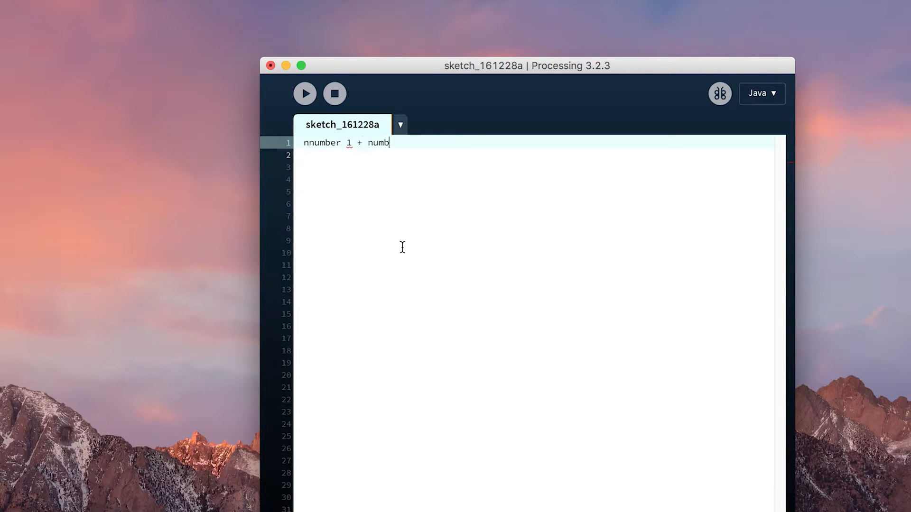
text(er 2 = number 3)
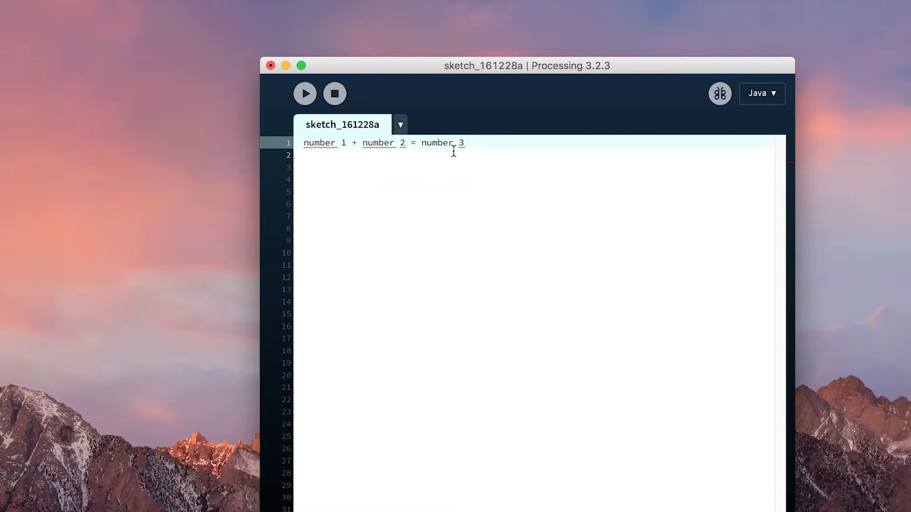
mouse_move(470, 144)
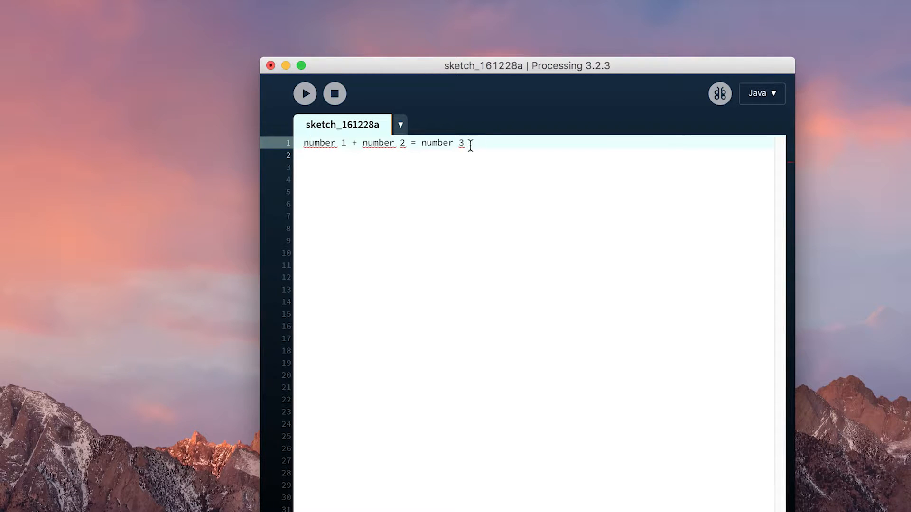
click(302, 143)
text(number)
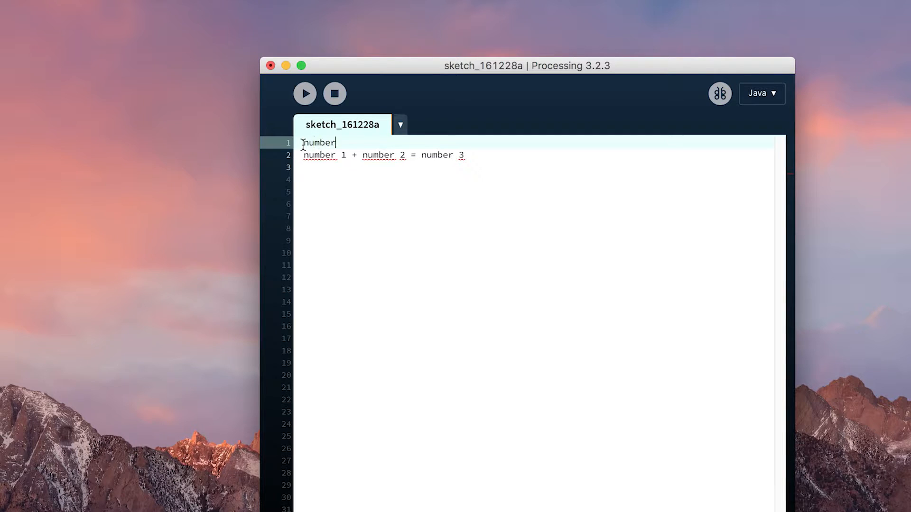
Step: Write 'number 1 =', 'number 2 =' and 'DELCARATION' notes, then erase all the notes
text(1 =)
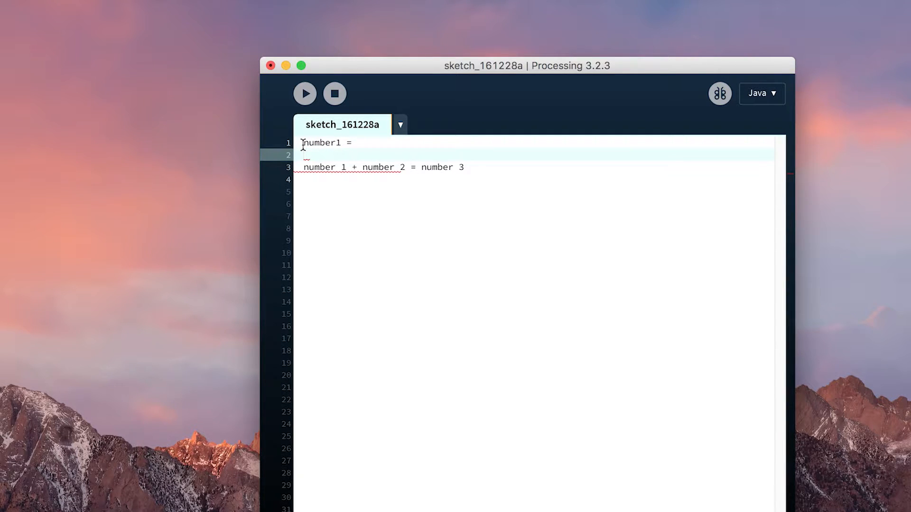
text(number)
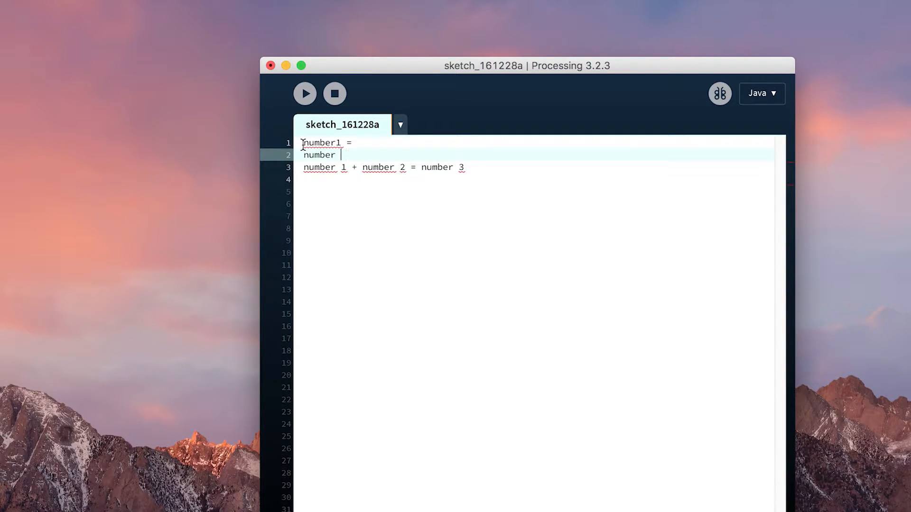
text(2 =)
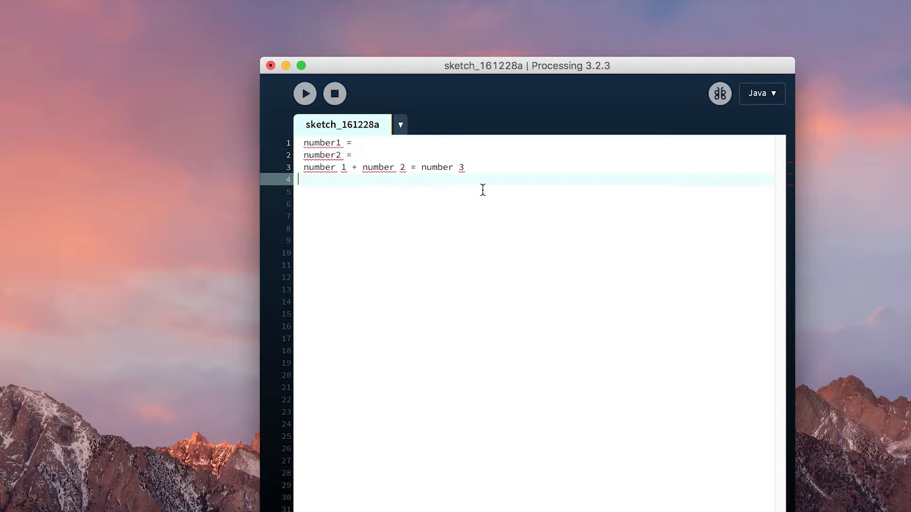
mouse_move(406, 212)
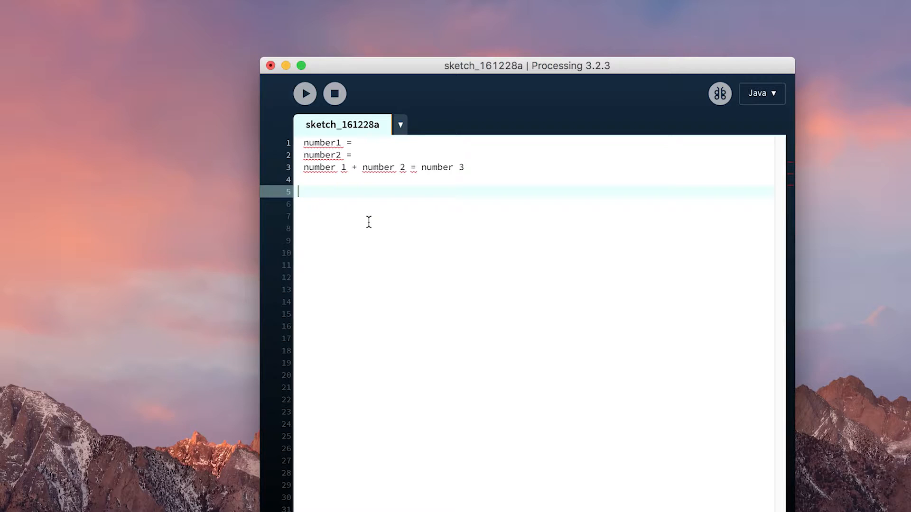
text(DEL)
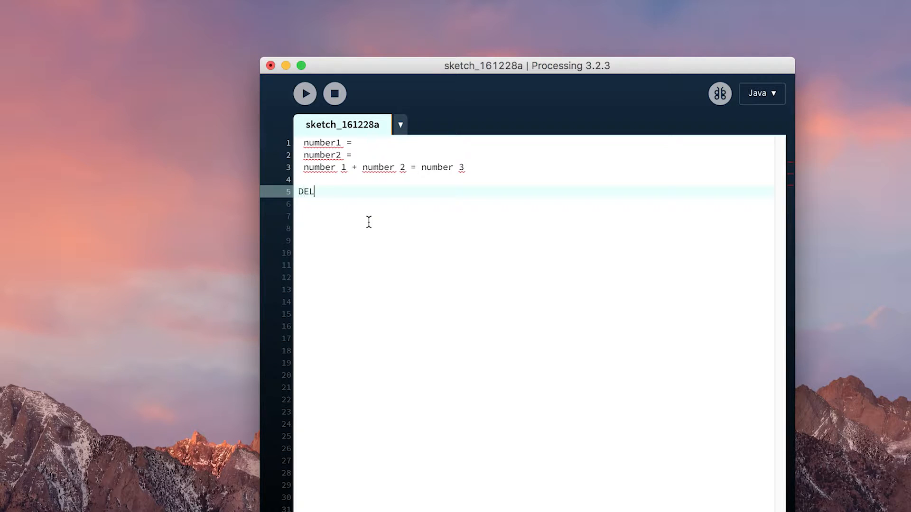
text(CARATION)
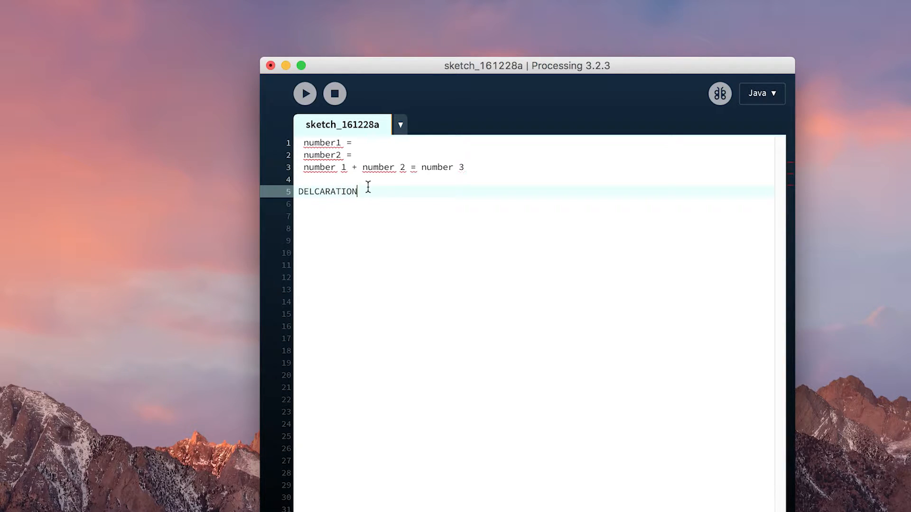
double_click(327, 192)
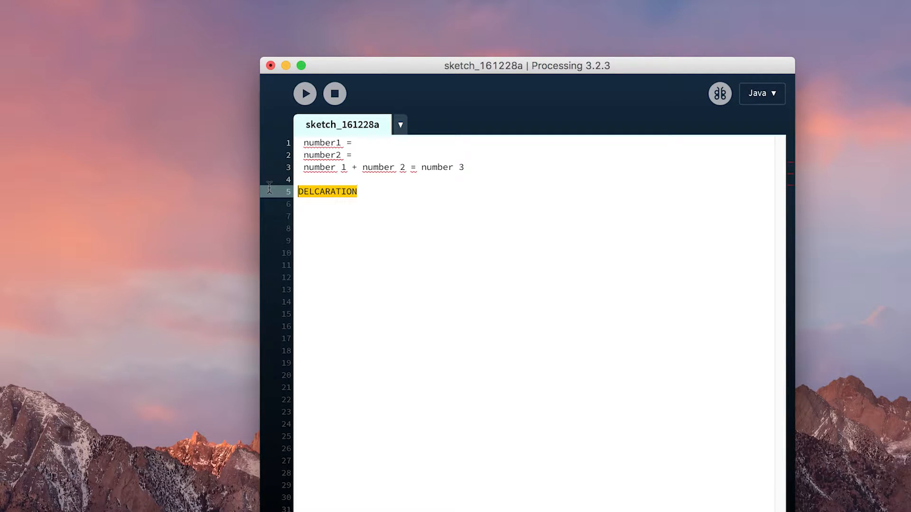
mouse_move(390, 205)
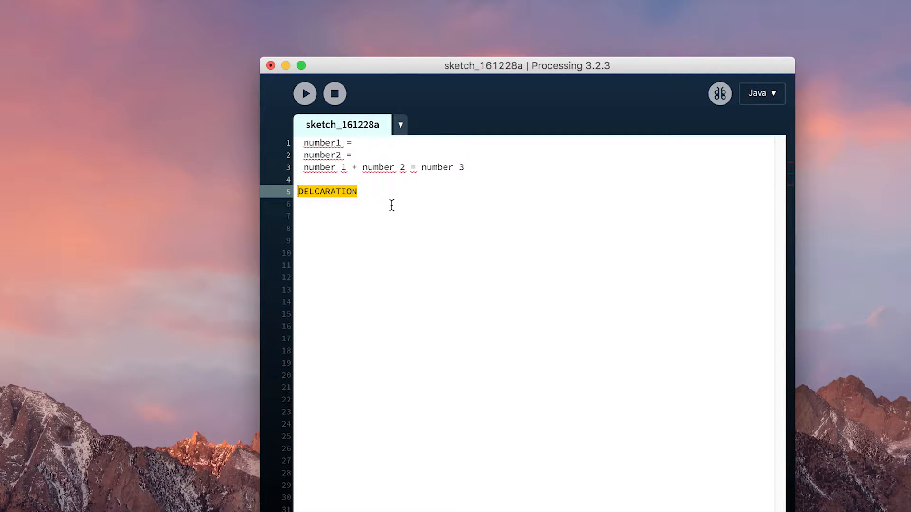
key(Backspace)
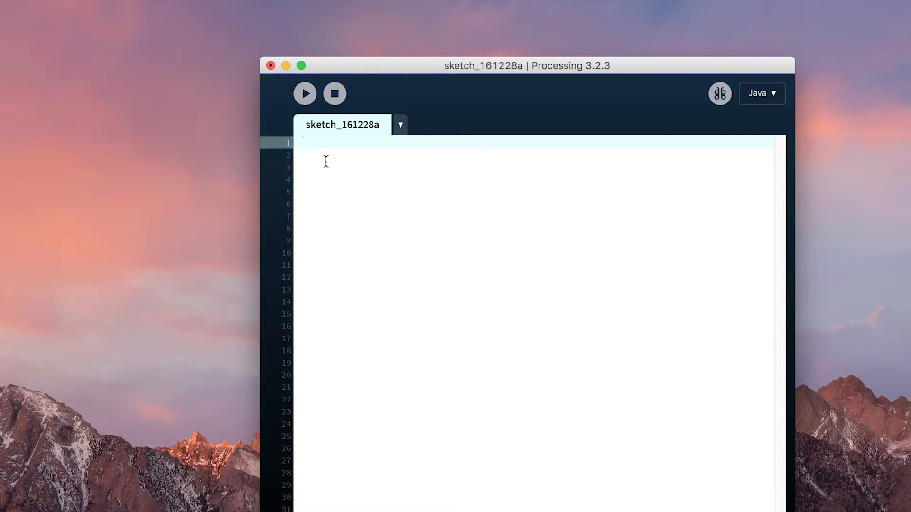
Step: List the naming variants 'number 1', 'number1' and 'Number1' on lines 1–3
text(numbar)
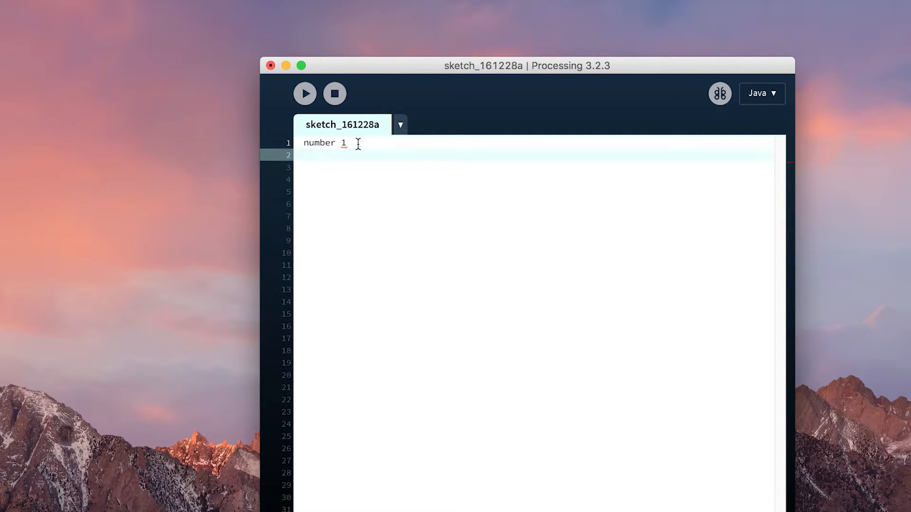
text(number1)
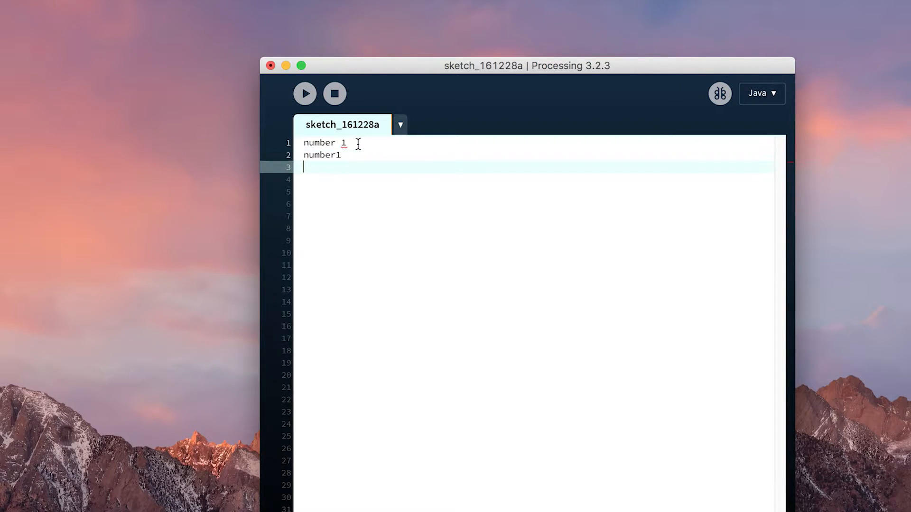
text(Number1)
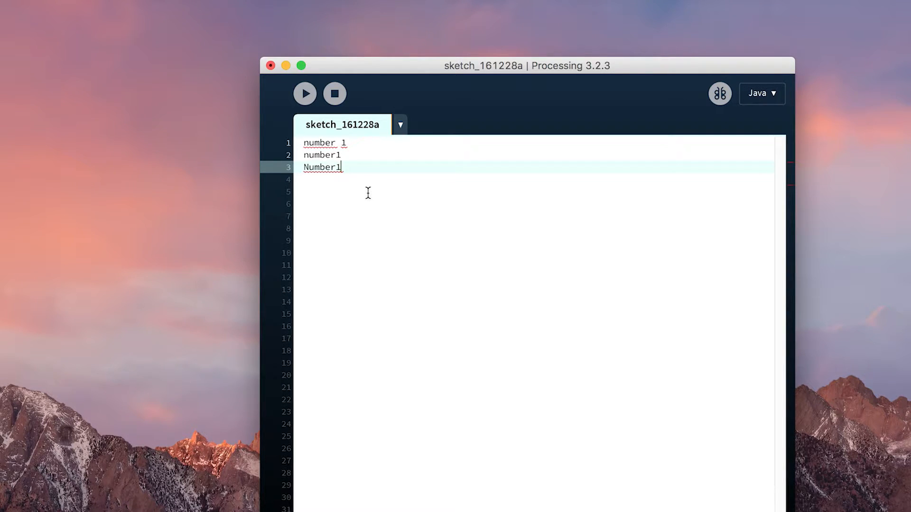
drag(341, 167, 298, 143)
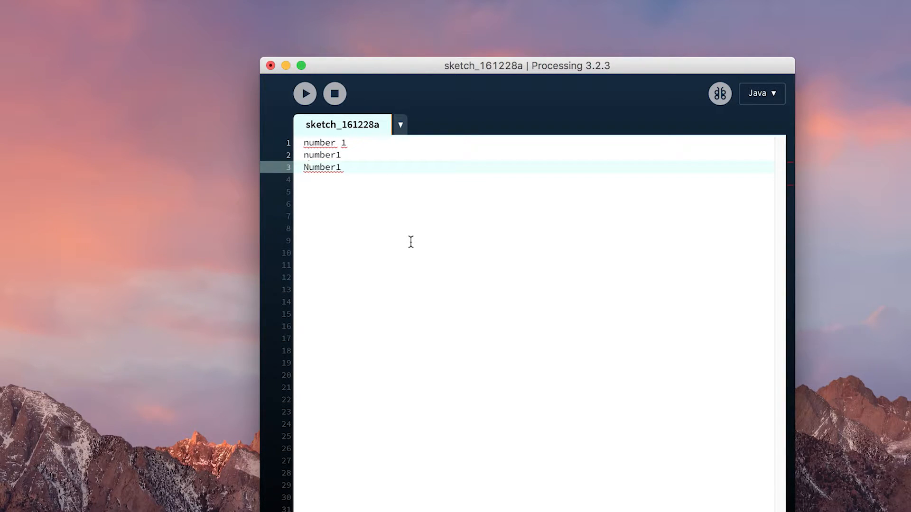
mouse_move(404, 213)
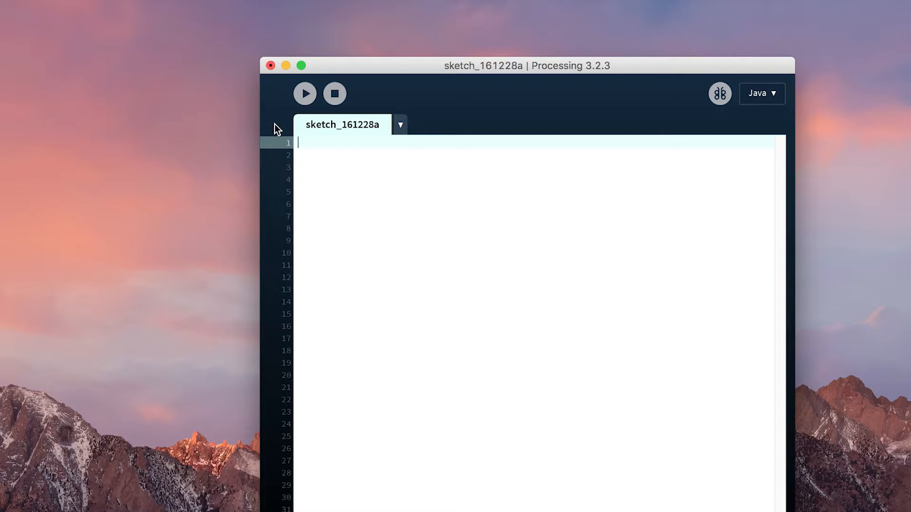
mouse_move(349, 155)
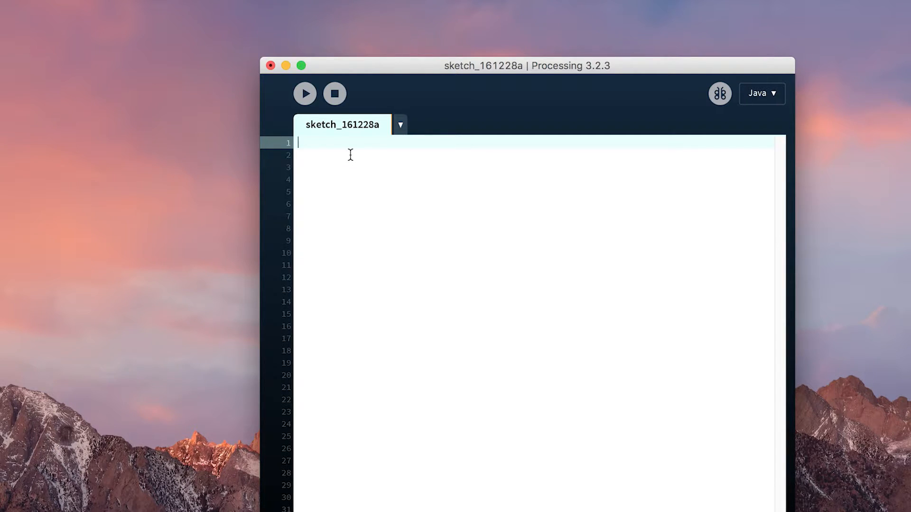
mouse_move(436, 142)
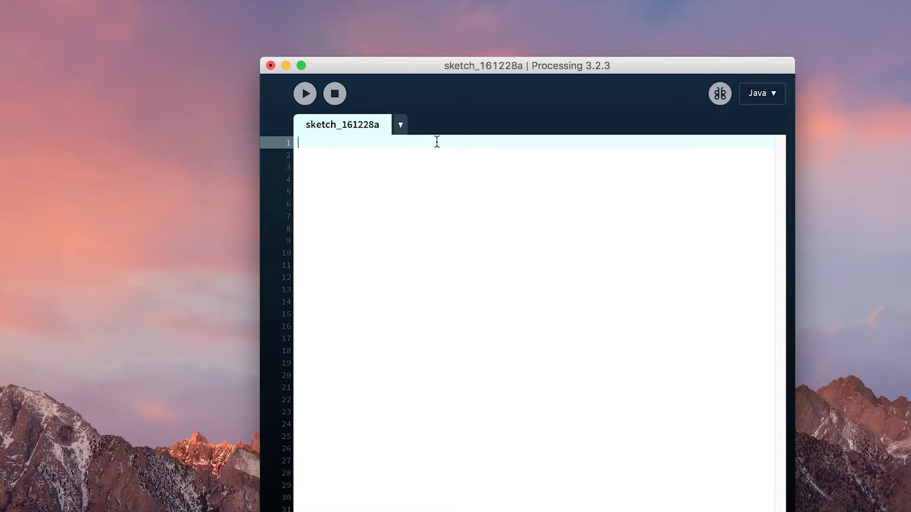
mouse_move(336, 150)
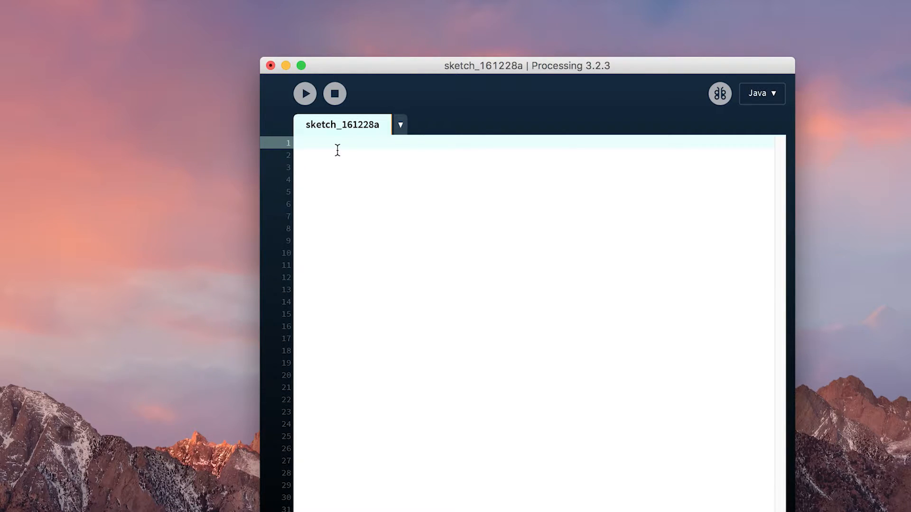
Step: Replace the stray semicolon on line 1 with 'int number1 = 100000;'
text(;)
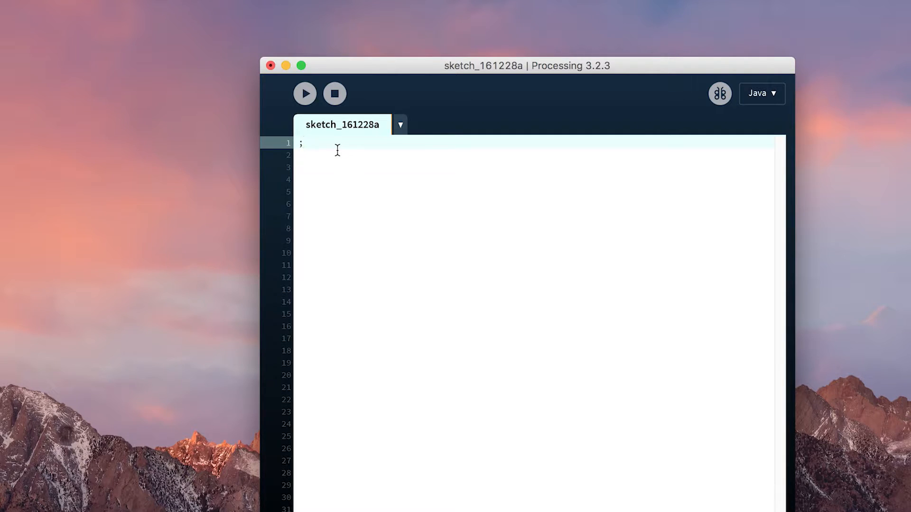
key(Backspace)
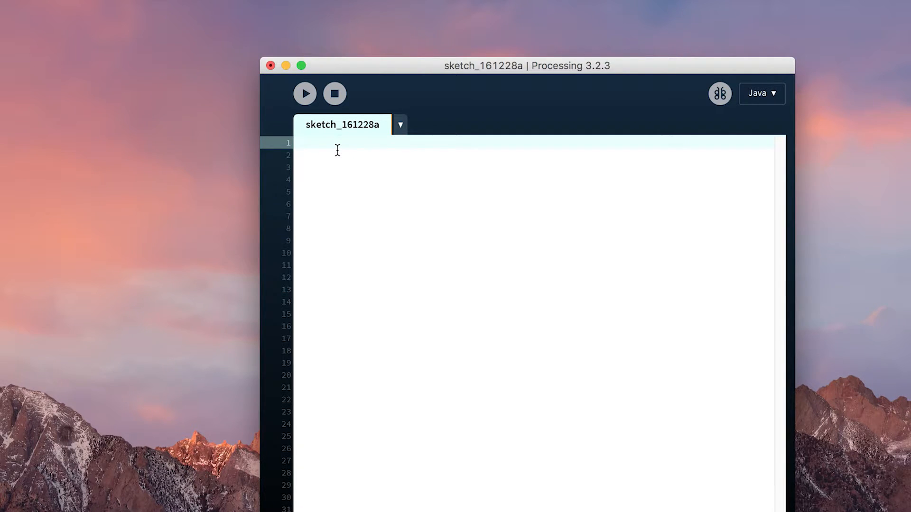
text(int num)
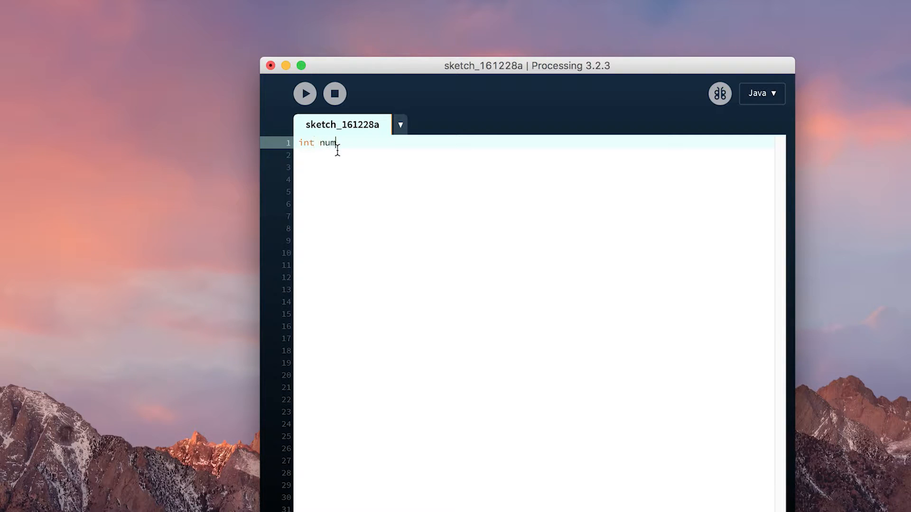
text(ber)
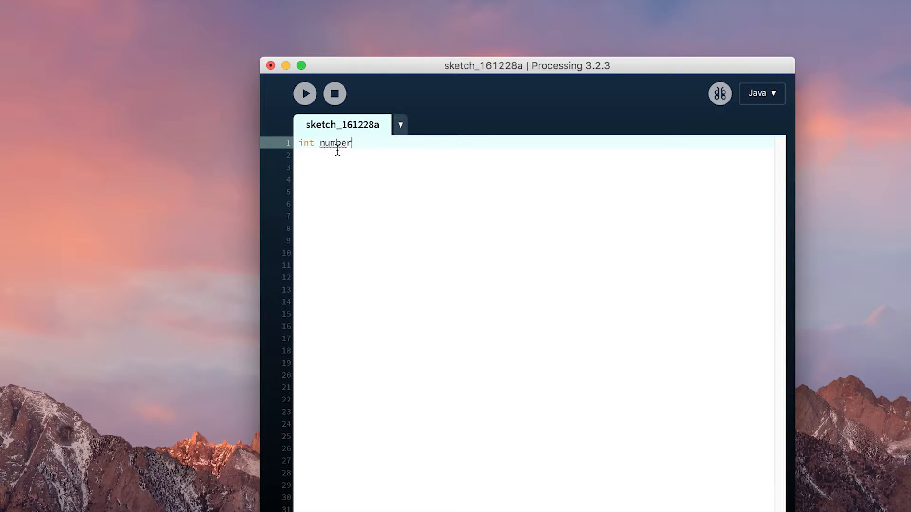
text(1 = 100)
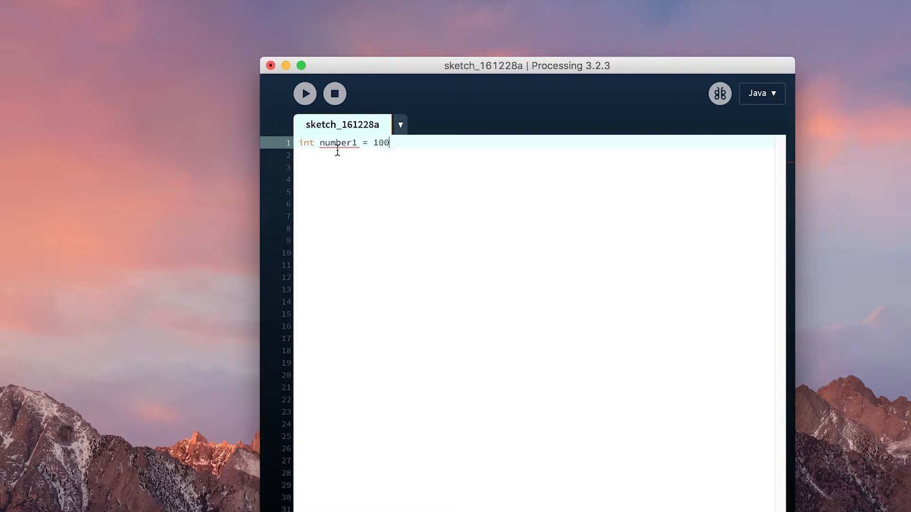
text(00)
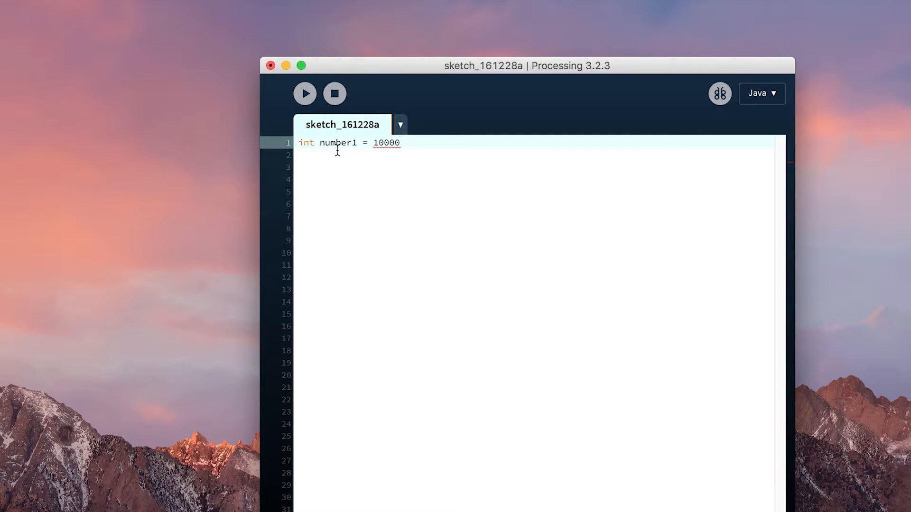
text(0;)
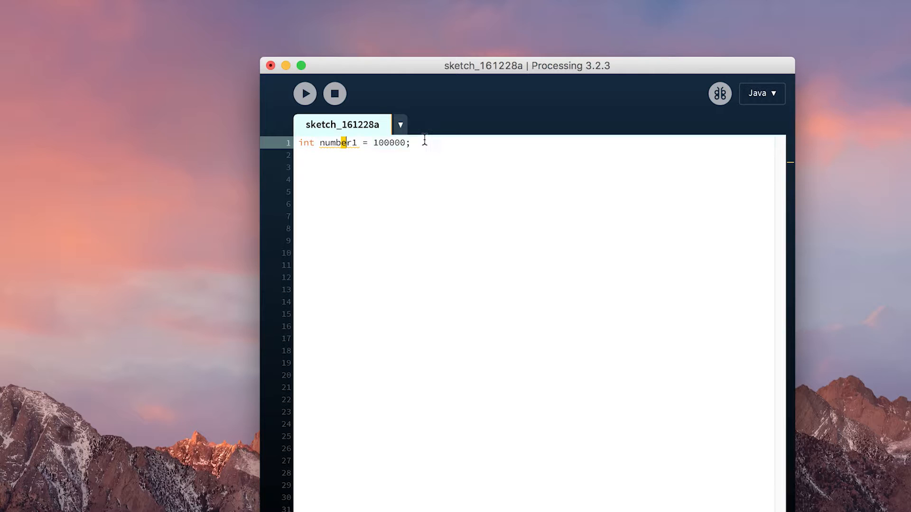
Step: Remove the semicolon from 'int number1 = 100000' to show the missing-semicolon error
click(409, 142)
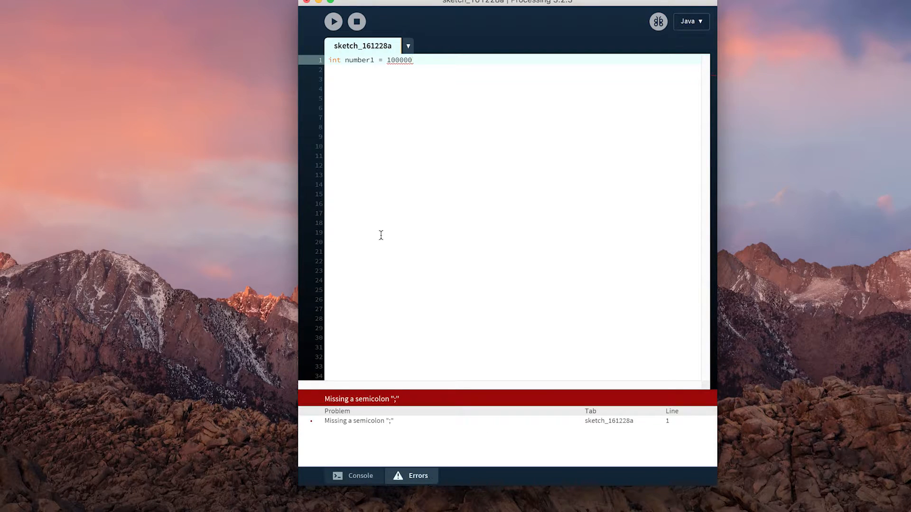
mouse_move(467, 249)
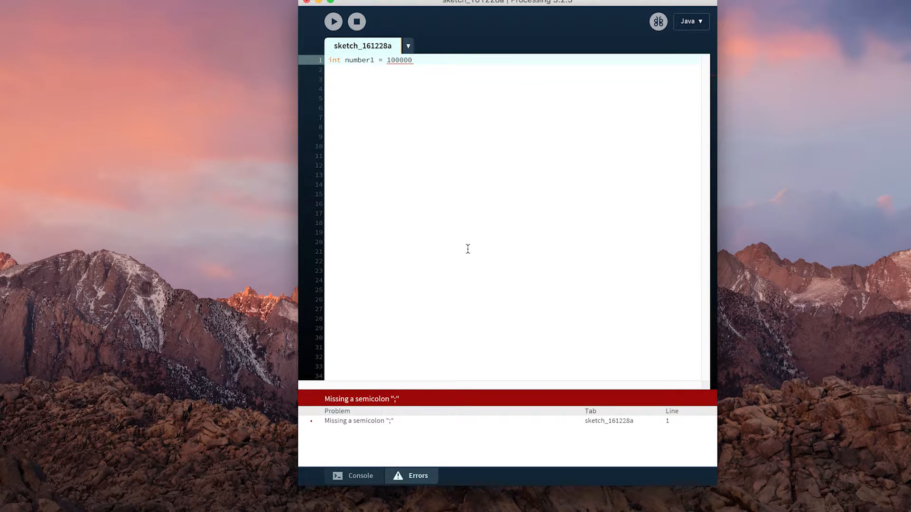
mouse_move(477, 271)
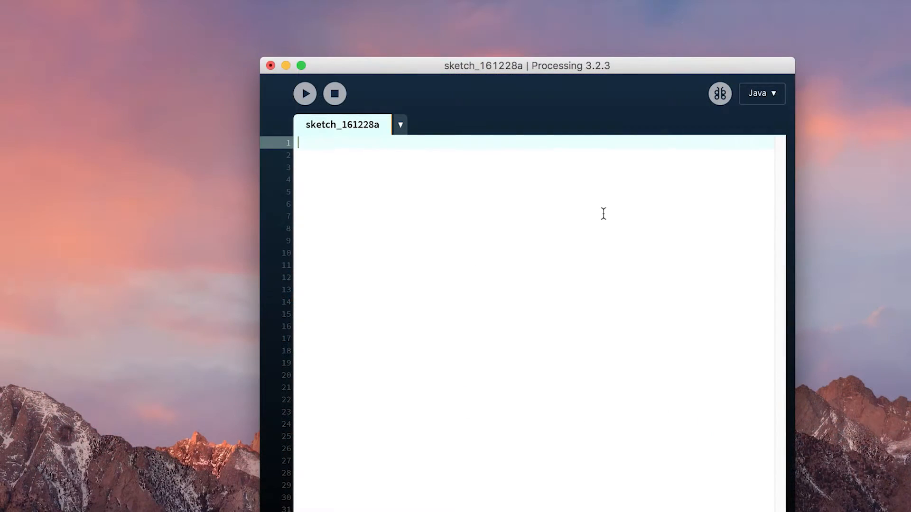
mouse_move(477, 244)
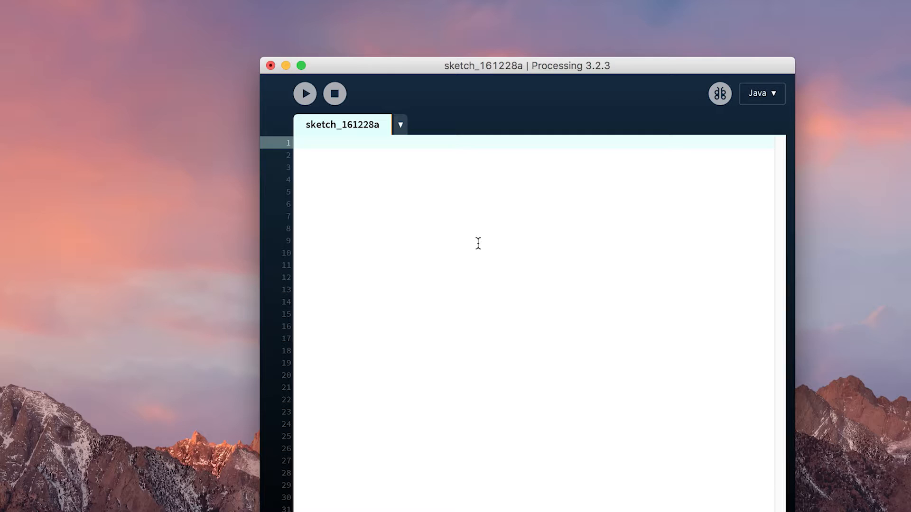
text(jump to sectio)
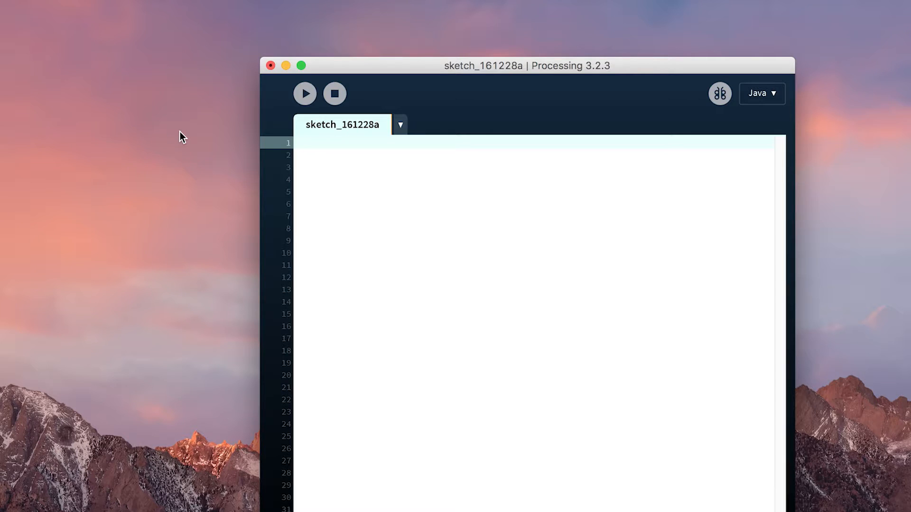
click(350, 186)
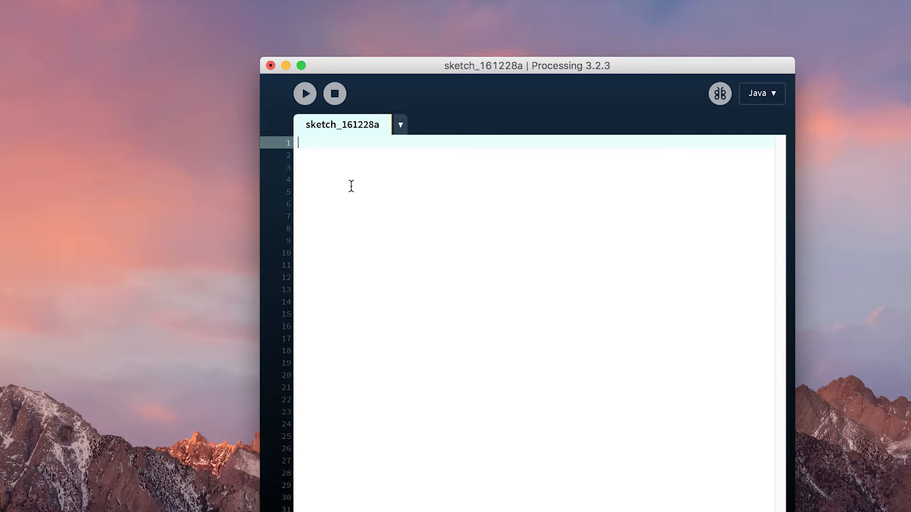
Step: Type empty 'void setup() {}' and 'void draw() {}' functions, then tidy their braces
text(void setup()
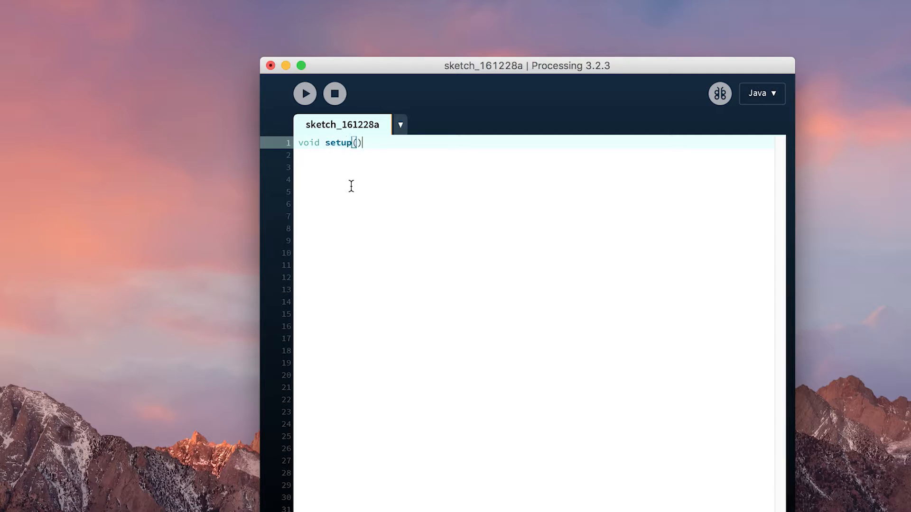
text({})
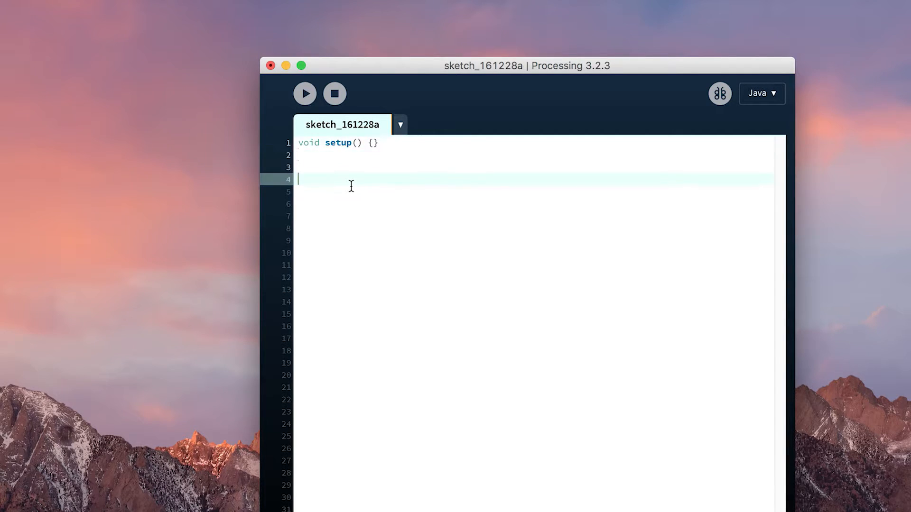
text(void draw()
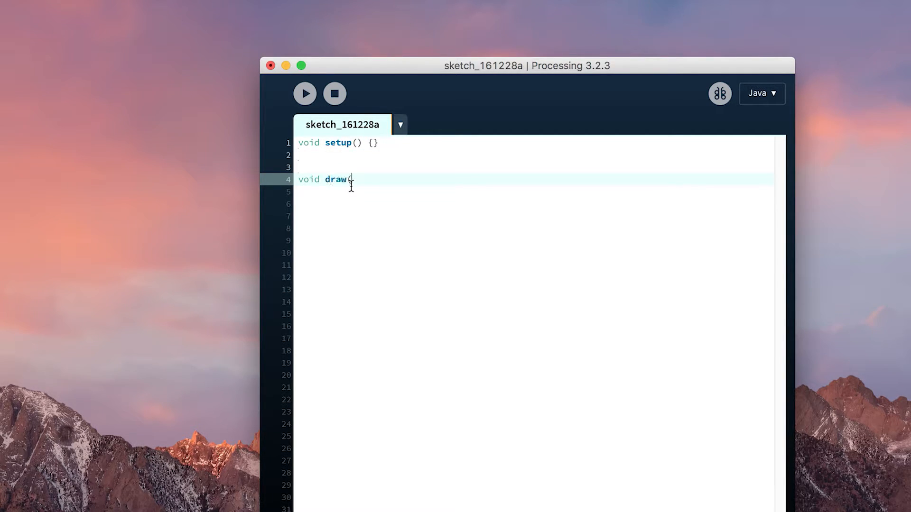
text(() {})
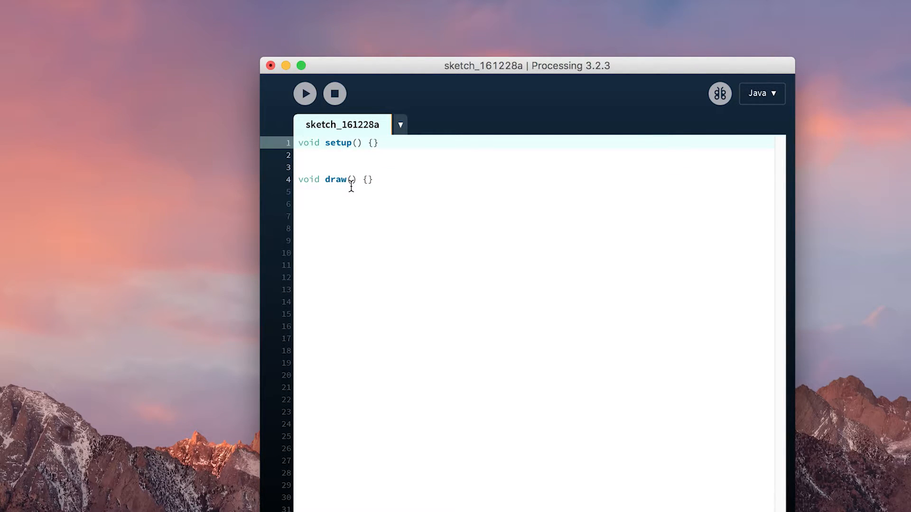
key(Return)
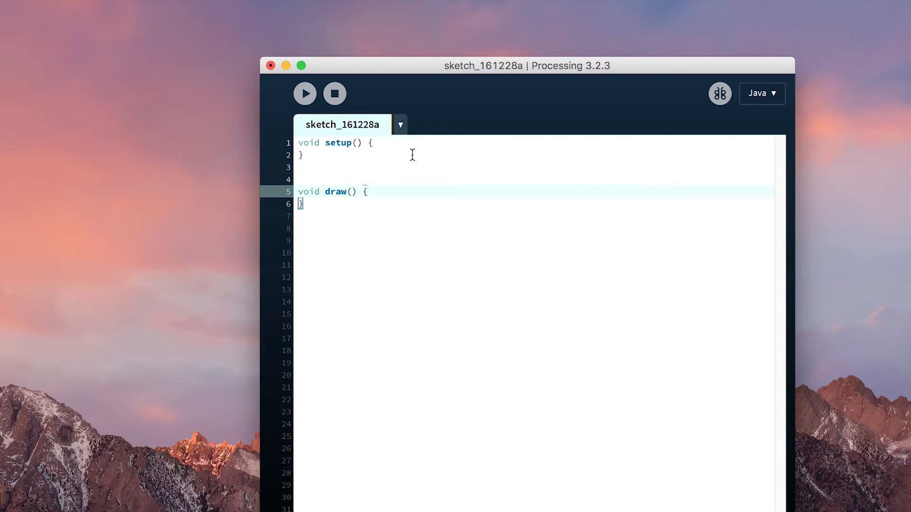
Step: Place the cursor inside the setup() block to begin editing
click(395, 145)
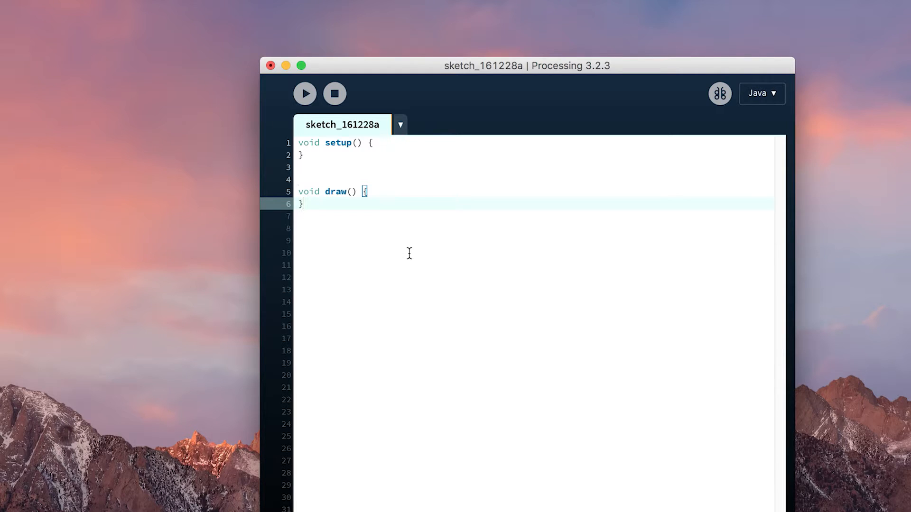
mouse_move(383, 202)
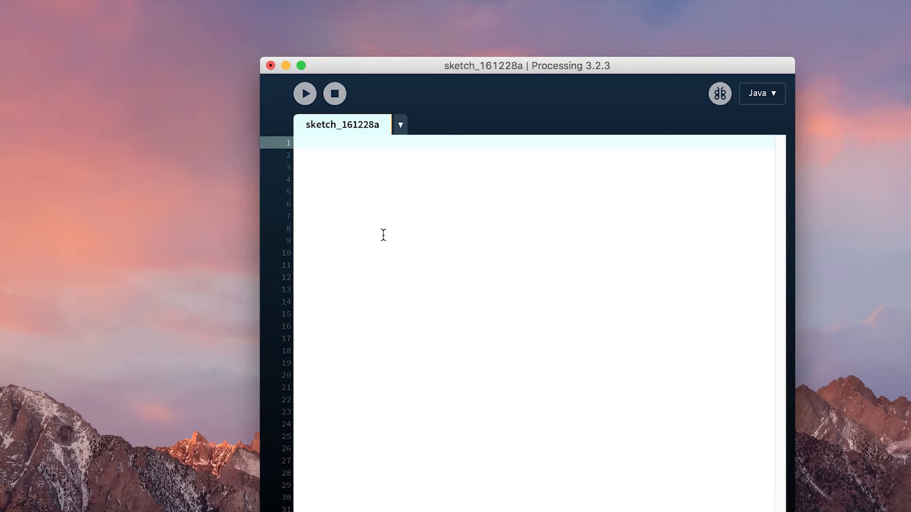
Step: Write one-line 'void setup() {}' and 'void draw() {}', then add a line below draw
text(void setup()
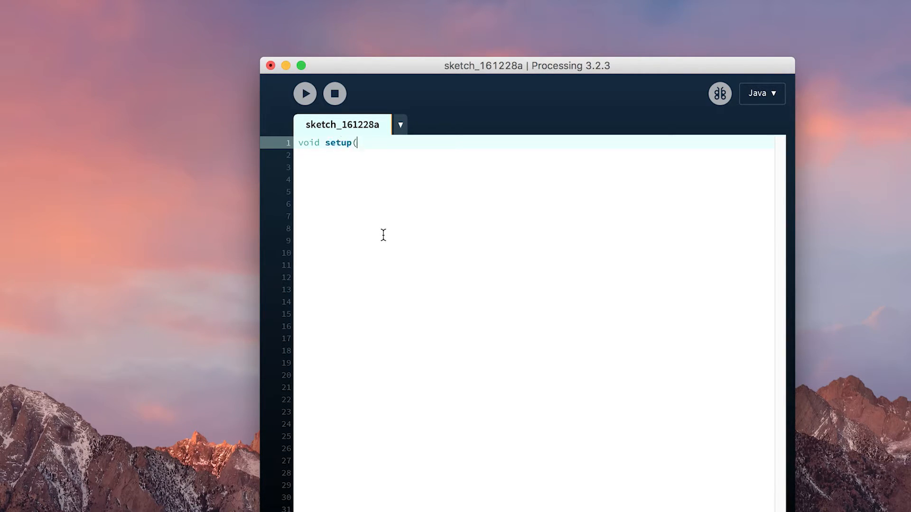
text() {})
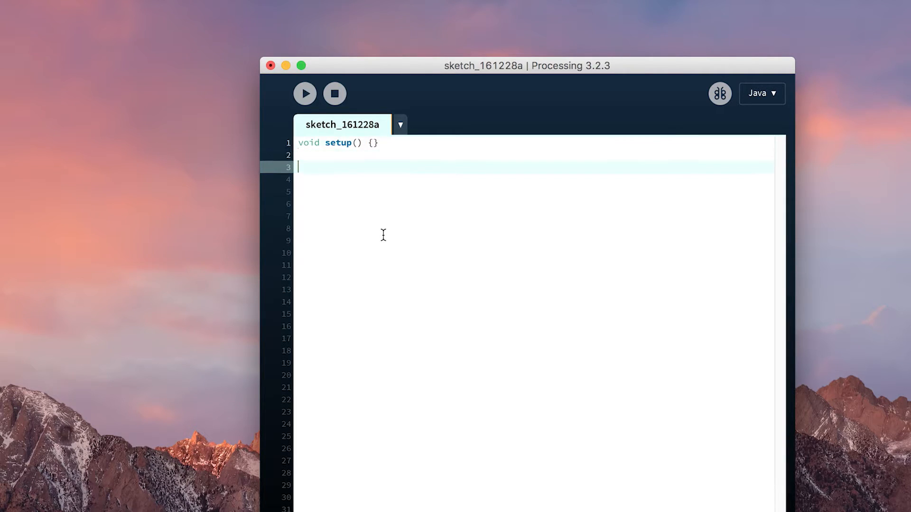
text(void draw)
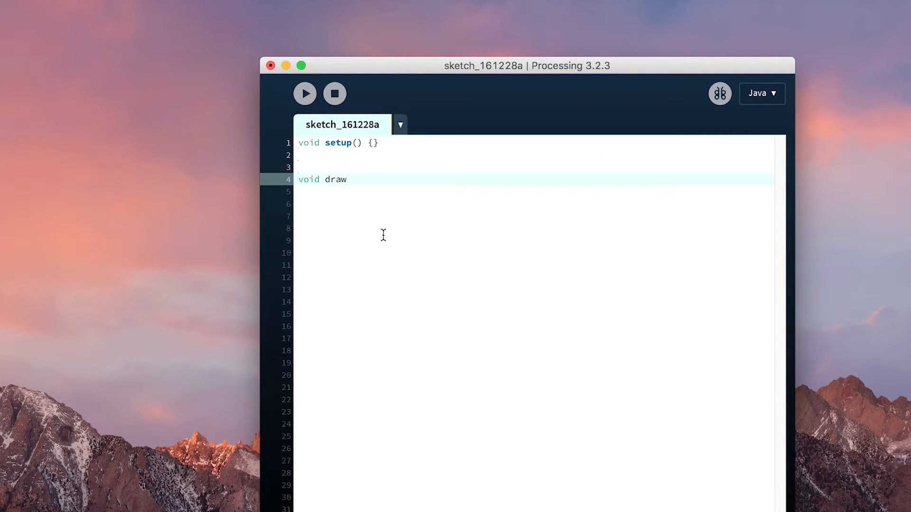
text(() {)
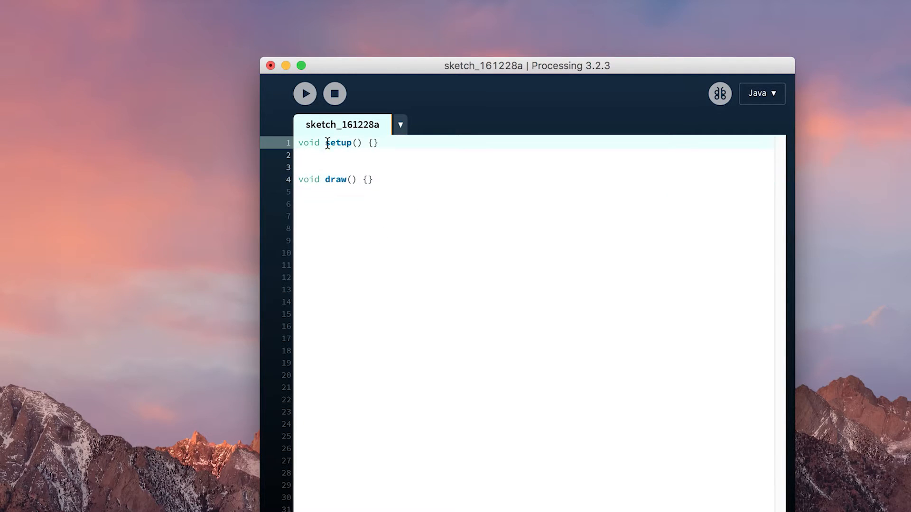
click(330, 156)
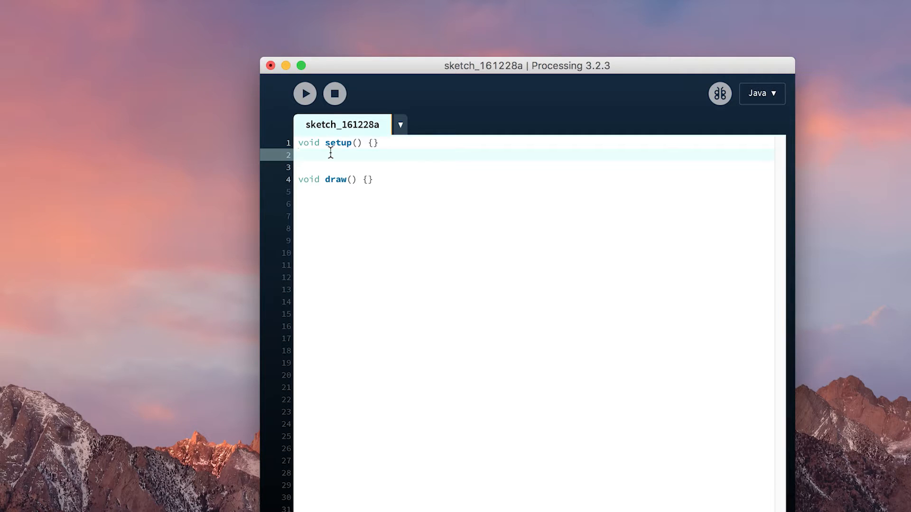
click(305, 179)
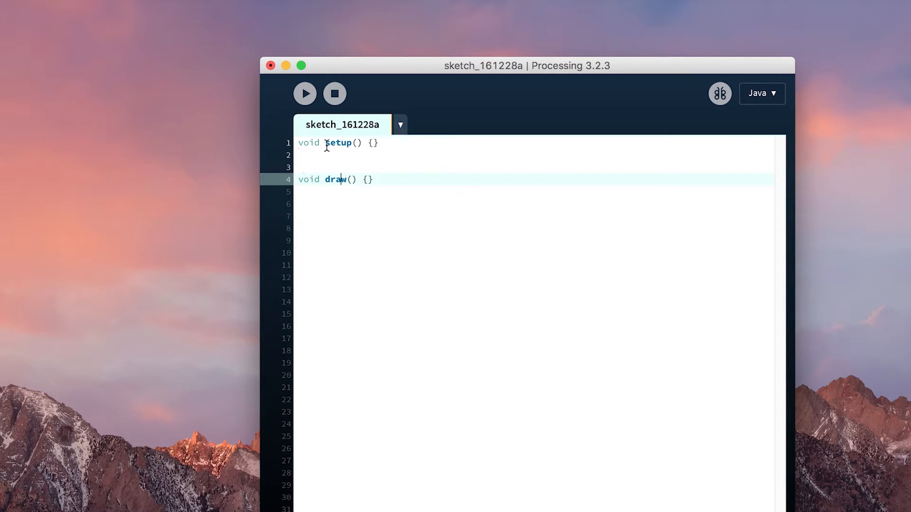
mouse_move(333, 147)
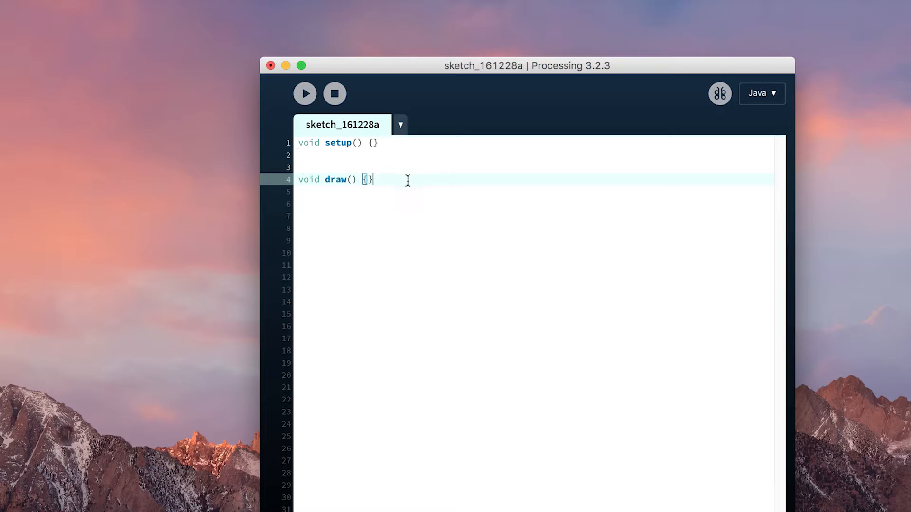
key(Return)
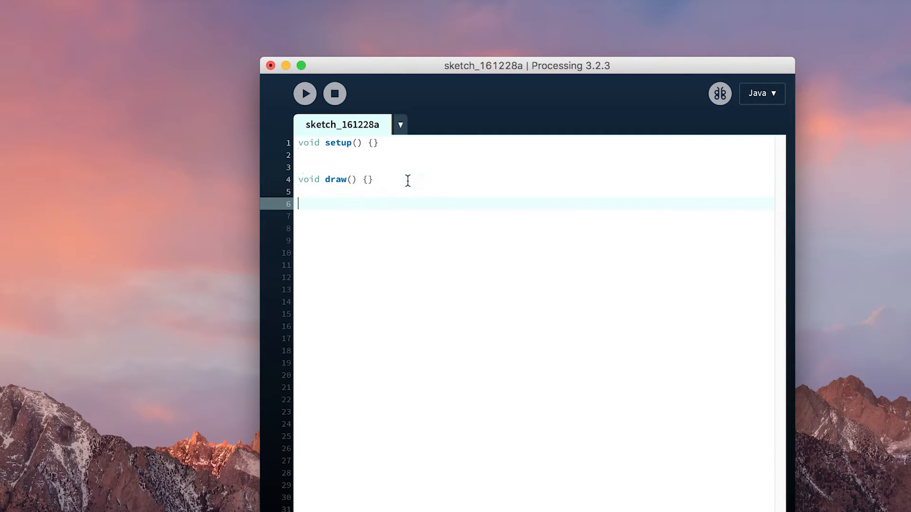
text(void)
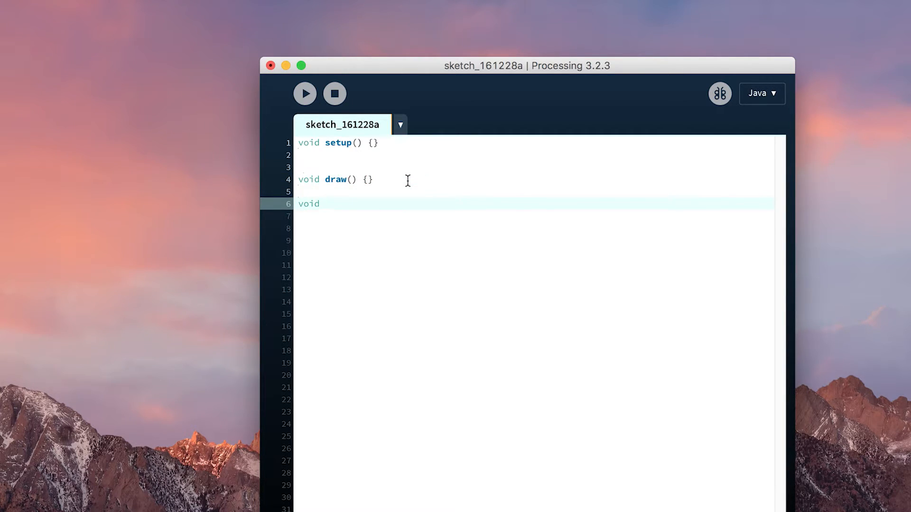
text(ownf)
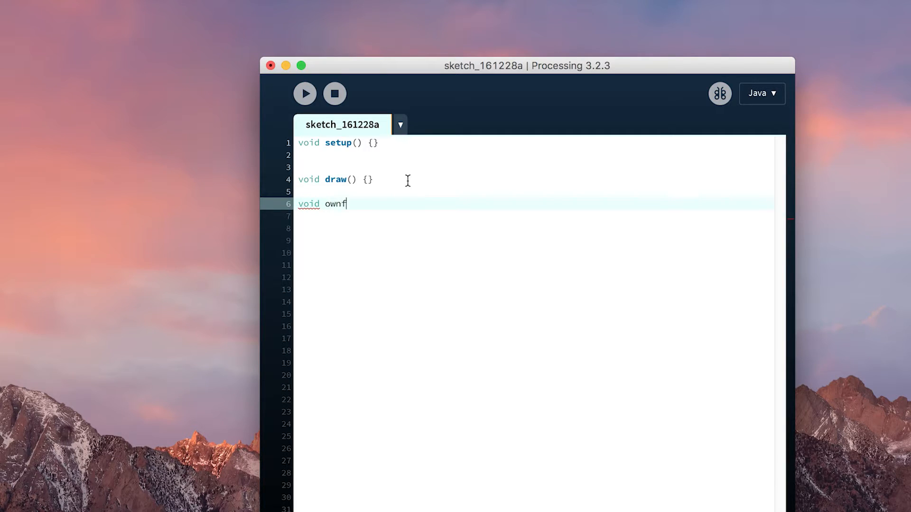
text(unction() {)
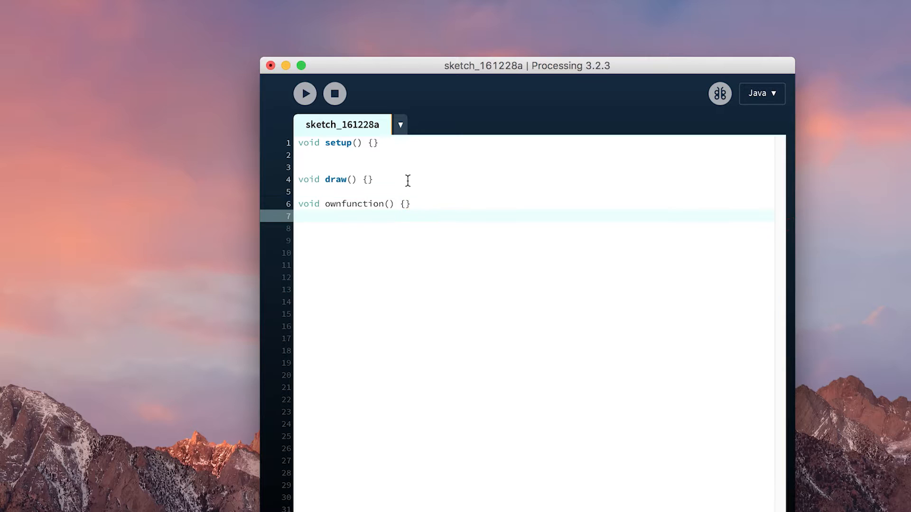
double_click(333, 204)
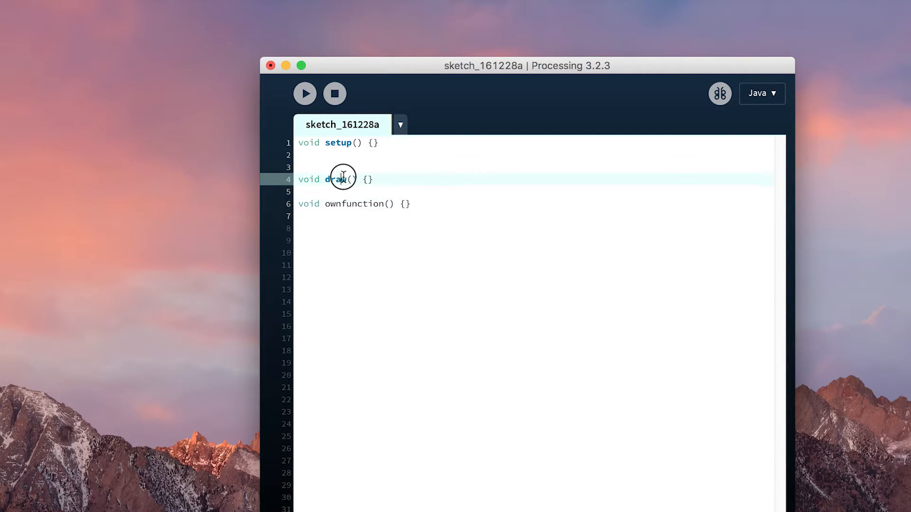
mouse_move(448, 208)
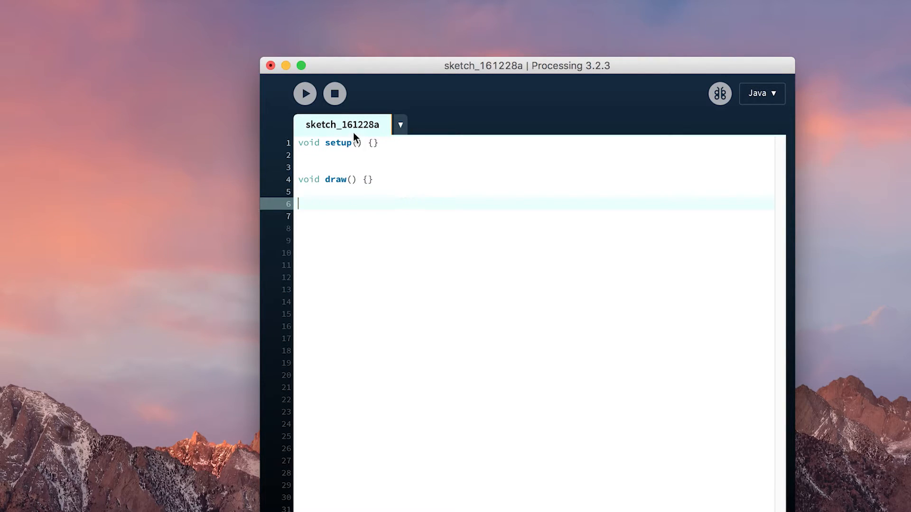
Step: Break the setup() and draw() braces onto separate lines, leaving blank lines inside each body
click(359, 143)
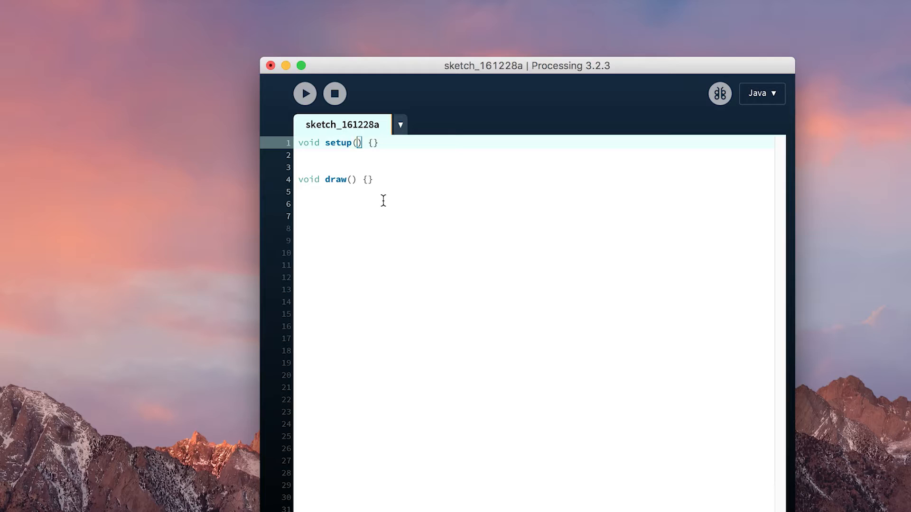
mouse_move(343, 179)
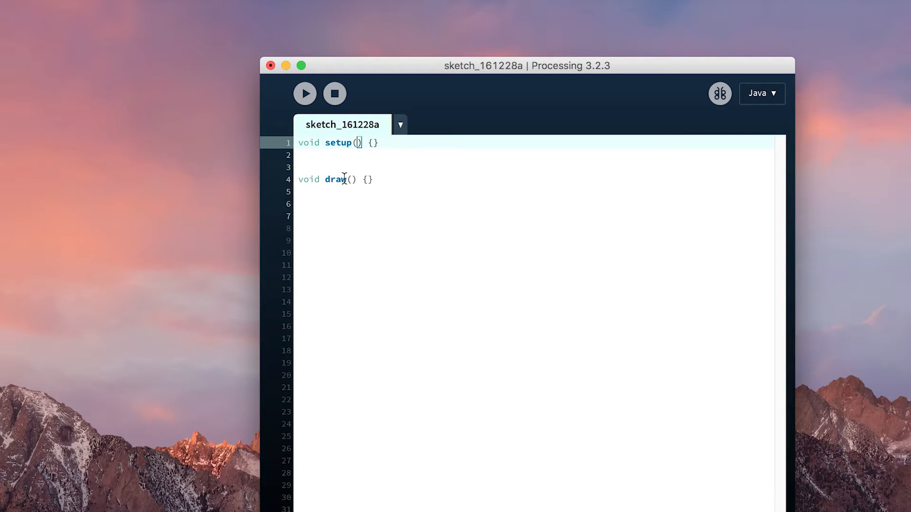
mouse_move(420, 170)
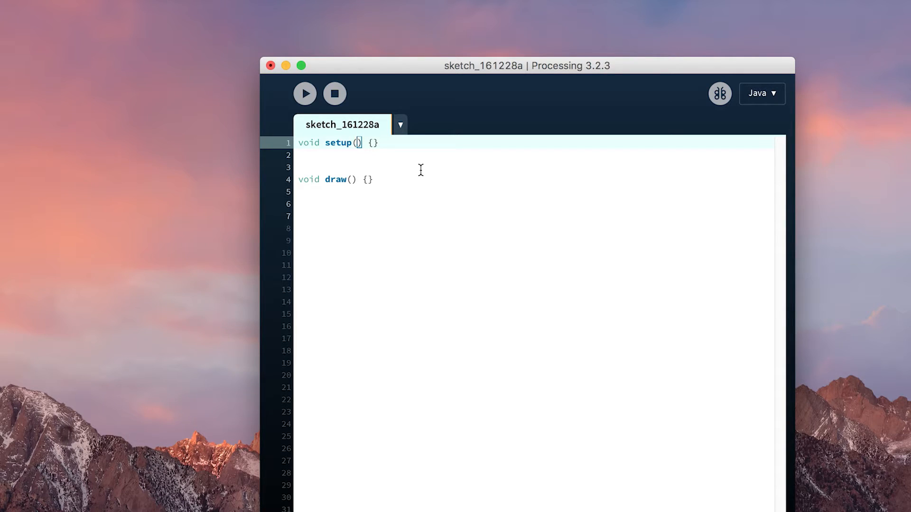
mouse_move(373, 158)
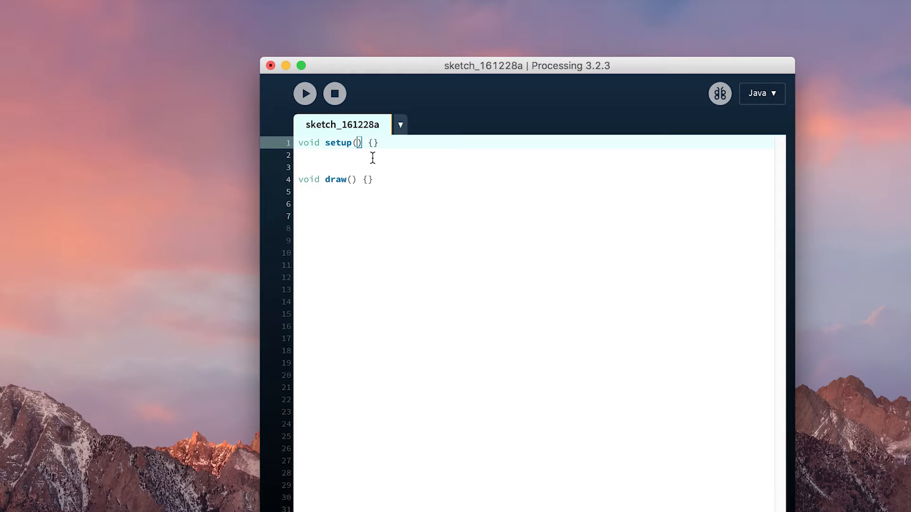
key(Return)
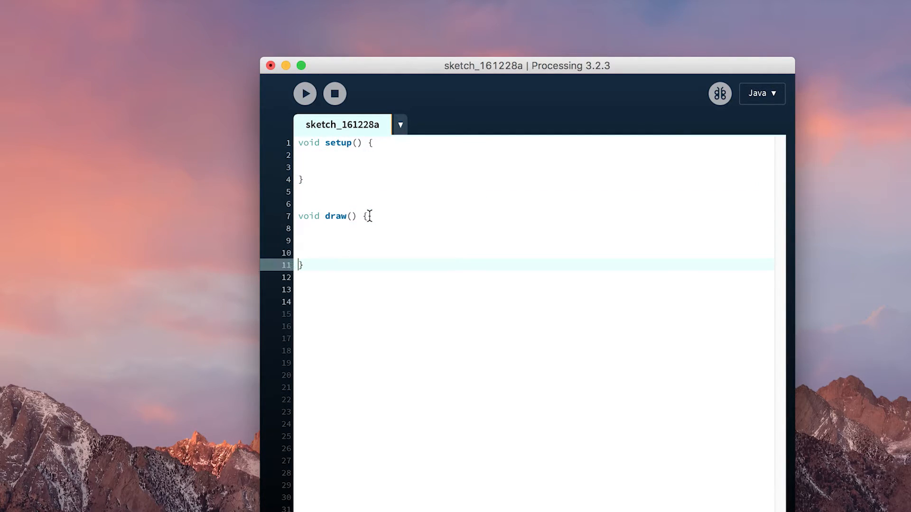
click(365, 240)
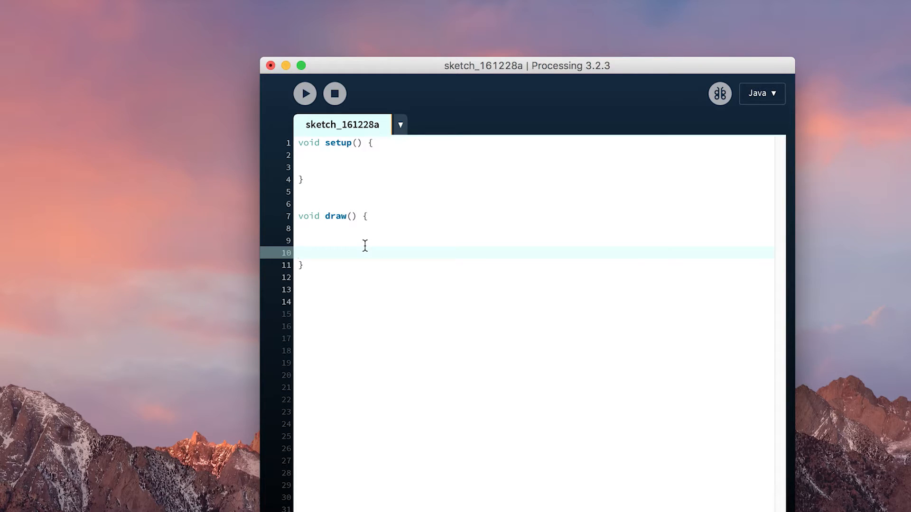
mouse_move(335, 155)
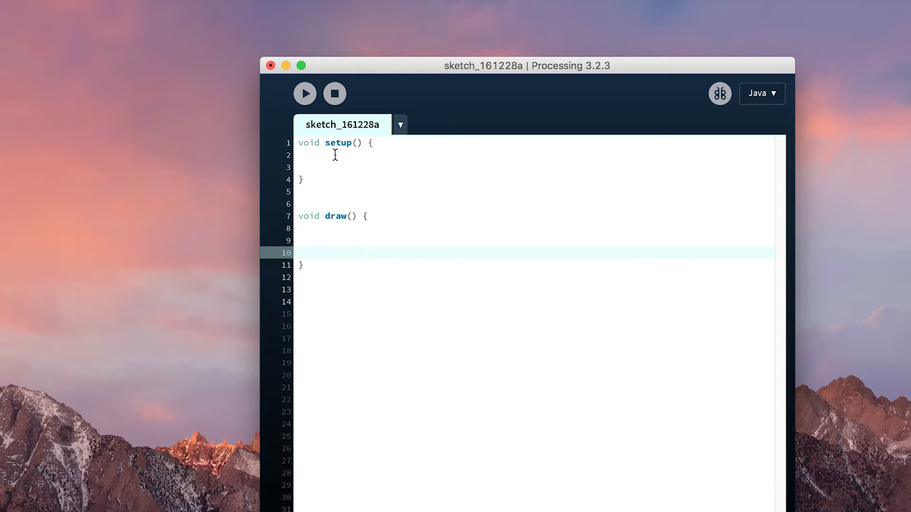
mouse_move(463, 259)
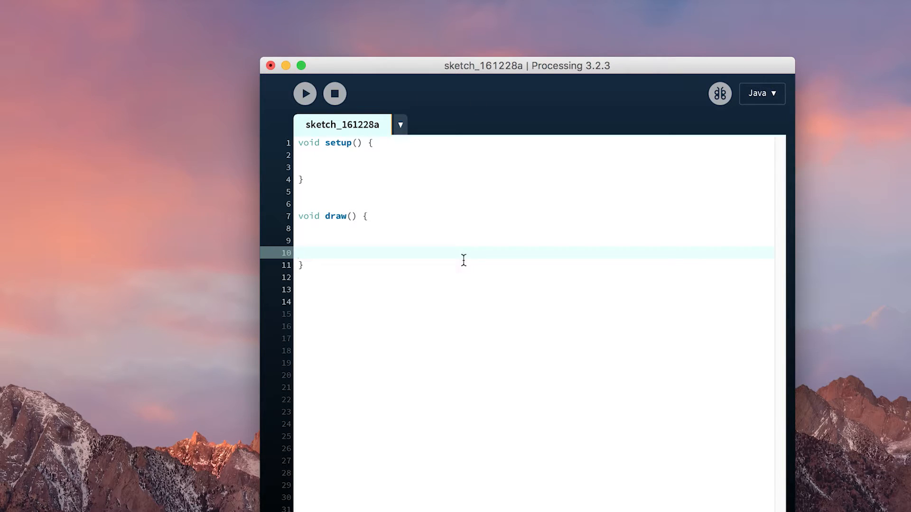
mouse_move(327, 233)
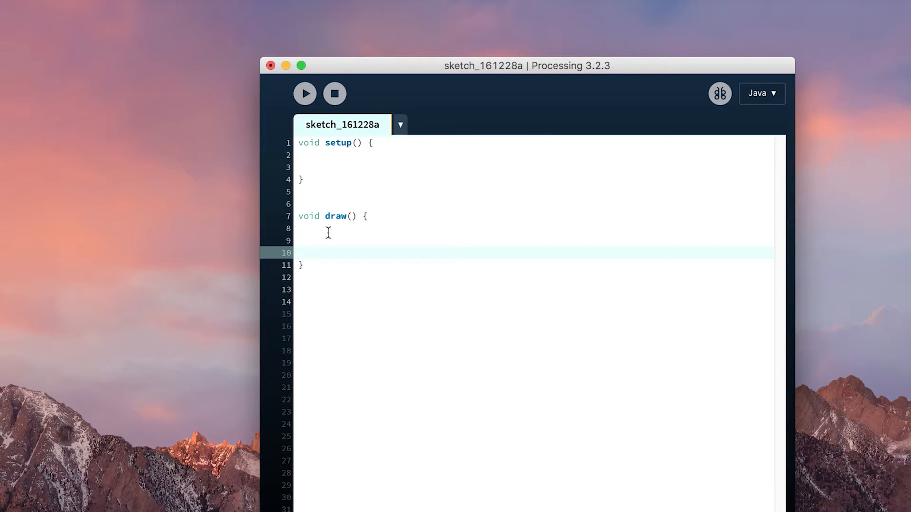
mouse_move(302, 278)
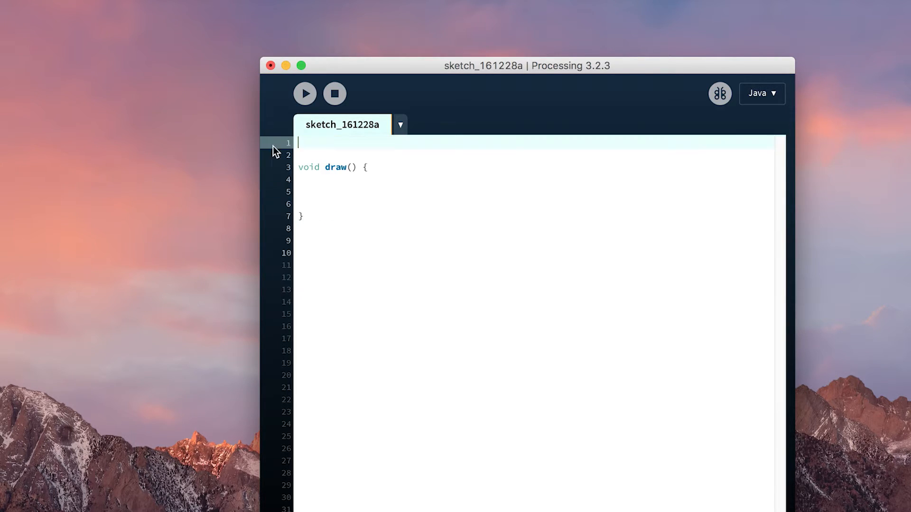
Step: Retype the void setup() { line so setup stays above draw, leaving an empty line 1
text(void setup() {)
click(534, 289)
text(})
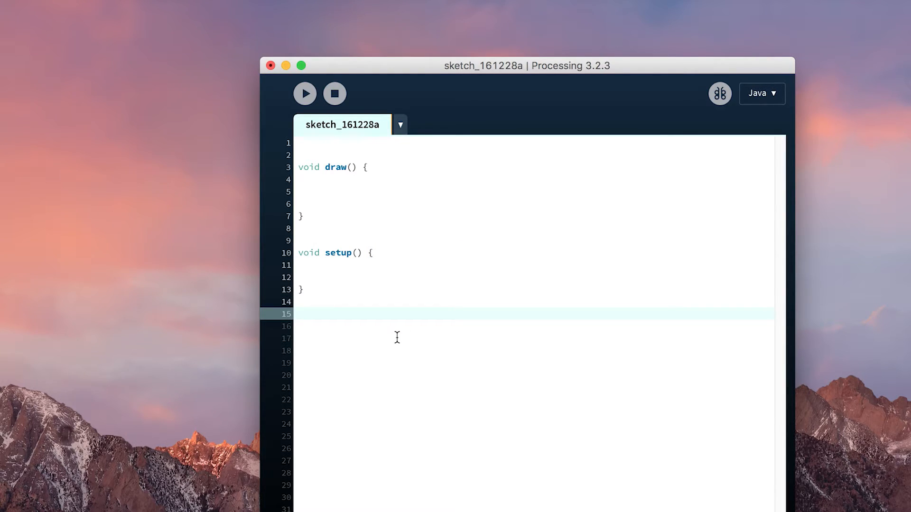
mouse_move(342, 268)
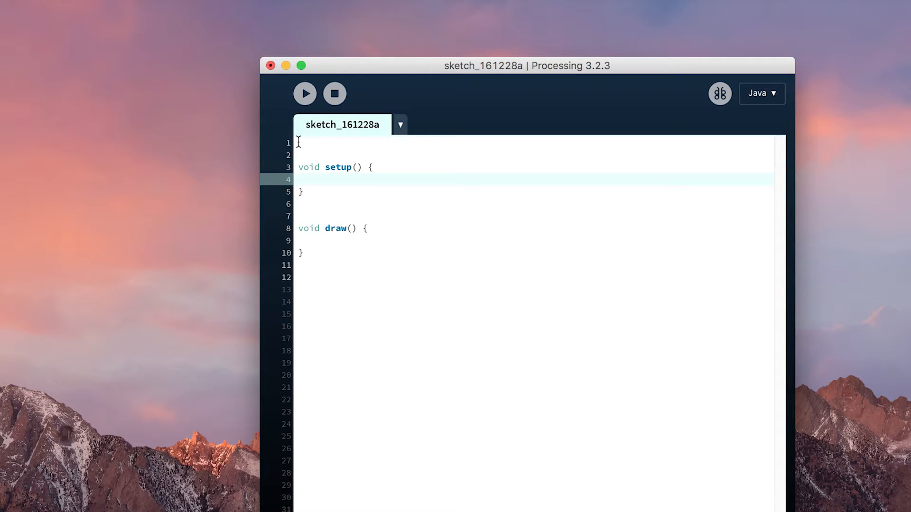
click(300, 142)
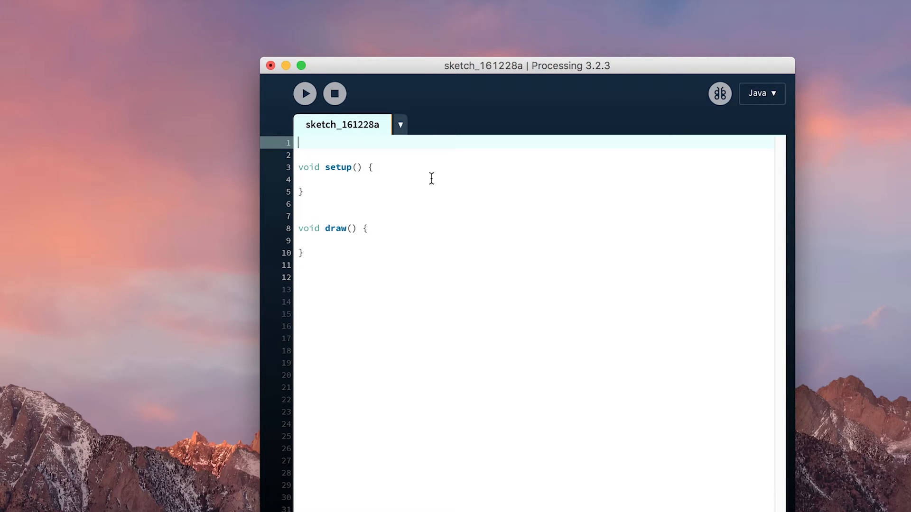
Step: Type a placeholder comment '//h123y712uhjdn1n12' at the top of the sketch
text(/)
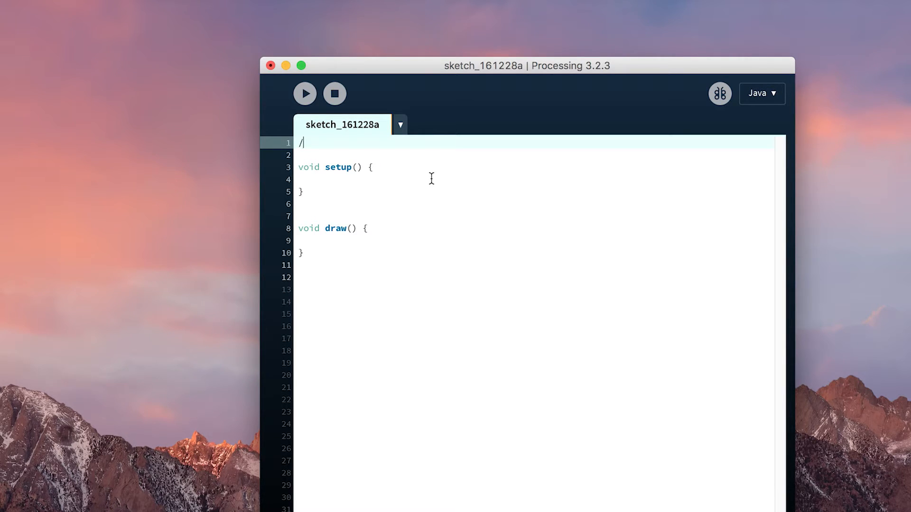
text(/)
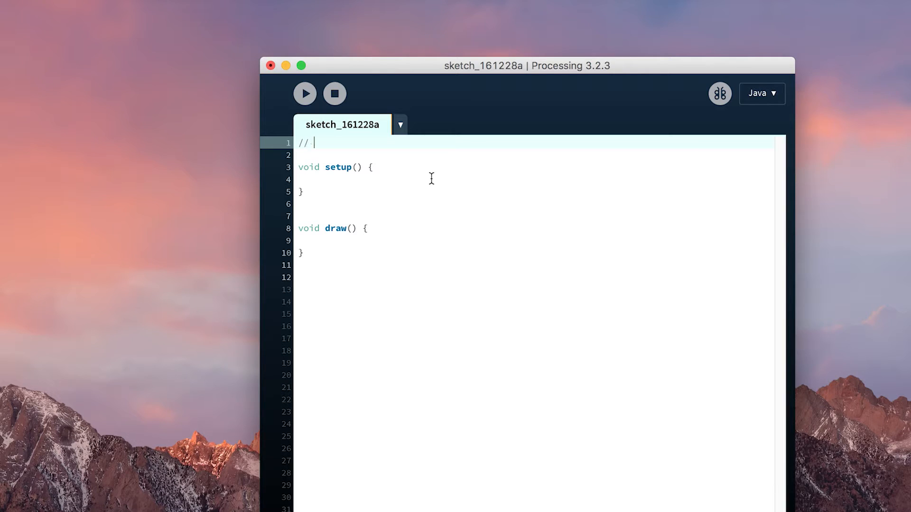
text(h123y712uhjdn1n12)
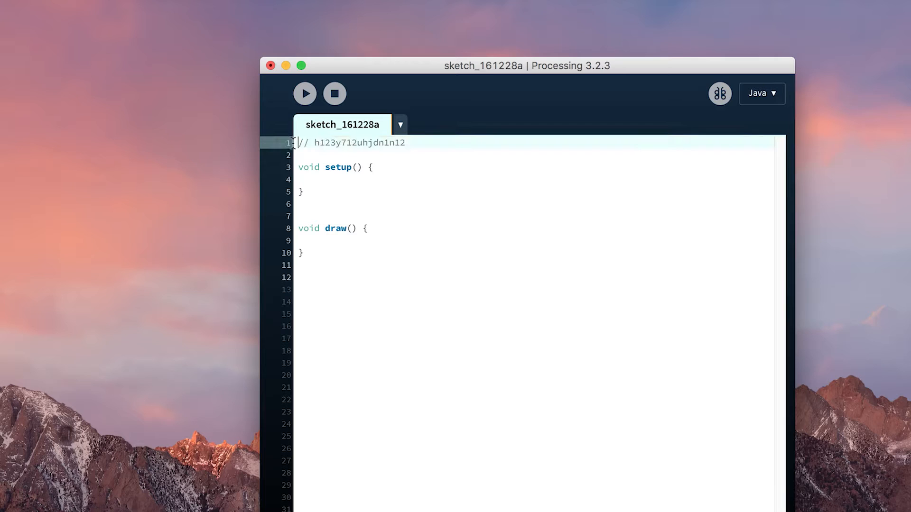
click(358, 167)
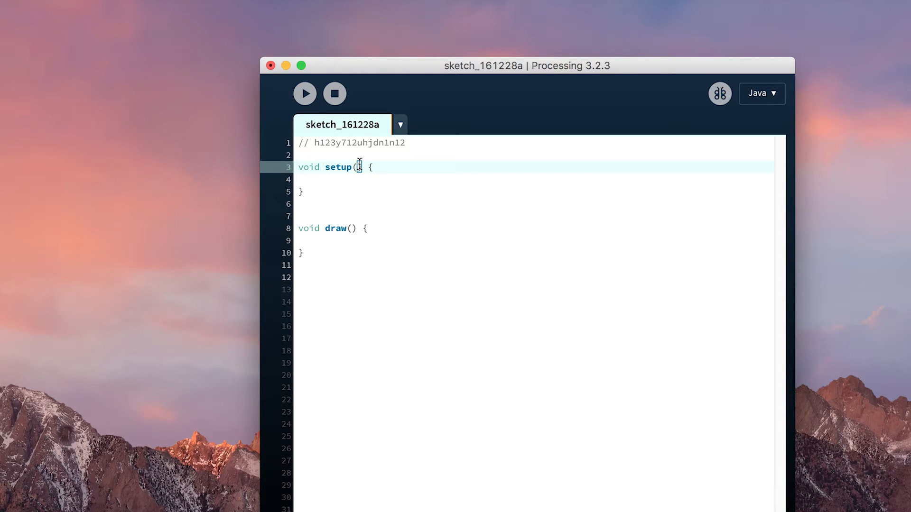
click(302, 155)
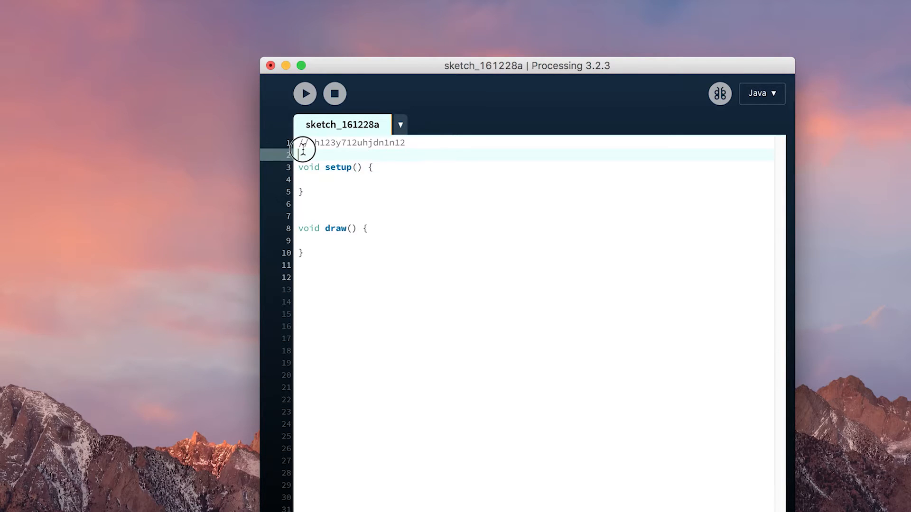
Step: Replace the placeholder with 'making notes,', '//comments' and '// explaining what your work does'
double_click(360, 142)
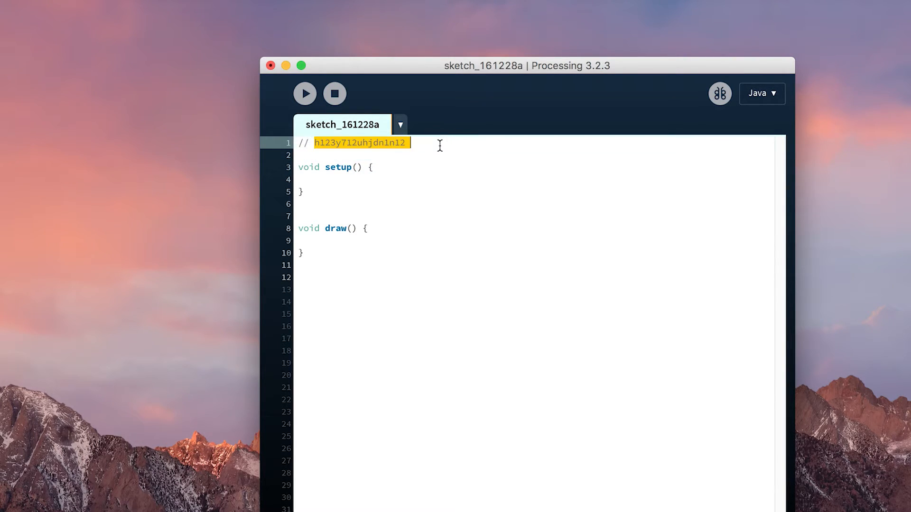
text(making notes,)
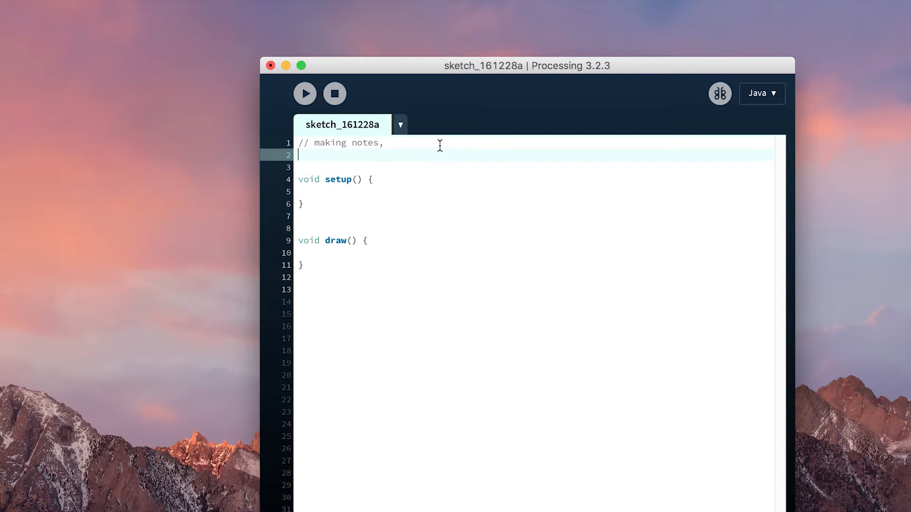
text(//comments)
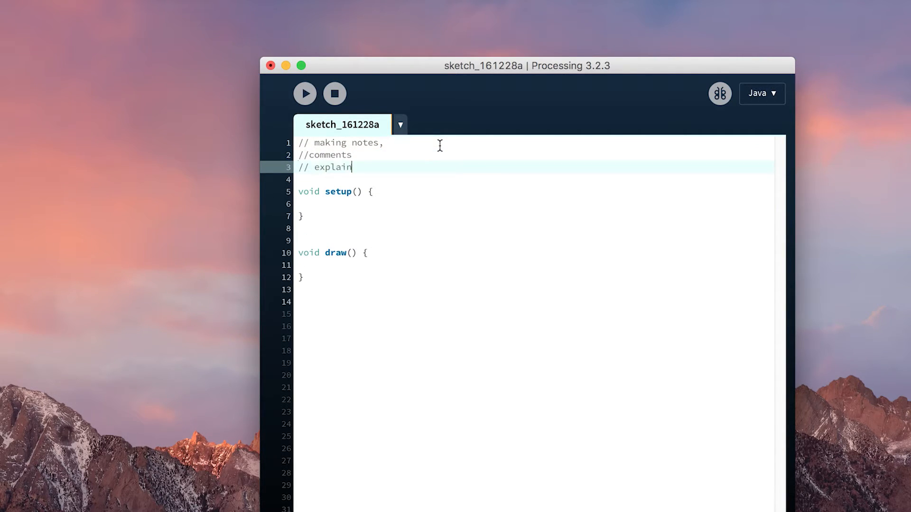
text(ing what your work does)
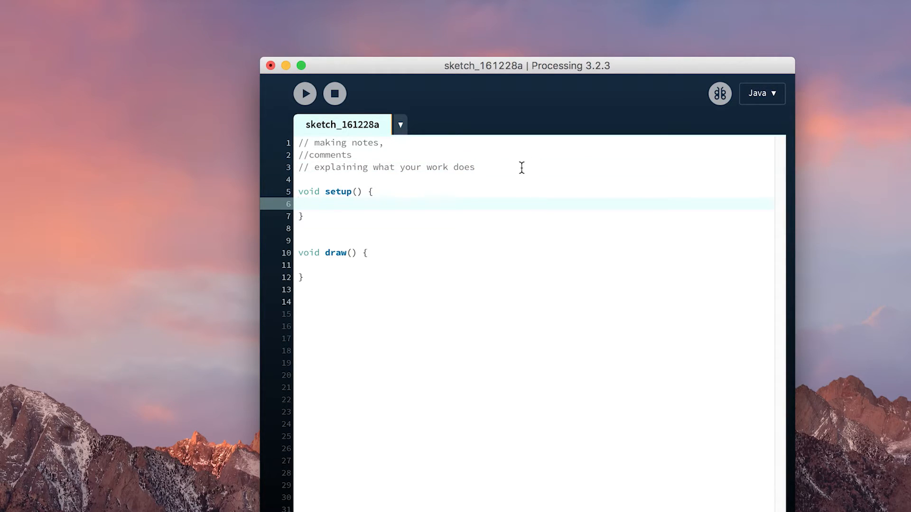
click(316, 167)
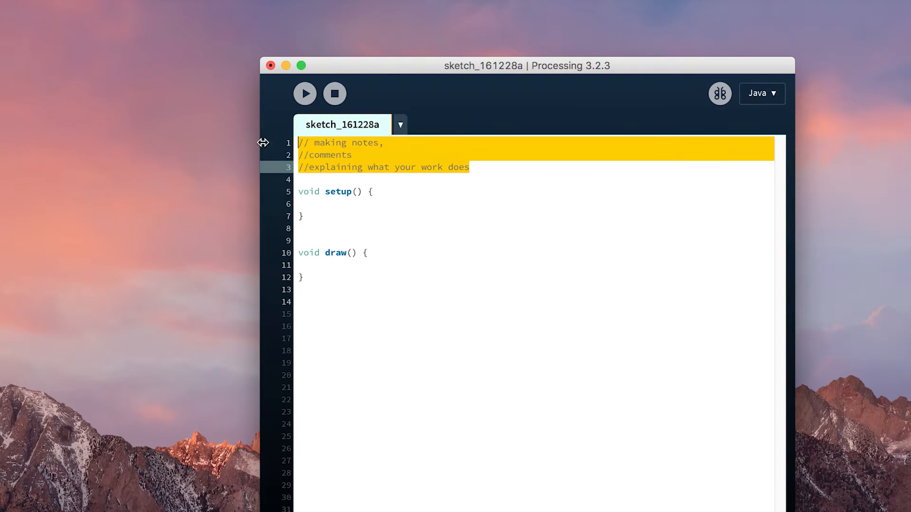
Step: Rewrite the header as '// single line comment' followed by a /** multi line comment */ block
text(// sig)
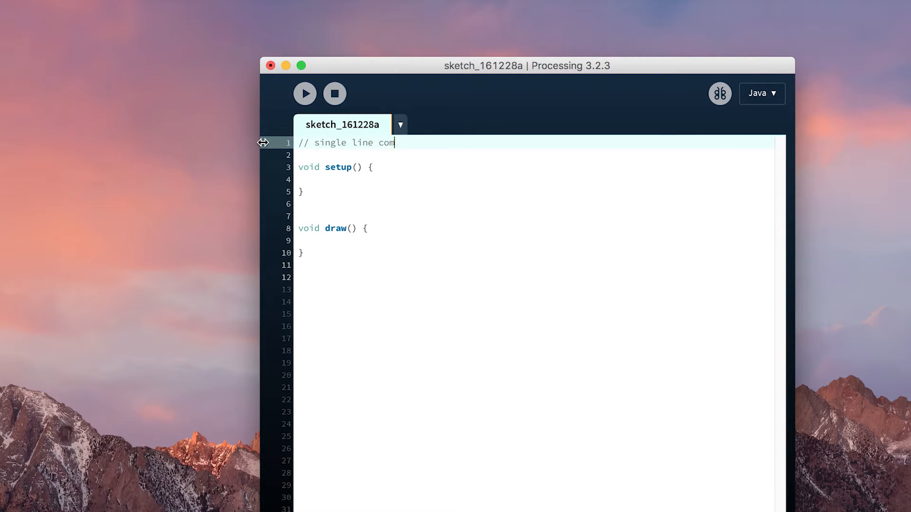
text(ment)
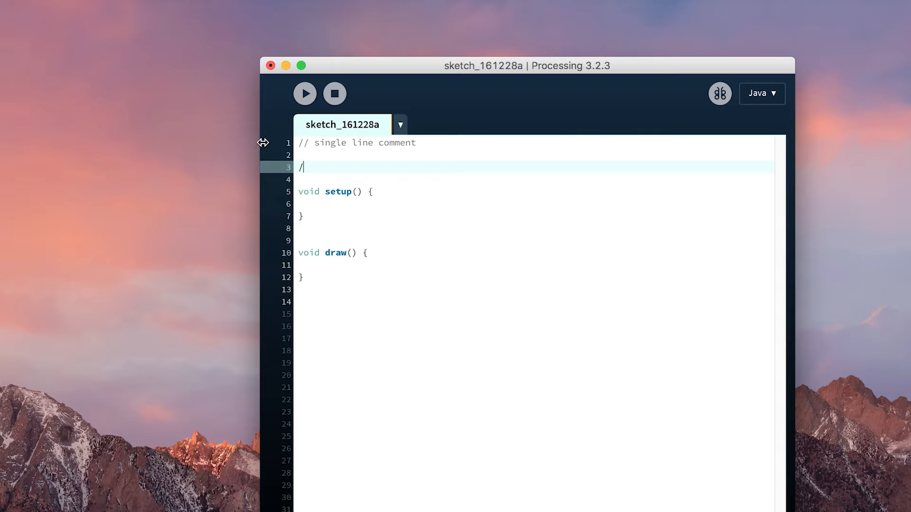
text(**)
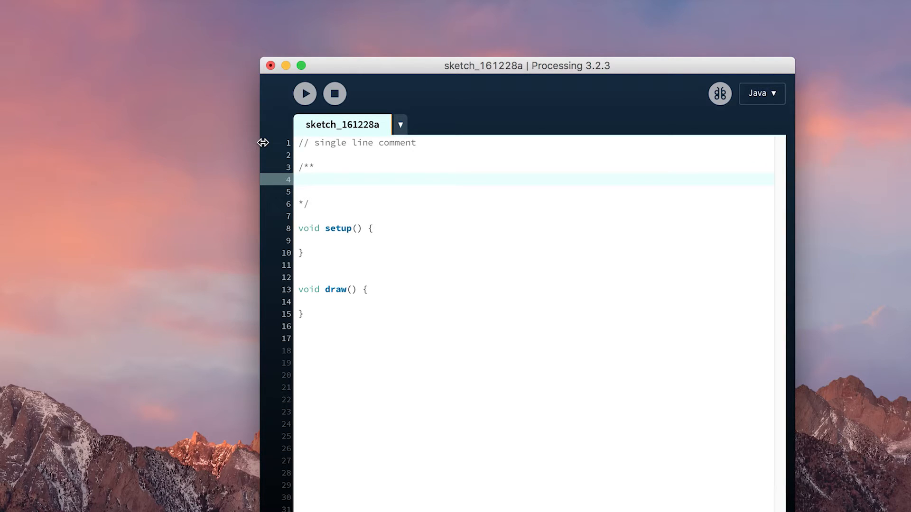
text(multi)
click(533, 192)
text(line)
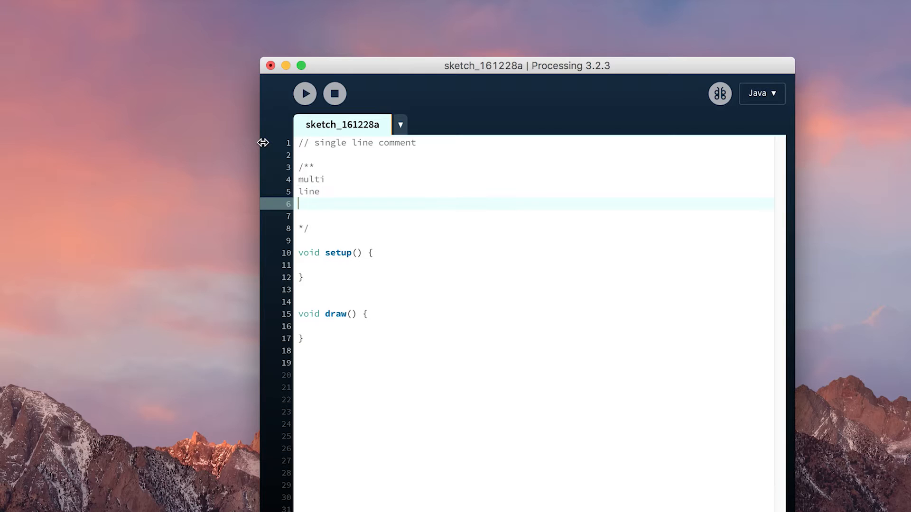
text(comment)
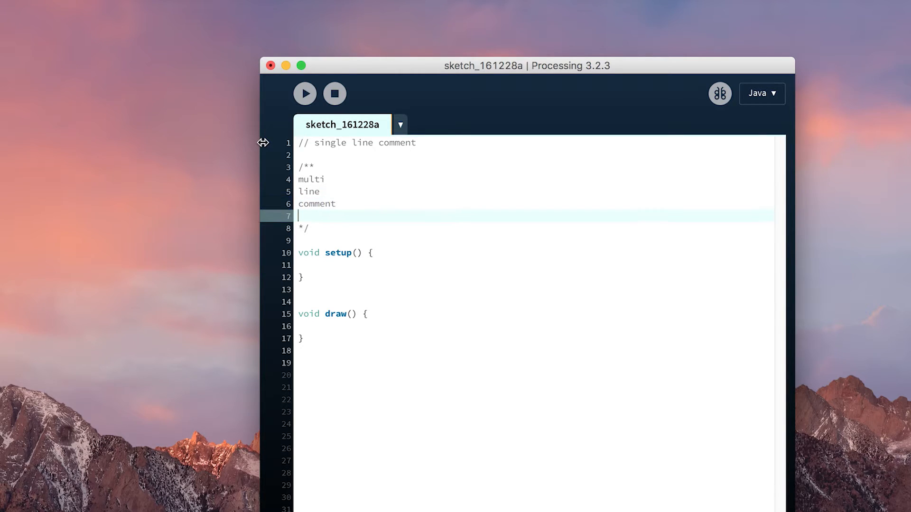
key(Backspace)
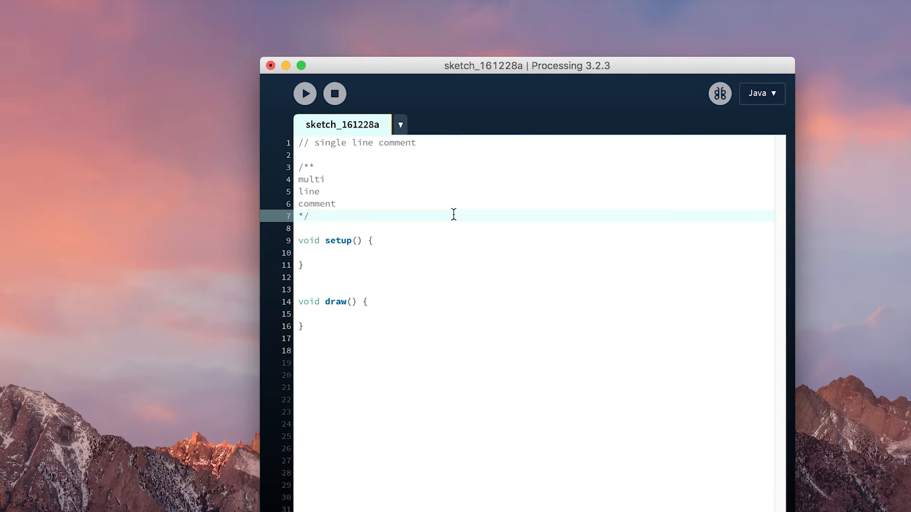
mouse_move(357, 159)
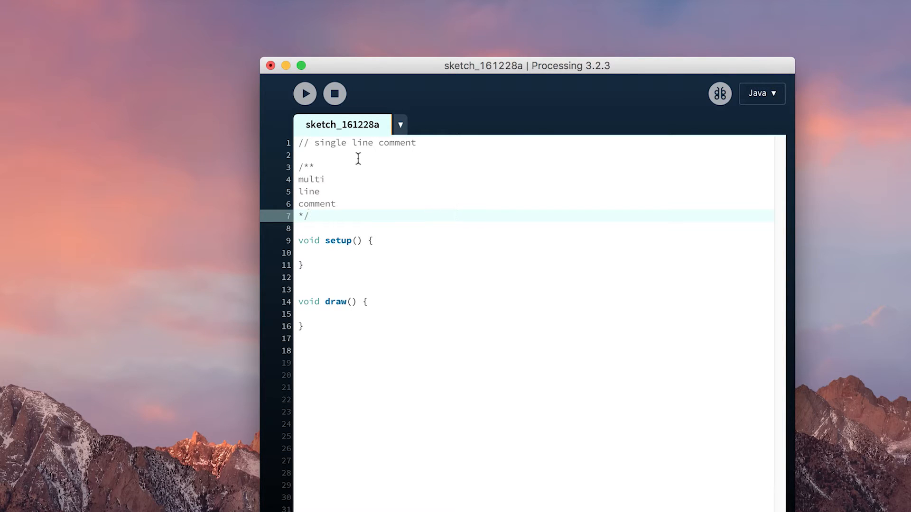
Step: Place the cursor below the */ line to begin a new comment before setup()
click(450, 143)
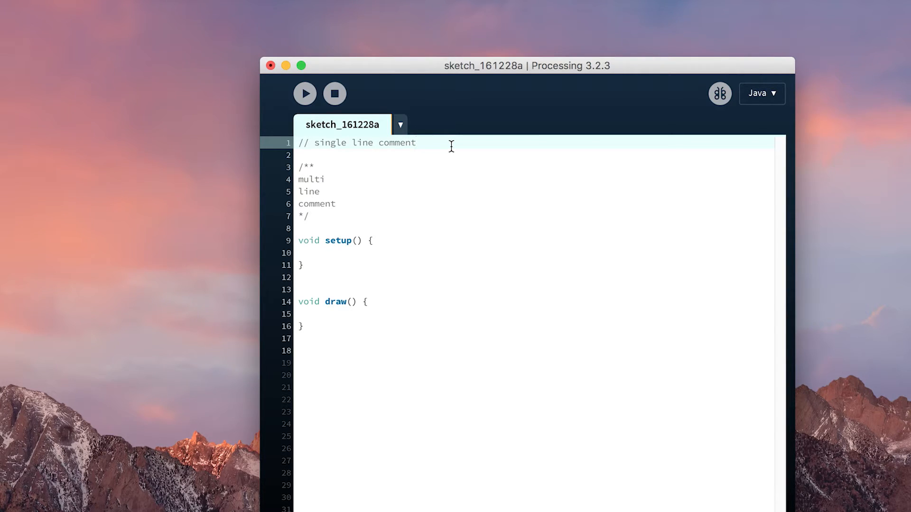
mouse_move(357, 226)
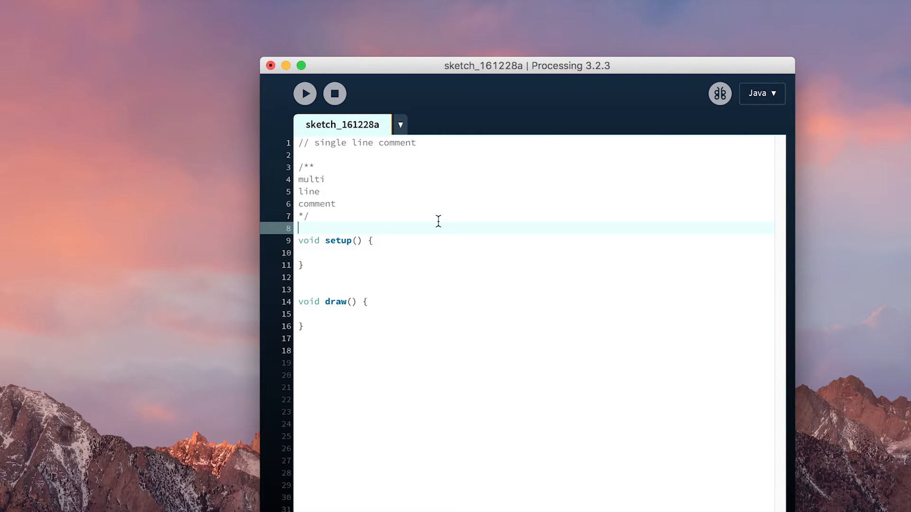
mouse_move(325, 222)
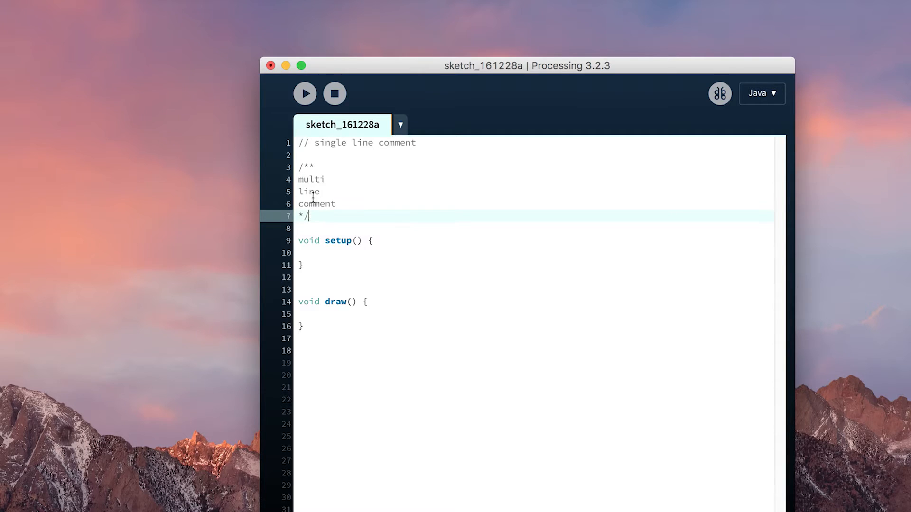
mouse_move(321, 216)
text(//)
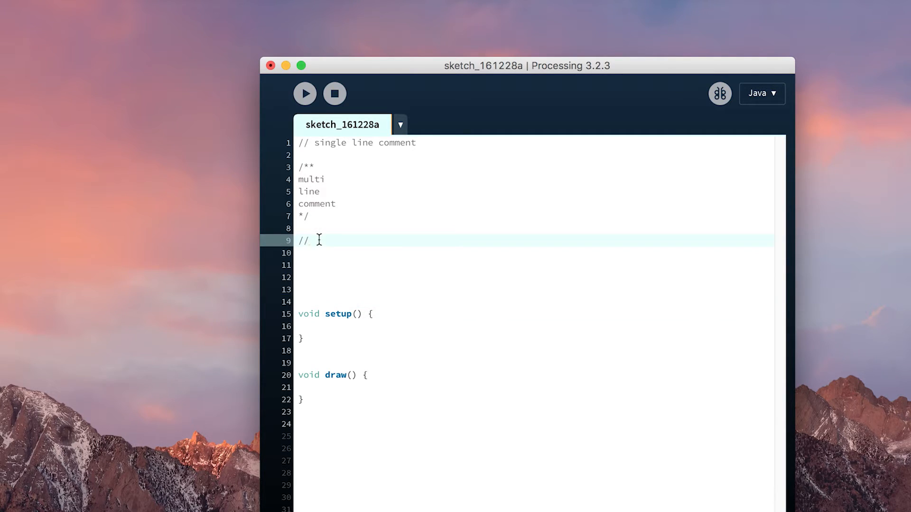
Step: Add '//initilaisation' and '//allocation and declaration of inital variables' comments above setup()
text(initiliasiati)
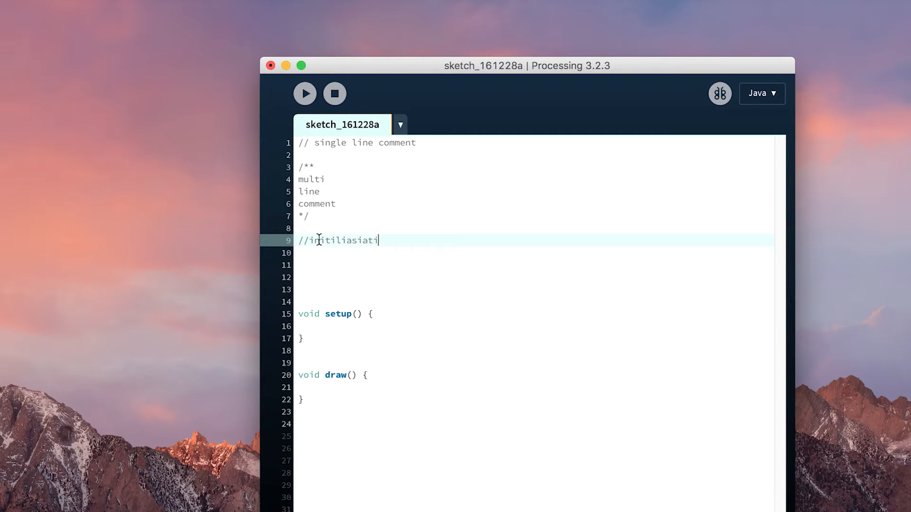
key(Return)
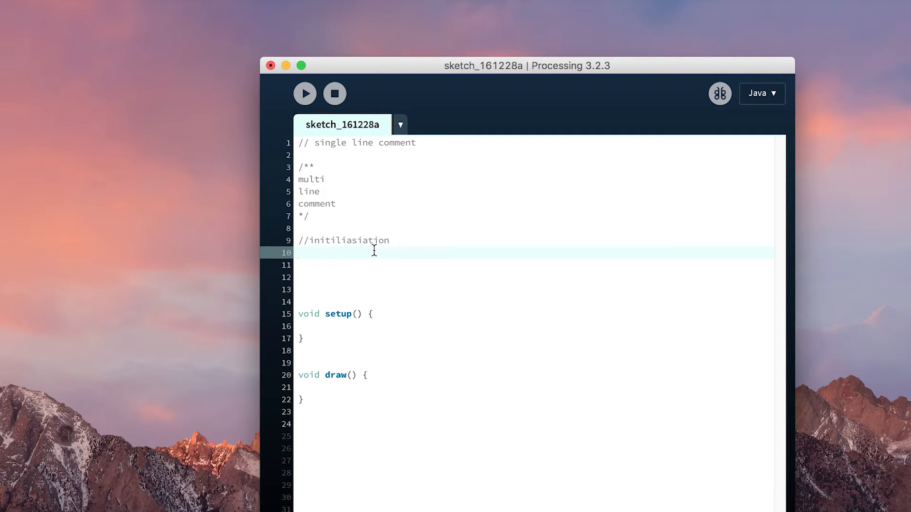
text(//allo)
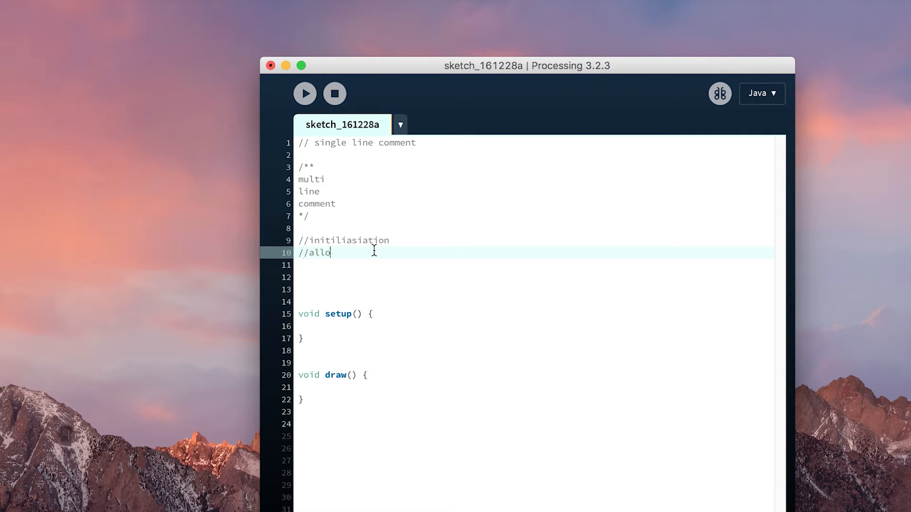
text(cation and delcartion of inital)
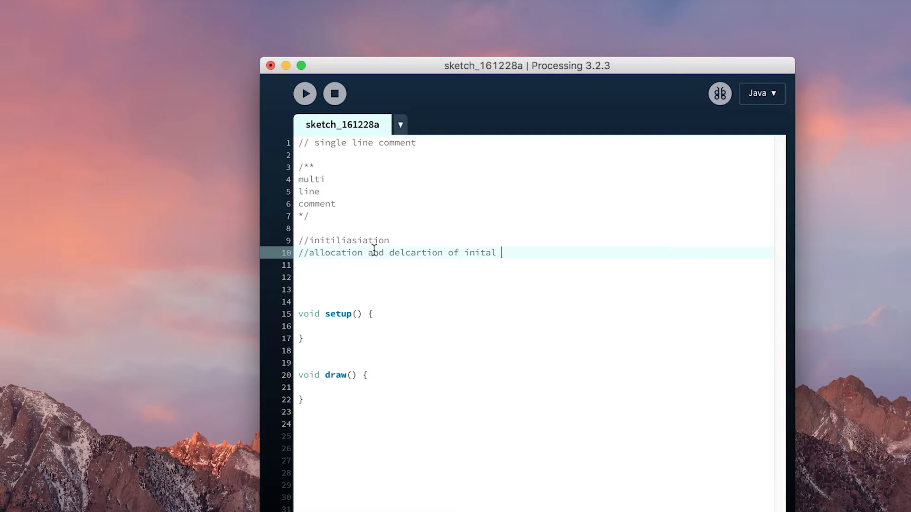
text(variables)
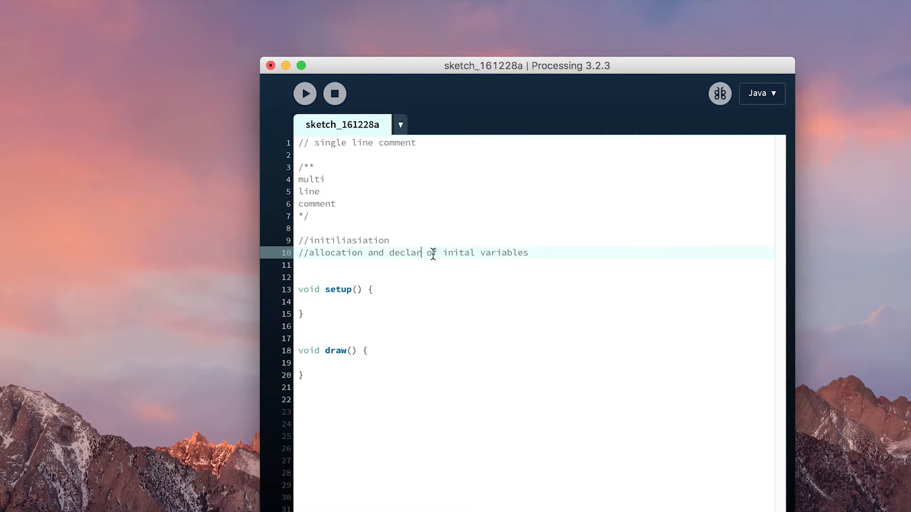
text(ation)
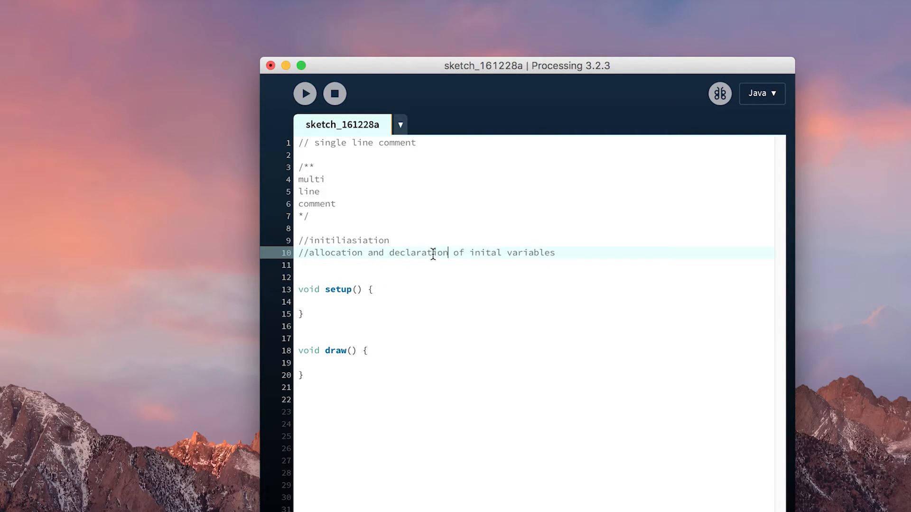
click(489, 301)
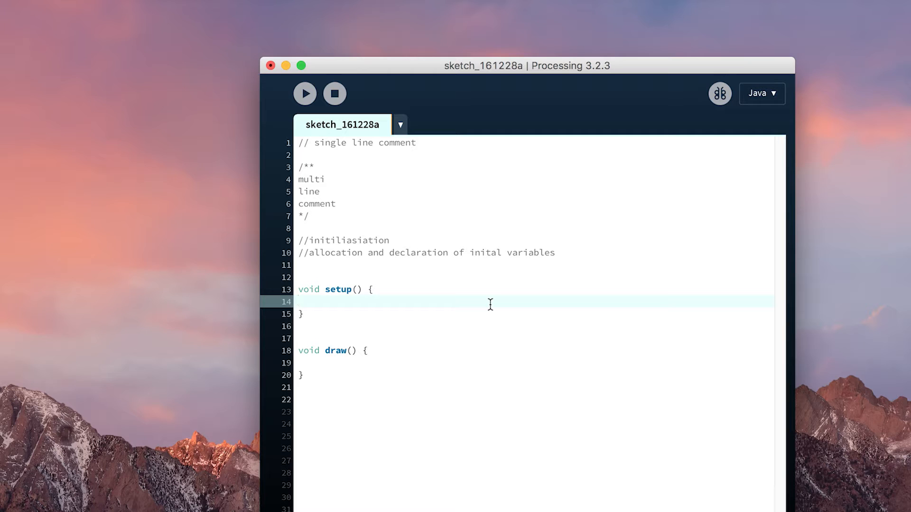
click(405, 266)
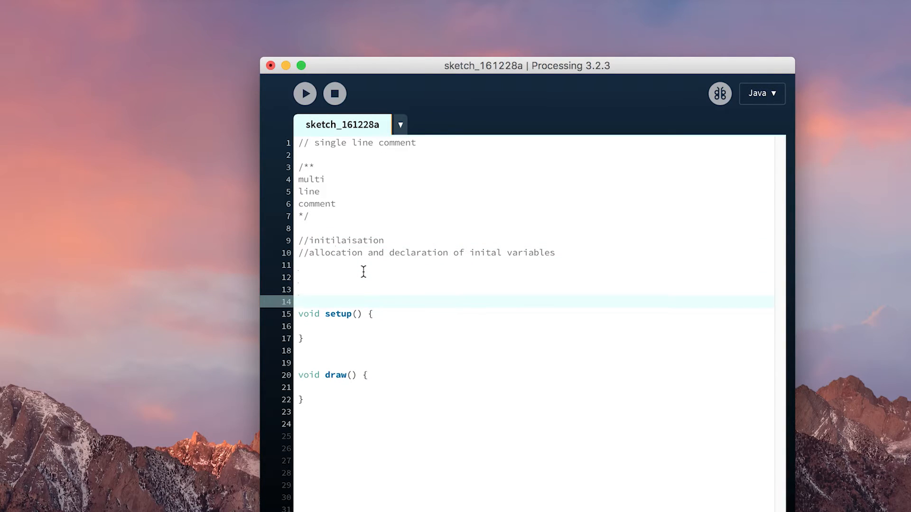
Step: Write '//setup - is very first section of code ALWAYS actioned before anything else in processing'
text(//s)
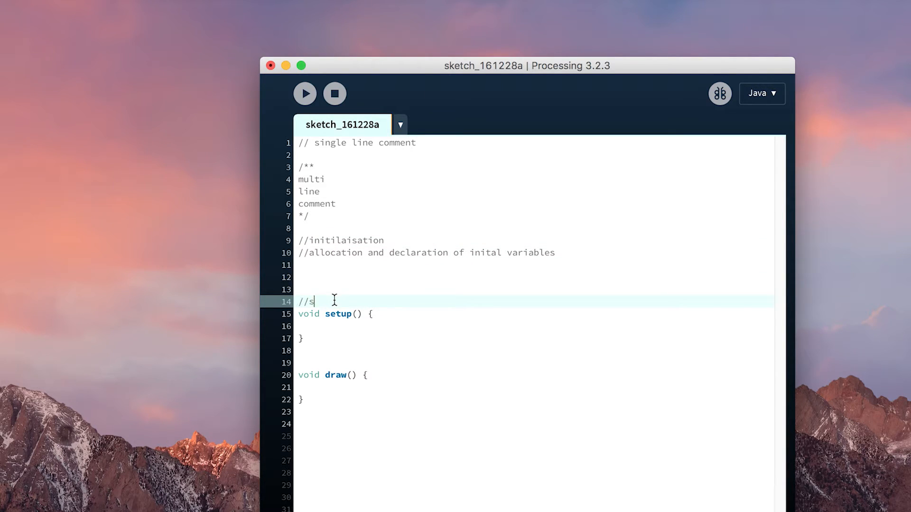
text(etup -)
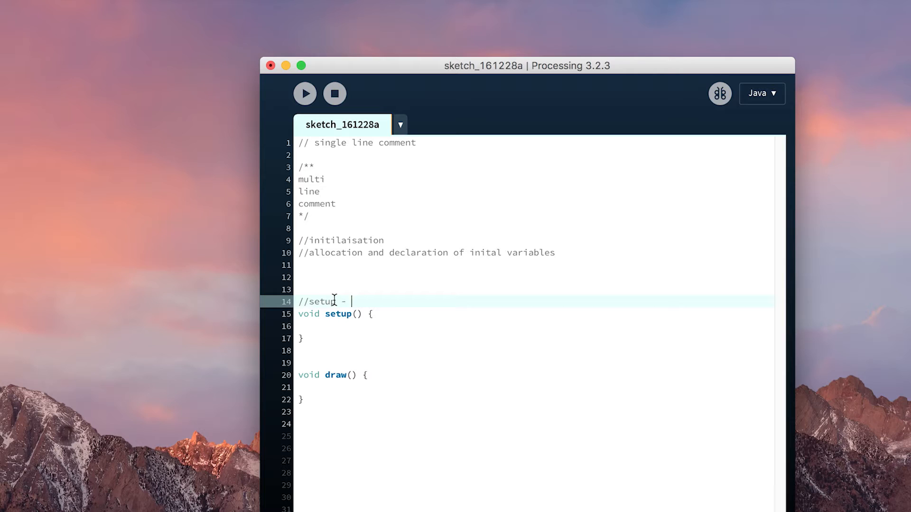
text(is very fi)
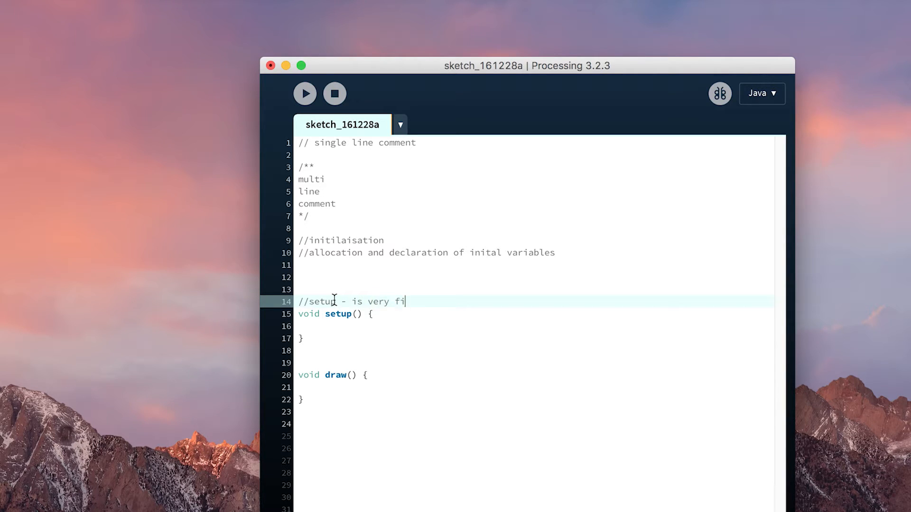
text(rst section of co)
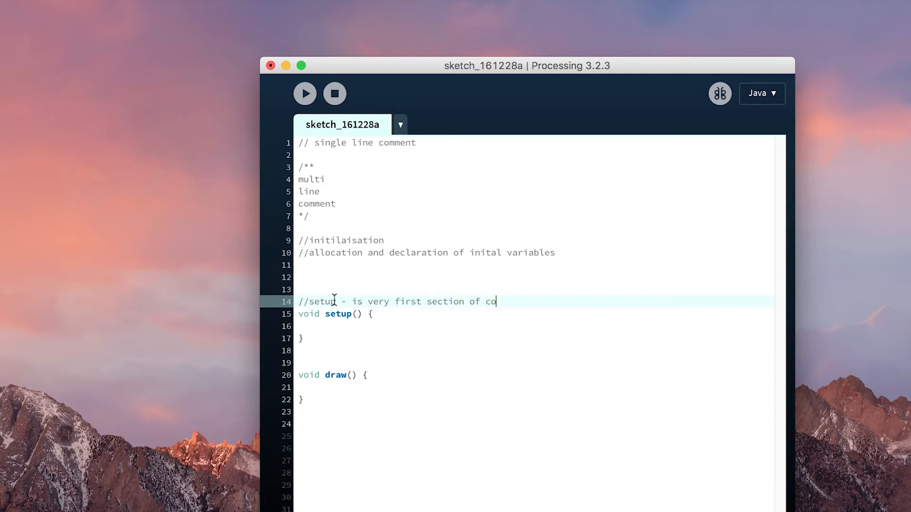
text(de ALW)
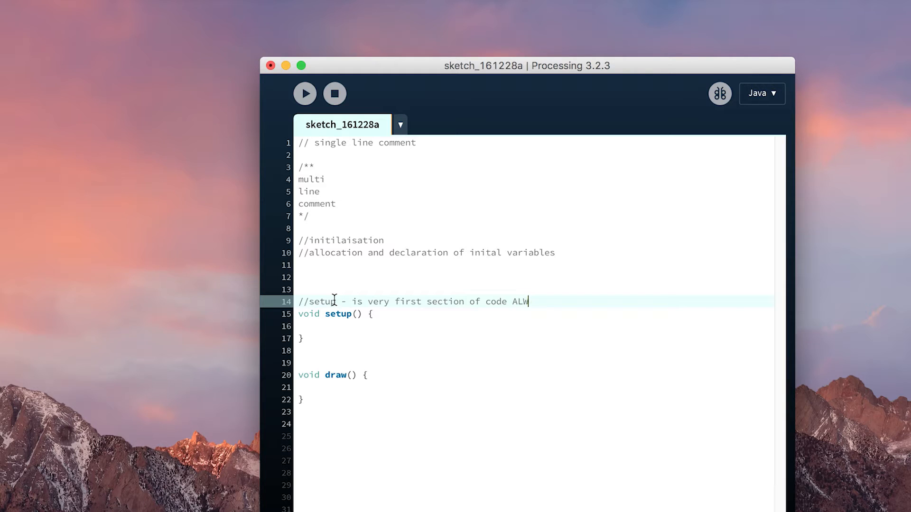
text(AYS a)
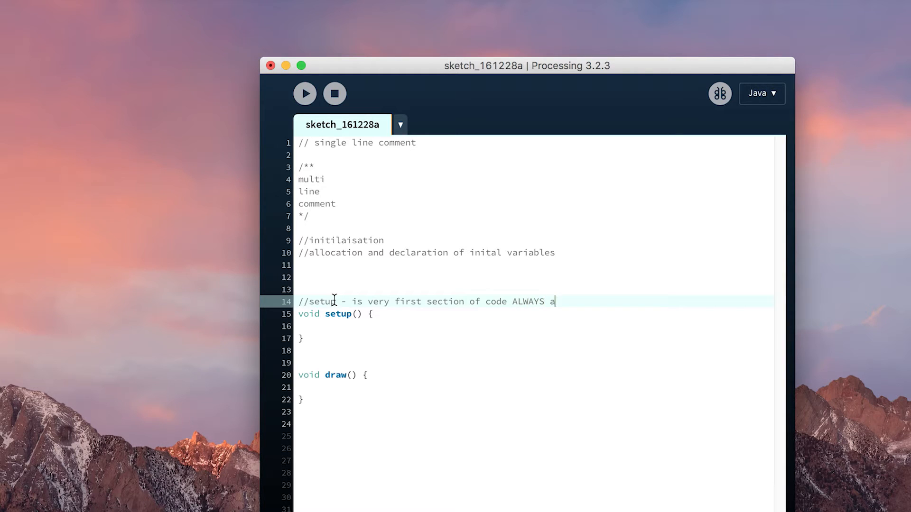
text(ctioned before)
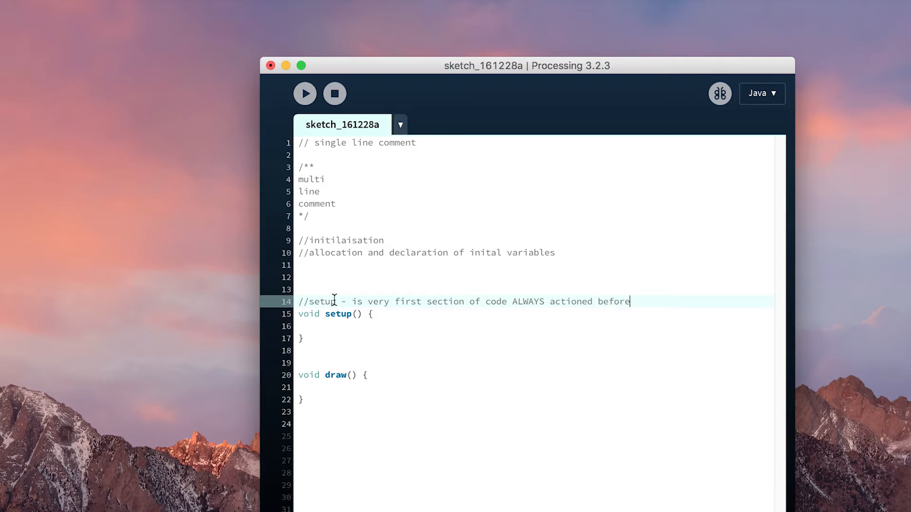
text(anything else in processin)
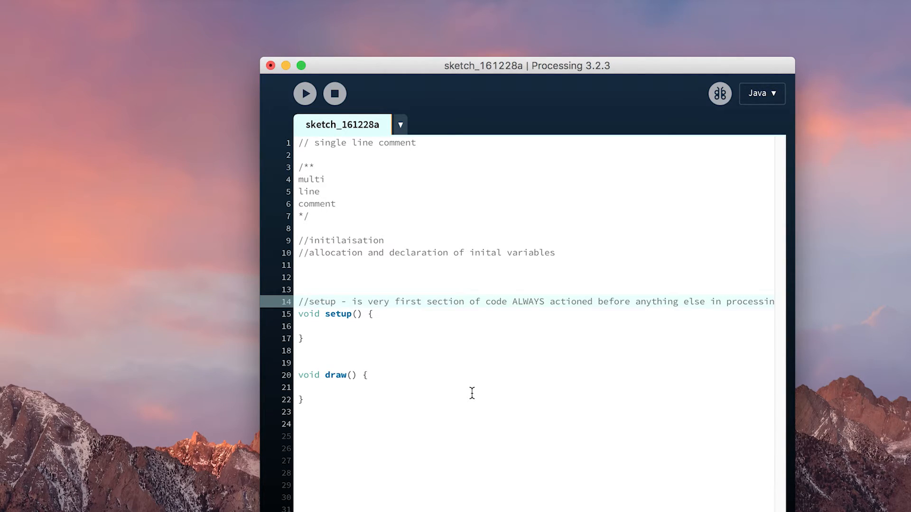
click(322, 346)
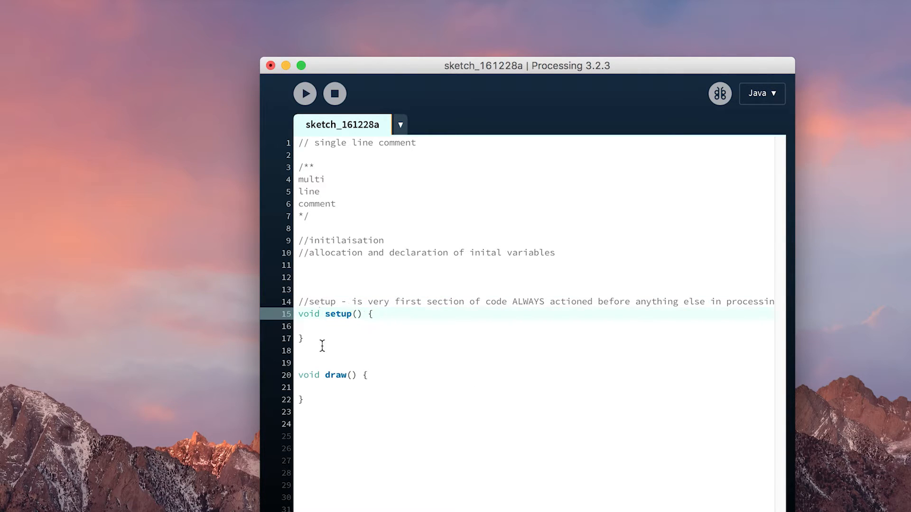
Step: Add '//(loop) is the meat of the program - this is where the action actually happens' above draw()
click(325, 326)
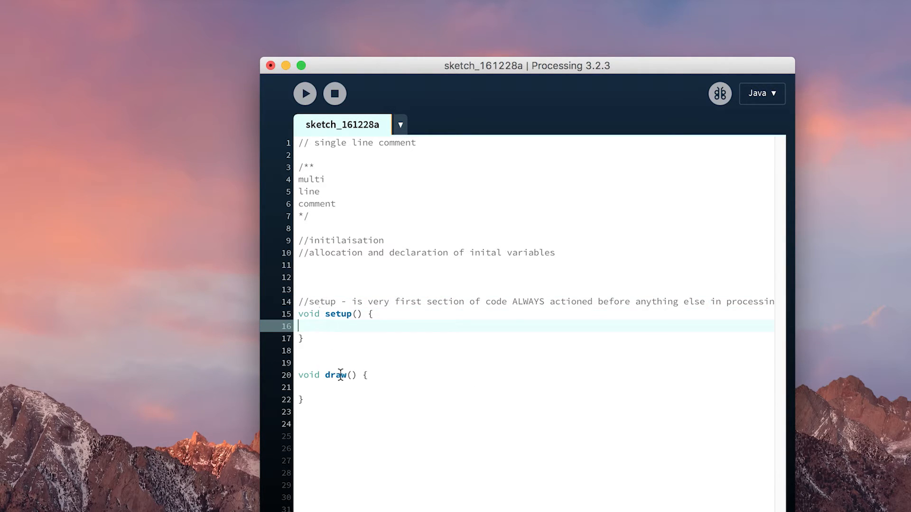
text(//)
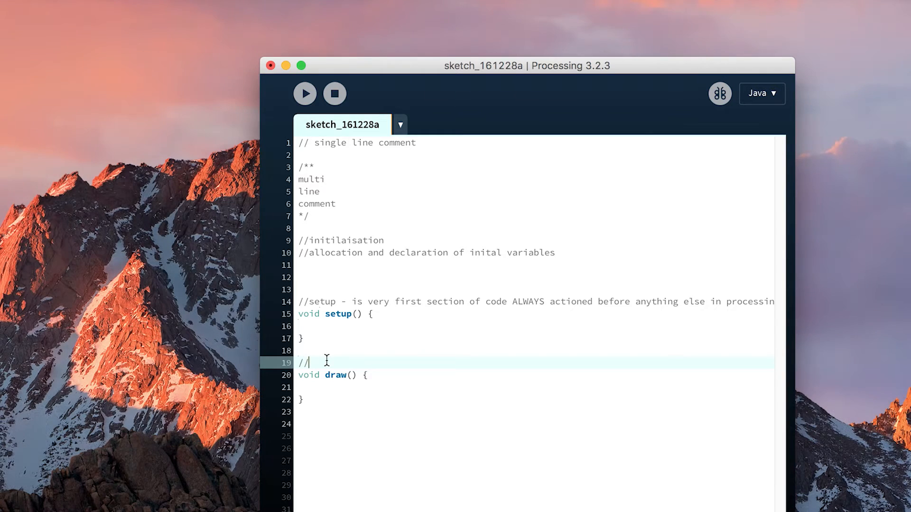
text((loop))
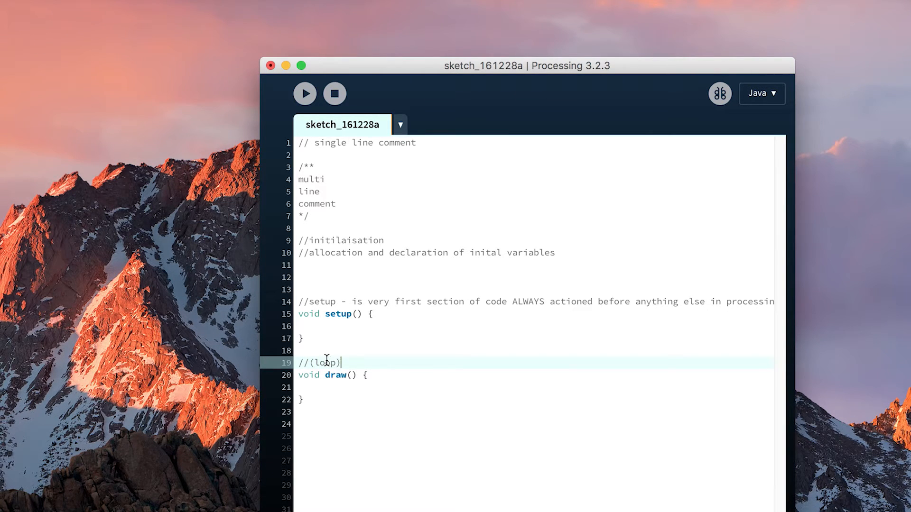
text(is the meat of)
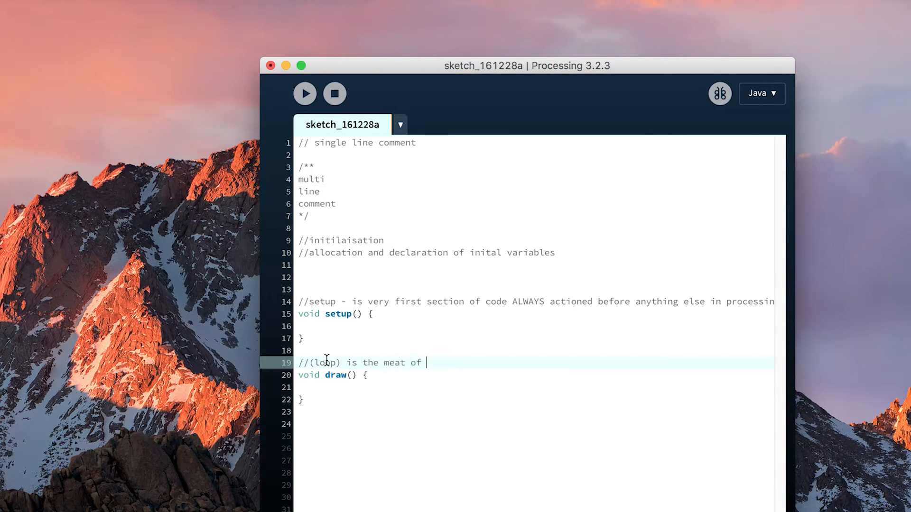
text(the program -)
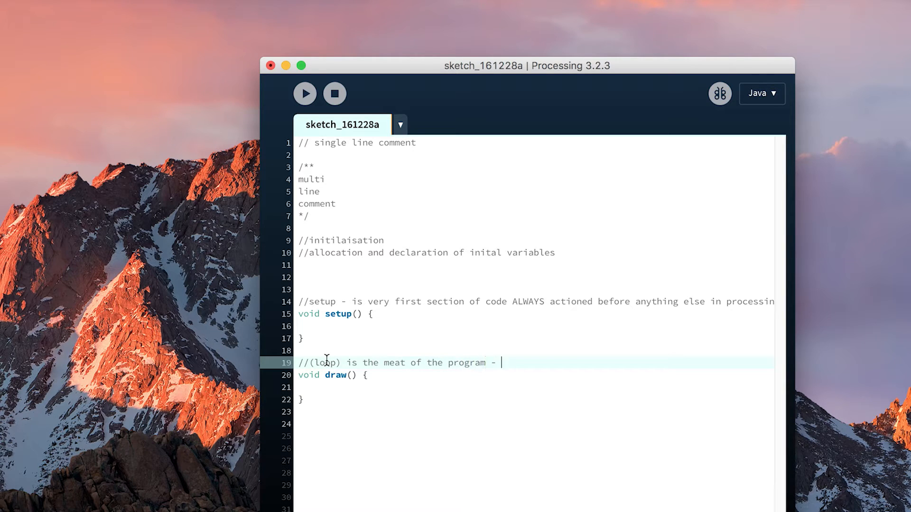
text(this is wher the)
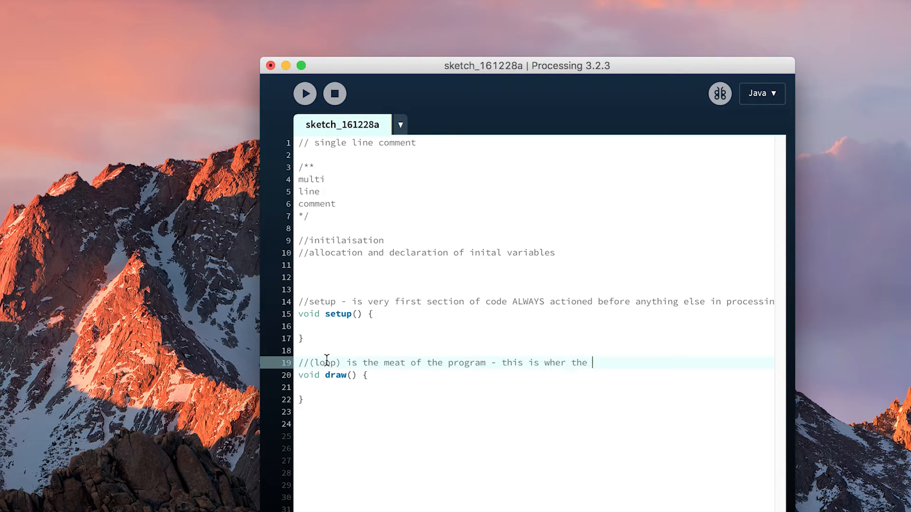
text(e)
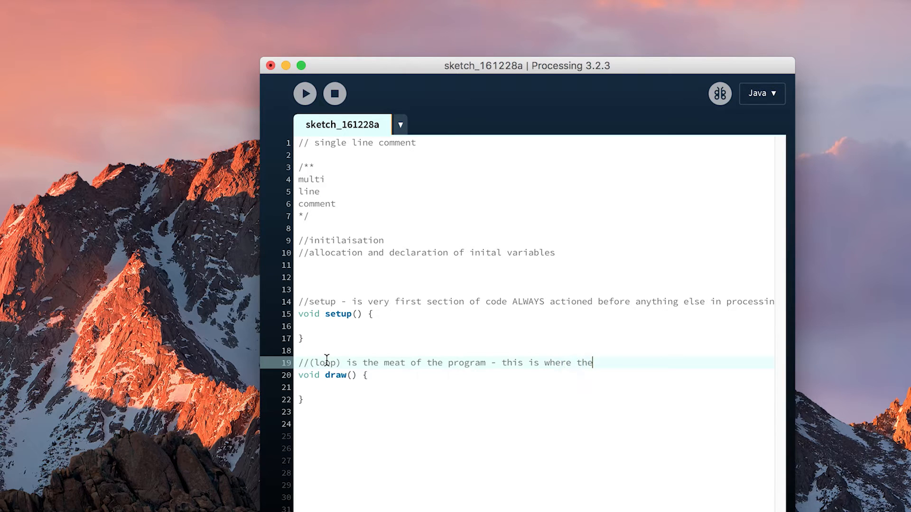
text(action actually)
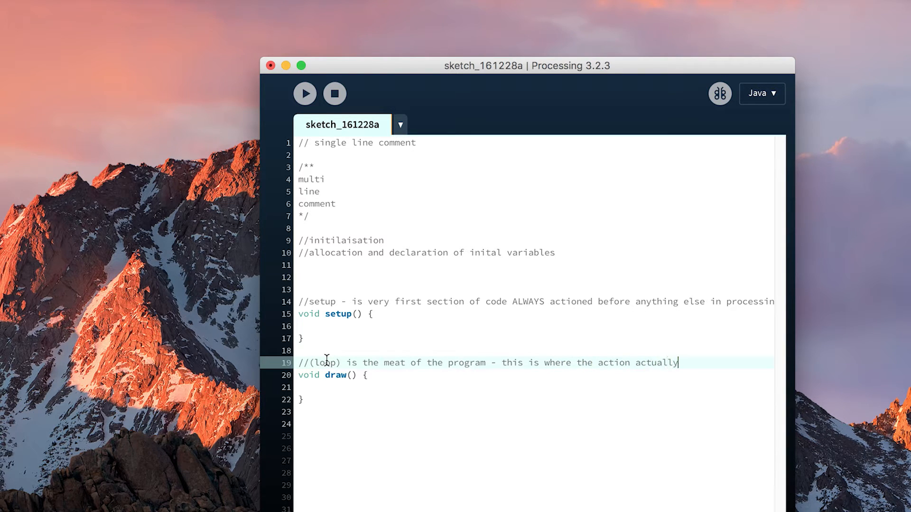
text(happens)
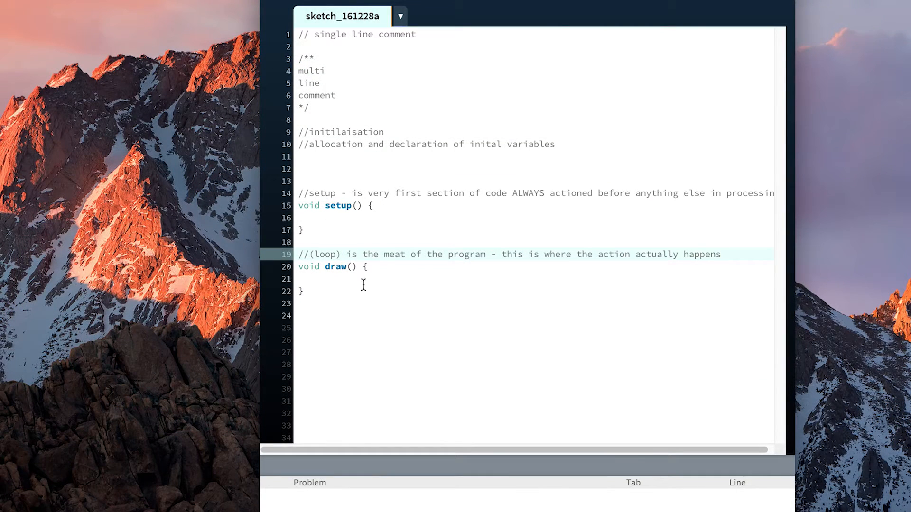
mouse_move(365, 287)
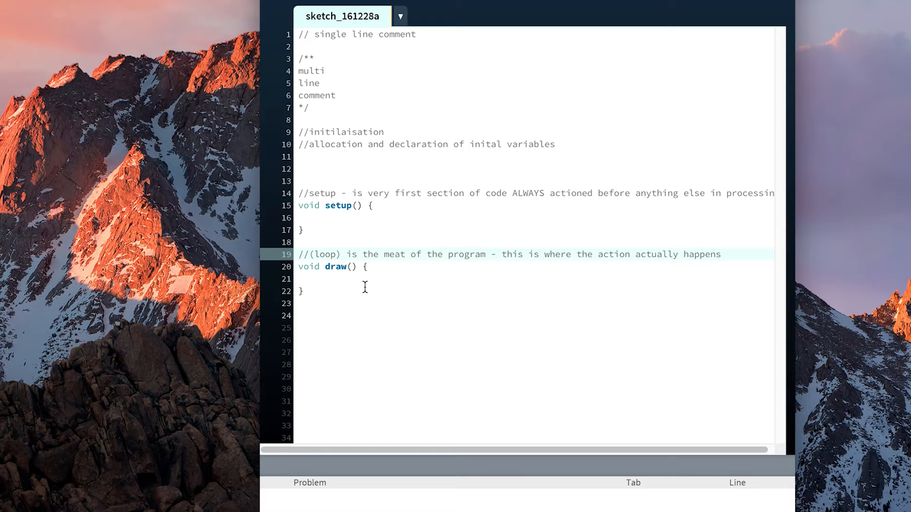
click(720, 254)
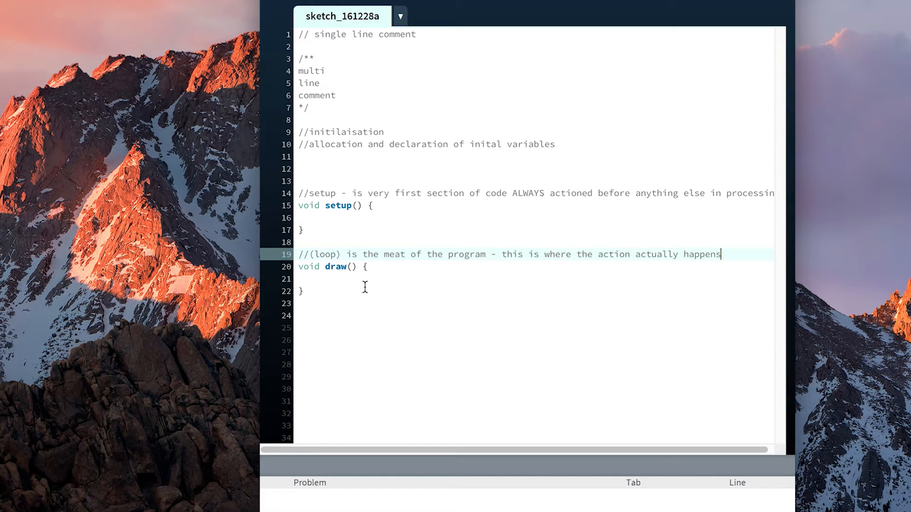
click(302, 230)
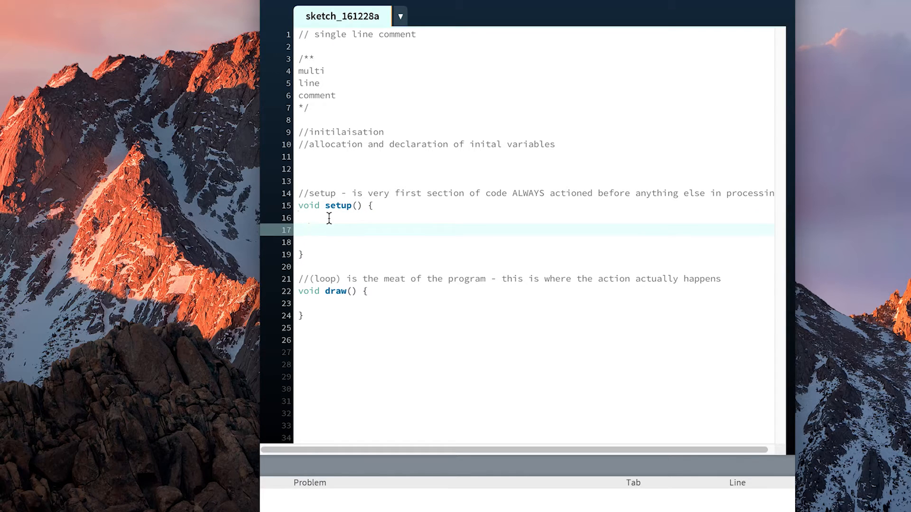
Step: Fix the half-typed print word in setup, then run and stop the sketch
text(prit)
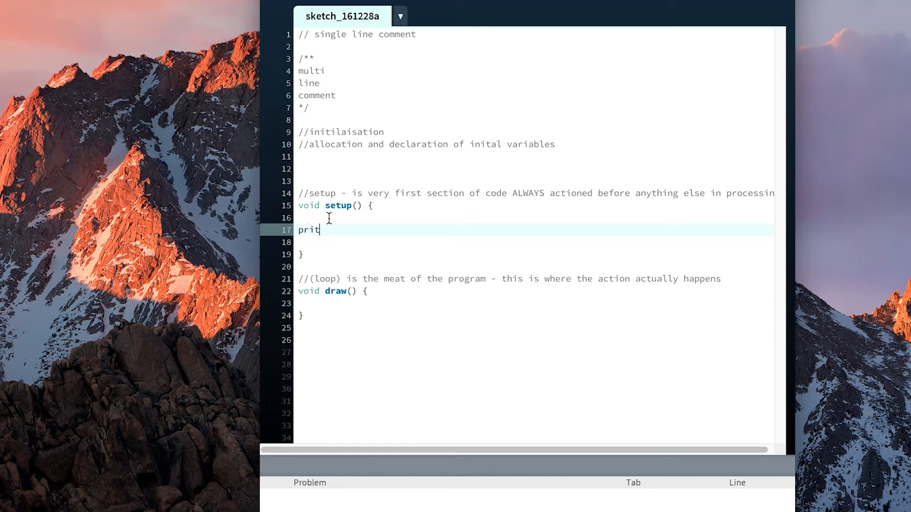
key(Backspace)
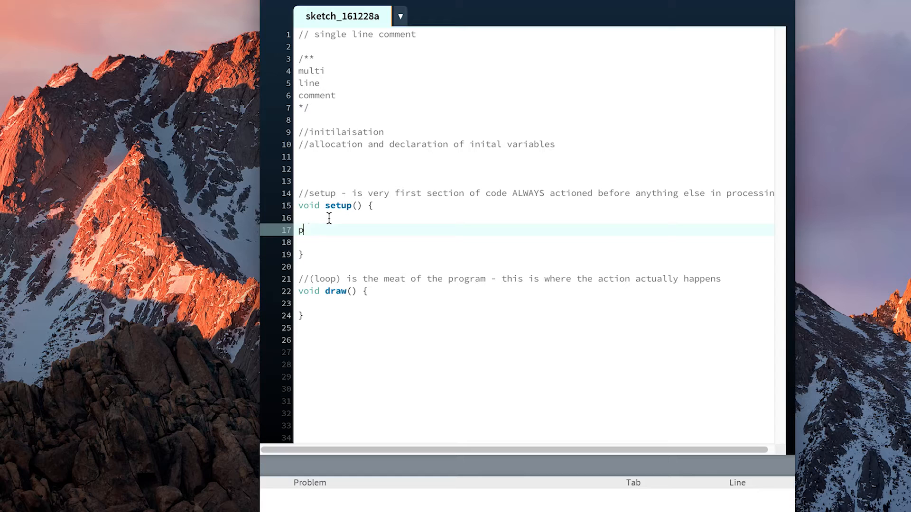
text(rint)
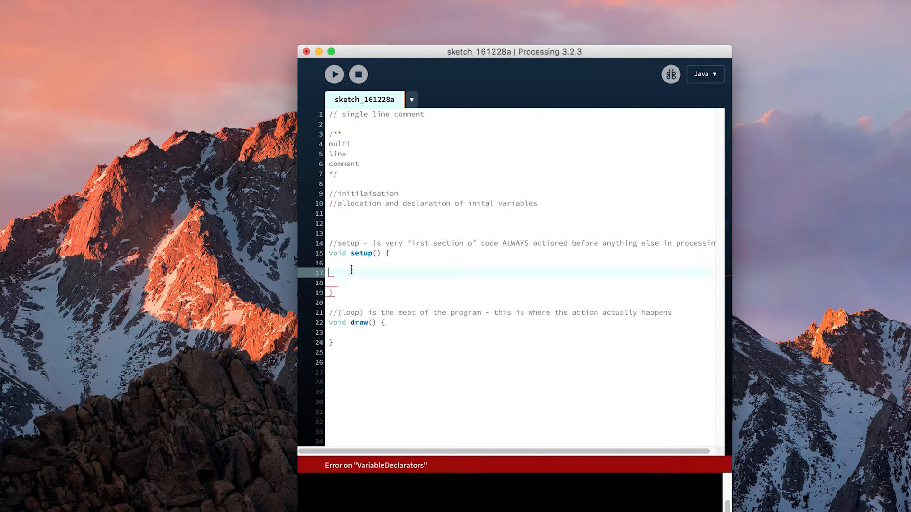
click(334, 74)
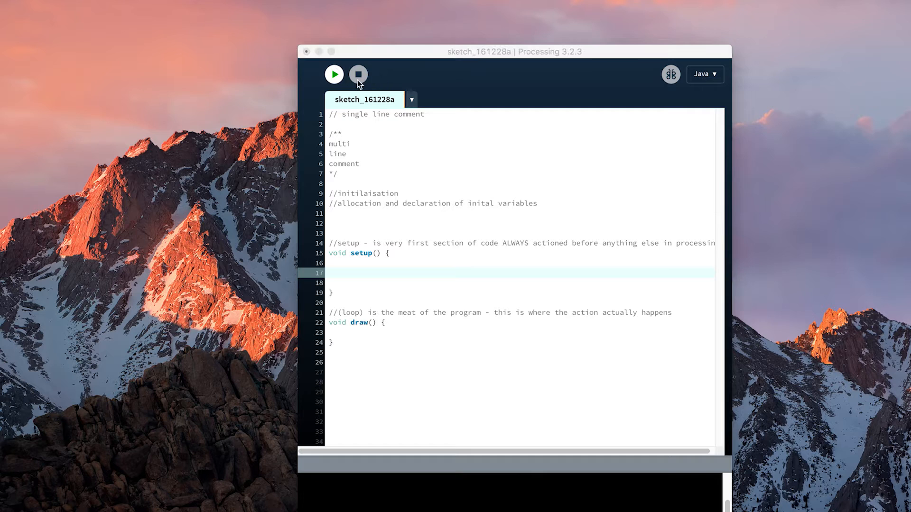
click(334, 75)
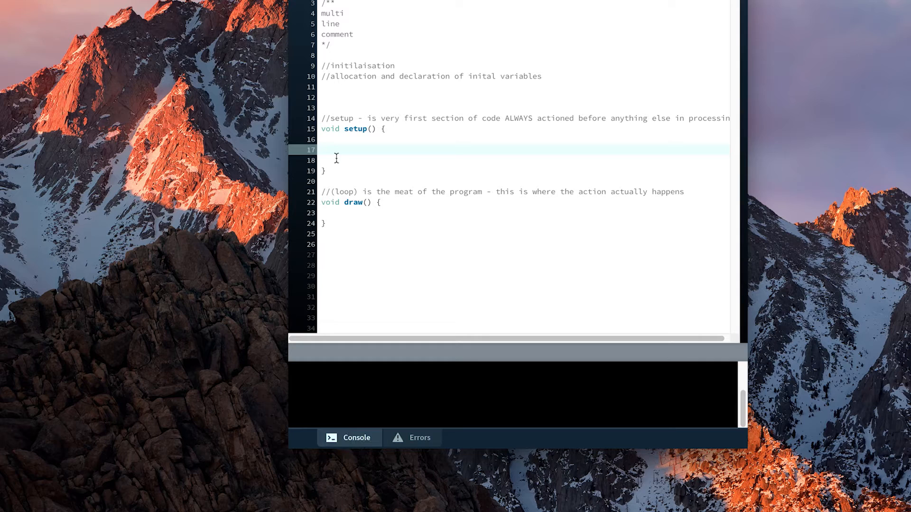
Step: Put print("hello"); inside setup, replacing the single quotes with double quotes
text(print()
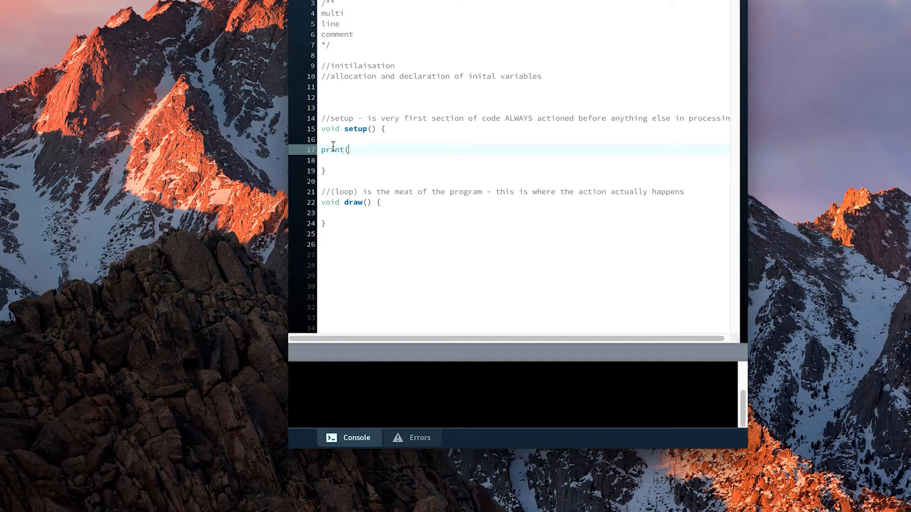
text(')
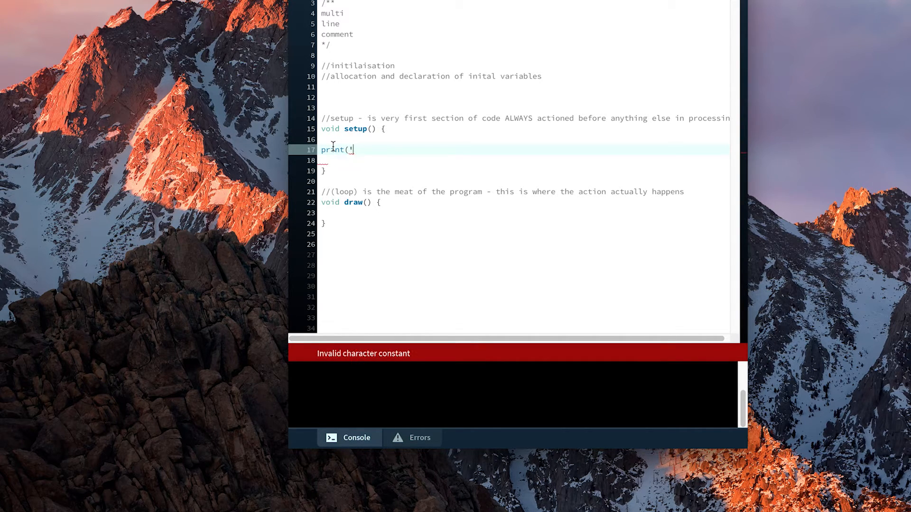
text(hello')
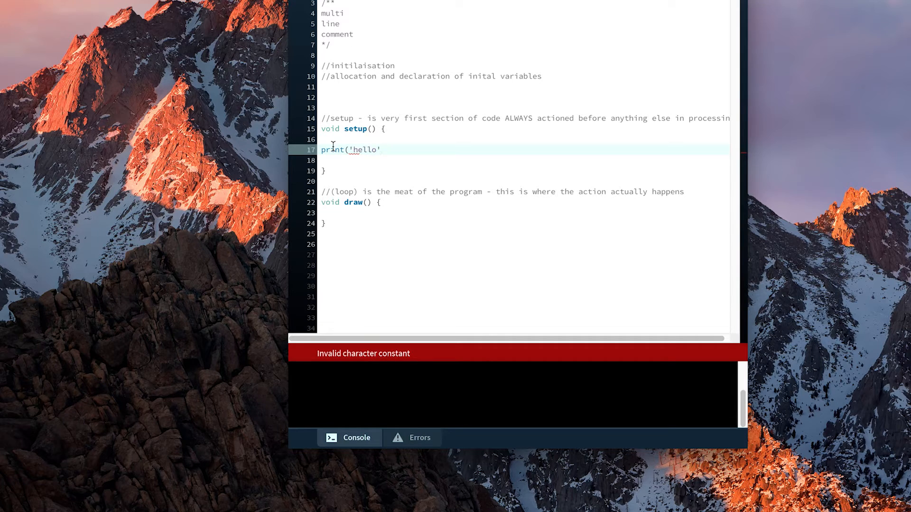
key(Backspace)
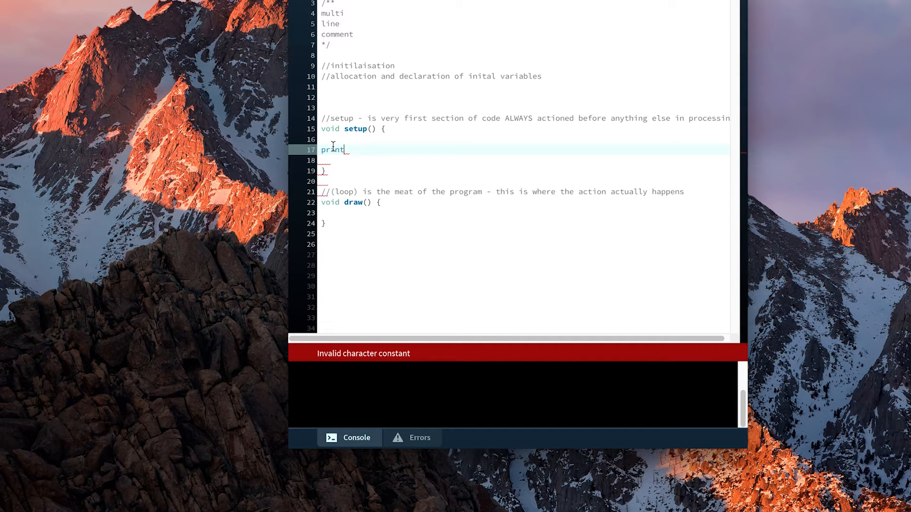
text(("hello)
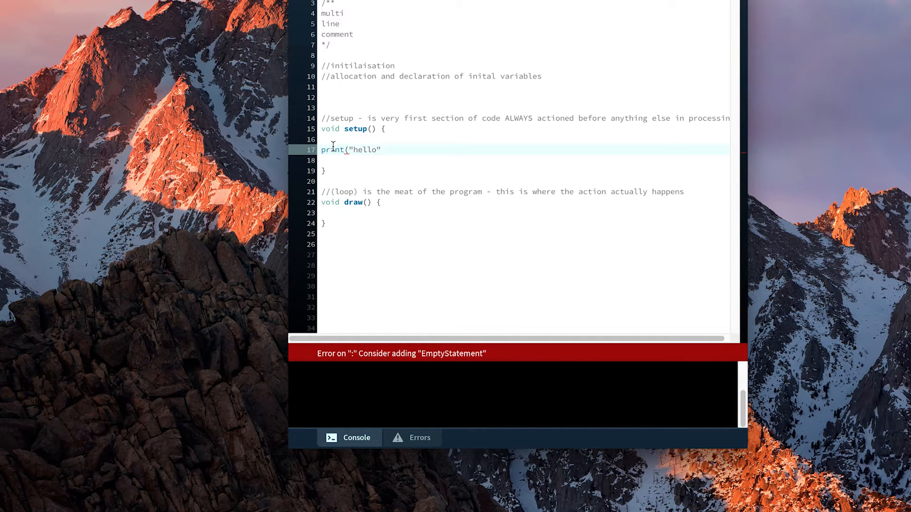
text();)
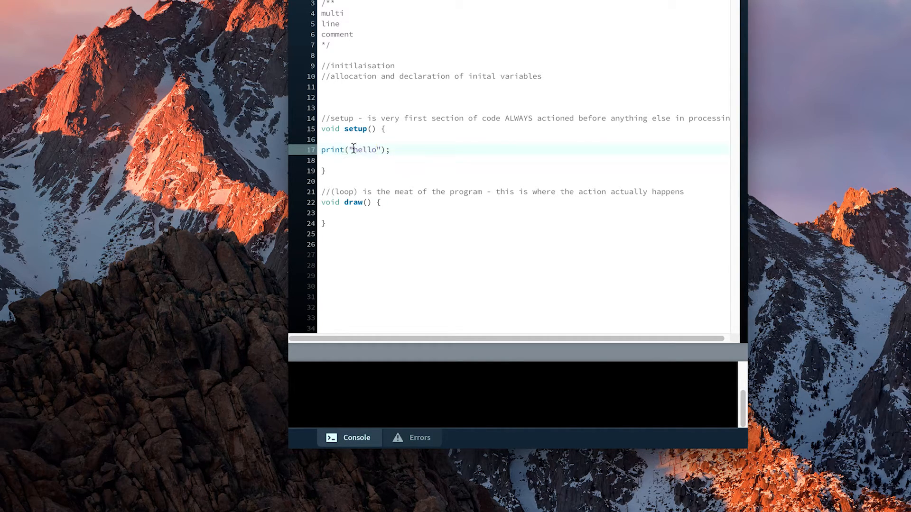
click(396, 170)
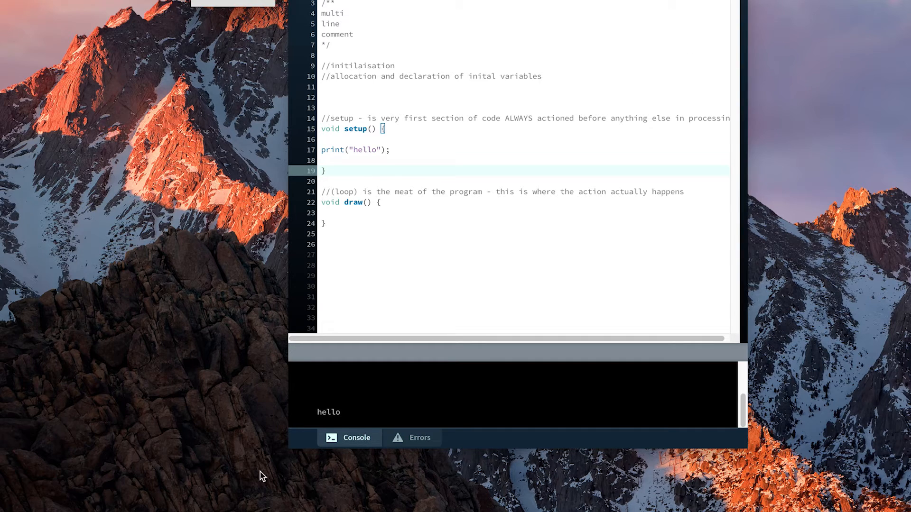
mouse_move(370, 375)
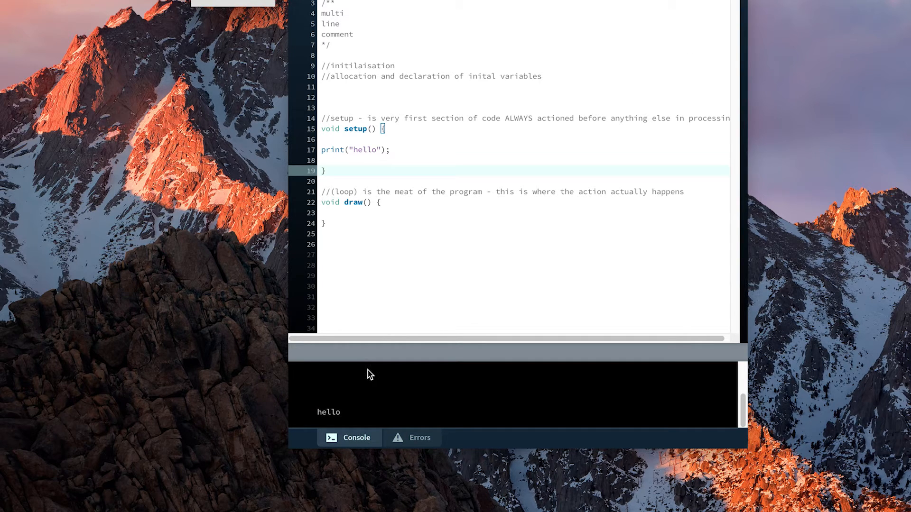
mouse_move(297, 425)
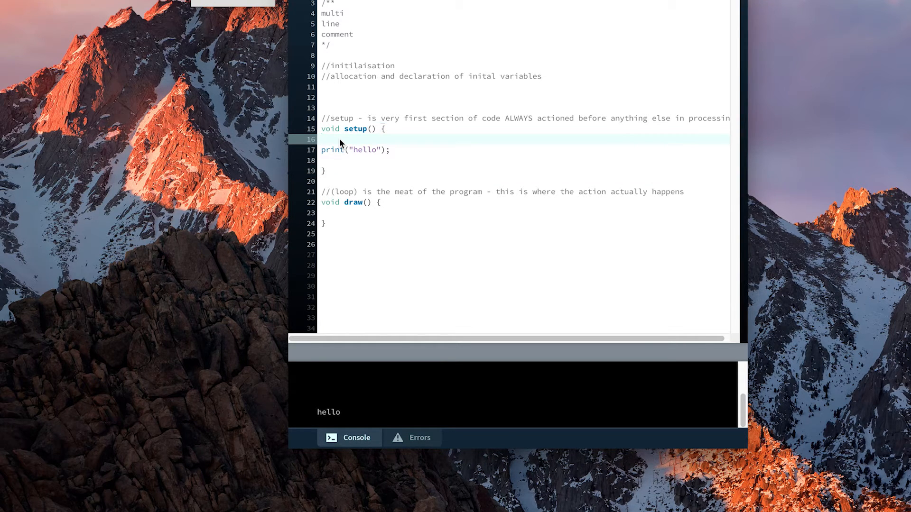
mouse_move(407, 161)
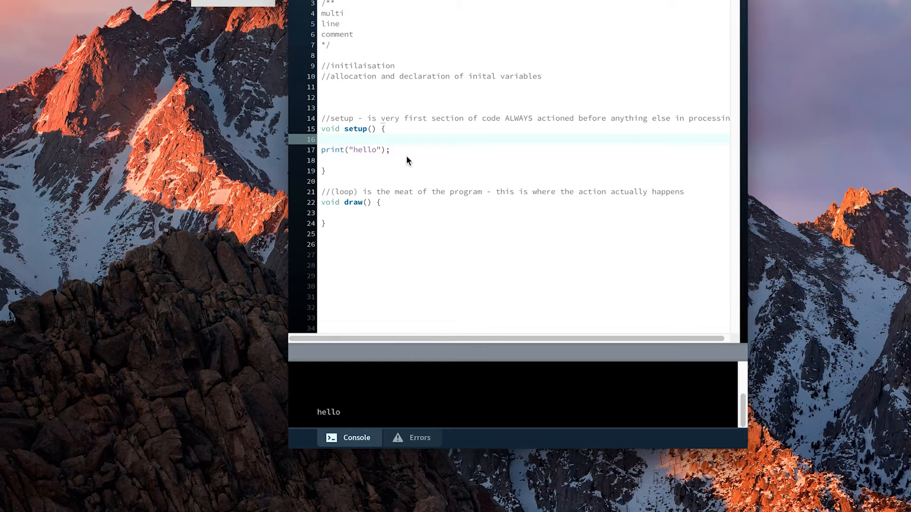
Step: Append '//will only run once at start of program' to setup's print("hello"); line
text(//will)
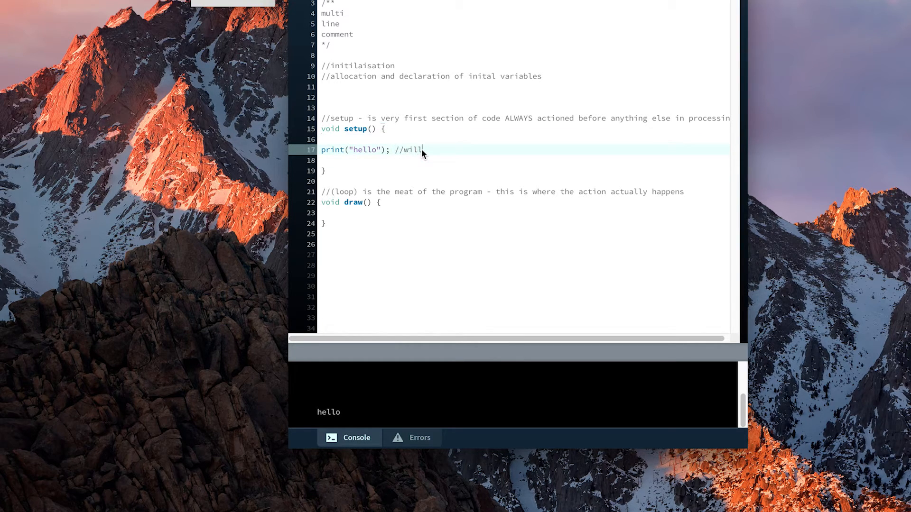
text(only run once at start of pr)
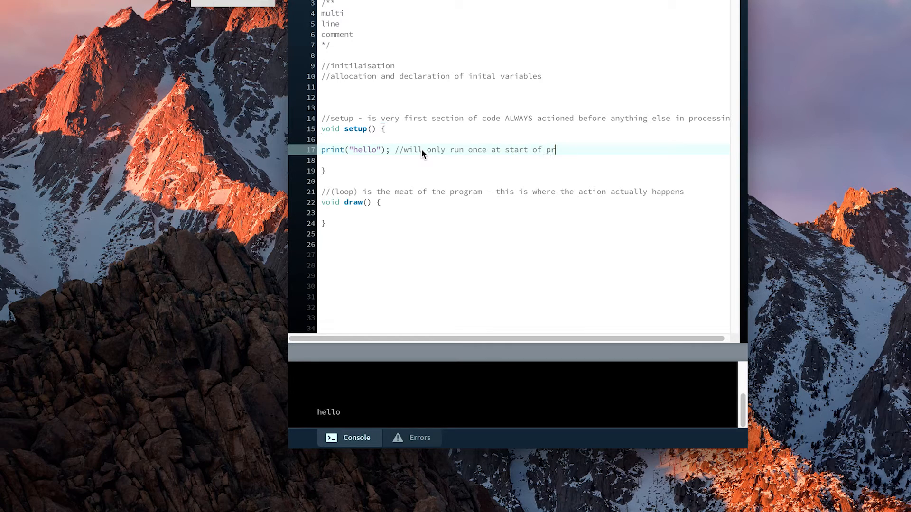
text(ogam)
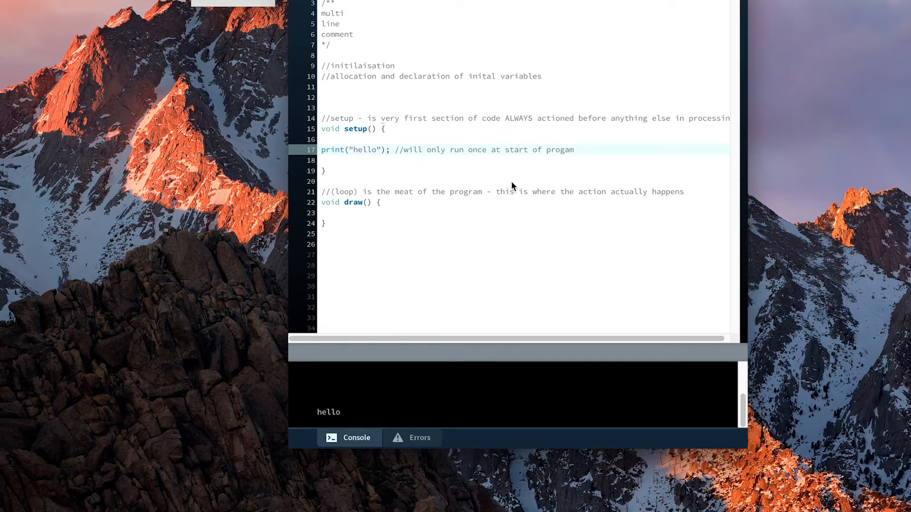
text(r)
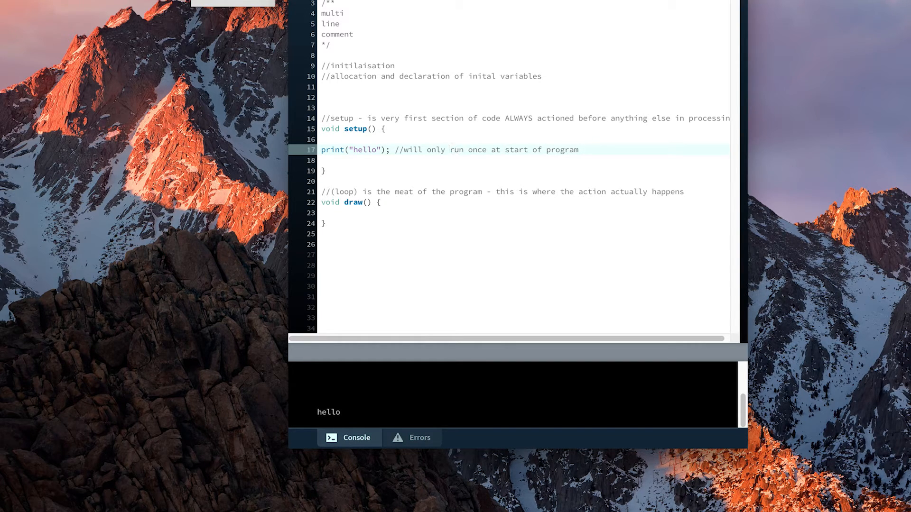
mouse_move(327, 129)
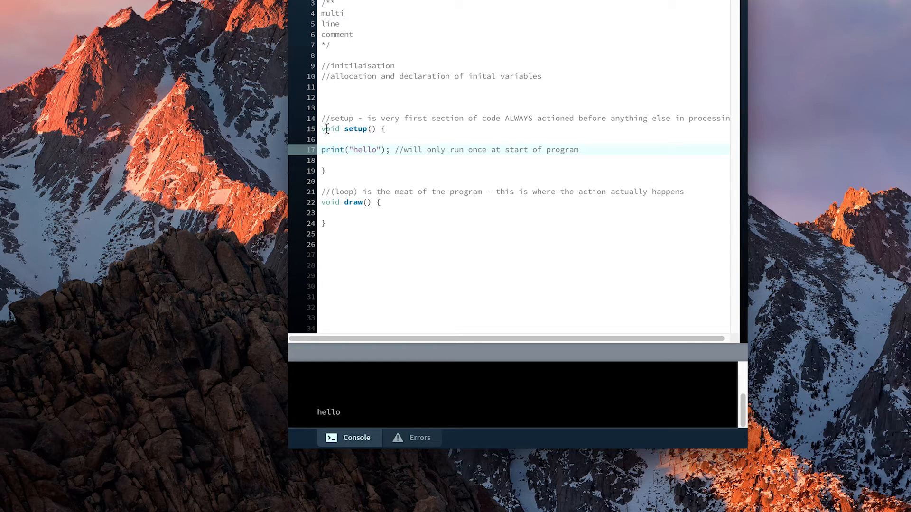
Step: Add a copy of print("hello"); inside the draw block
click(352, 233)
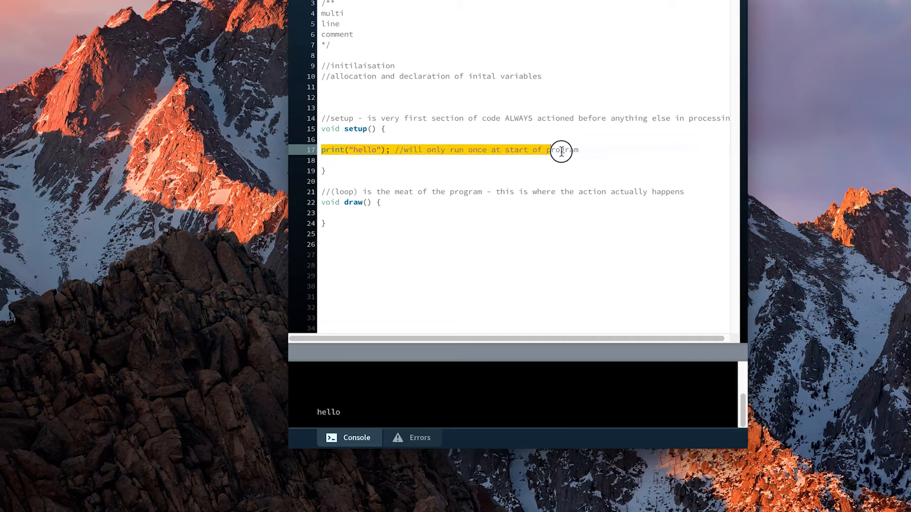
click(393, 150)
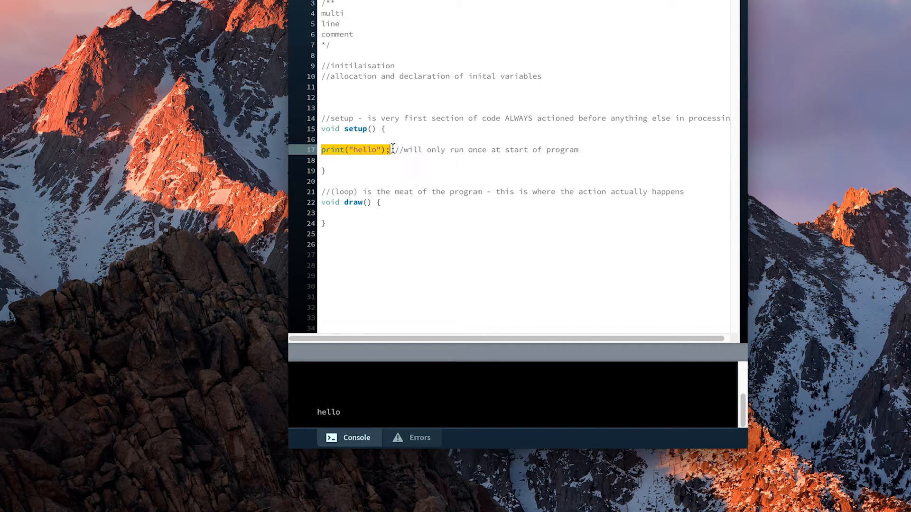
click(359, 223)
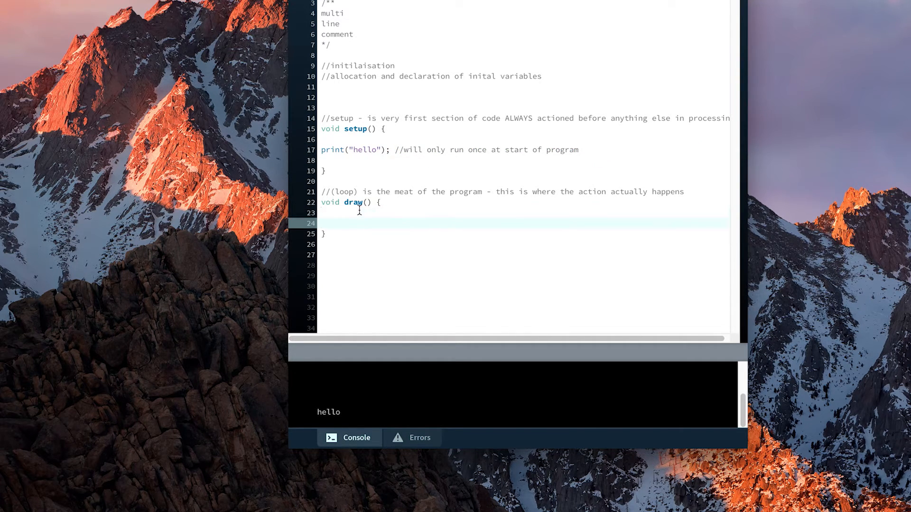
text(print("hello");)
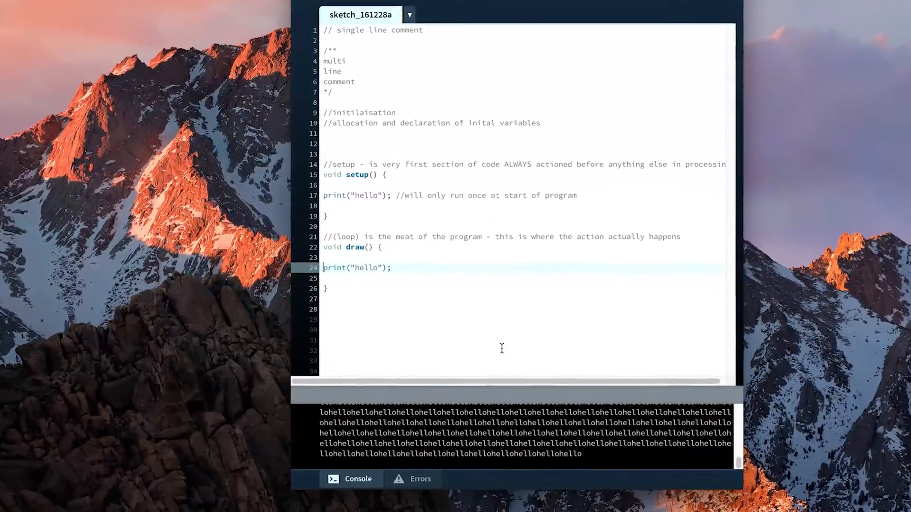
Step: Comment draw's print line '// will continually print hello onto console', removing the trailing period
text(// will continually print)
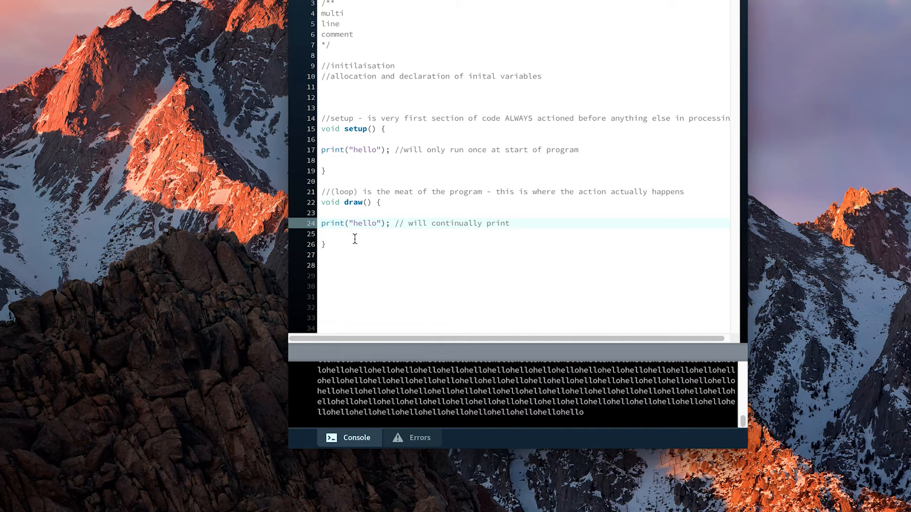
text(hello onto console.)
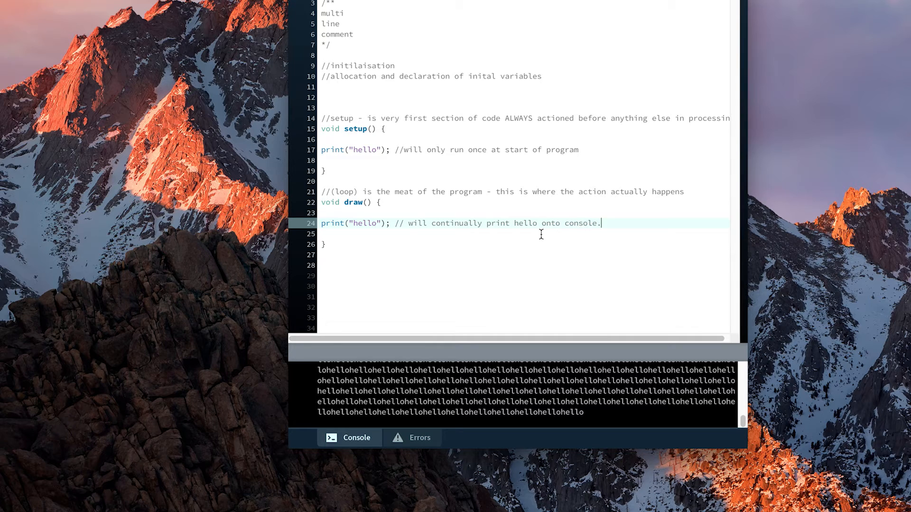
key(Backspace)
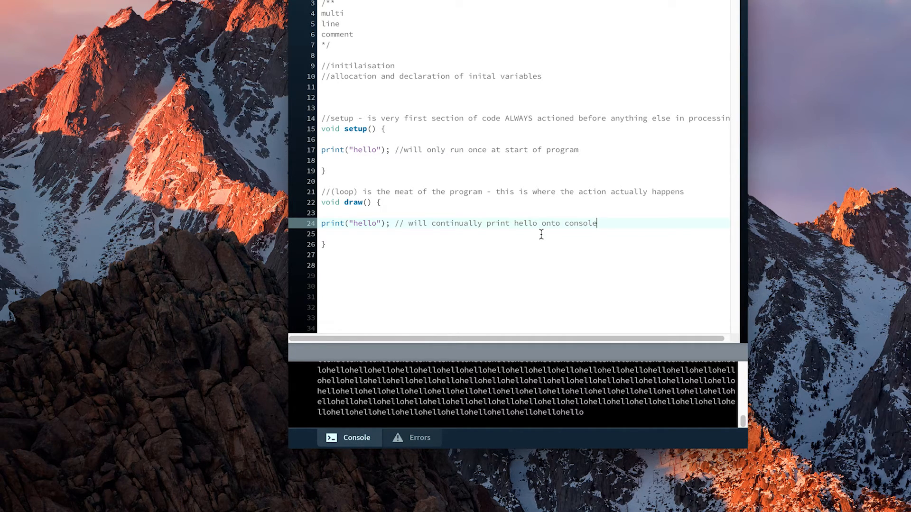
mouse_move(509, 182)
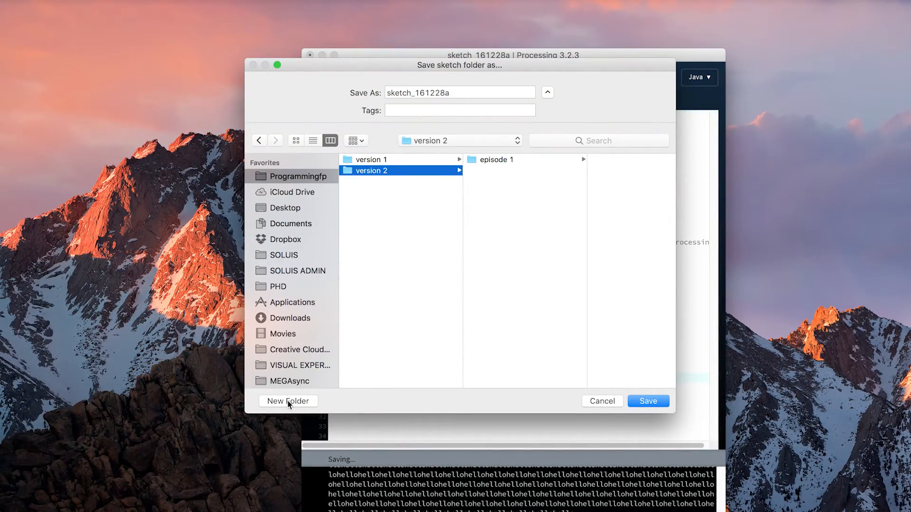
Step: Save the sketch as 'reference' in a new reference folder under version 2
click(288, 401)
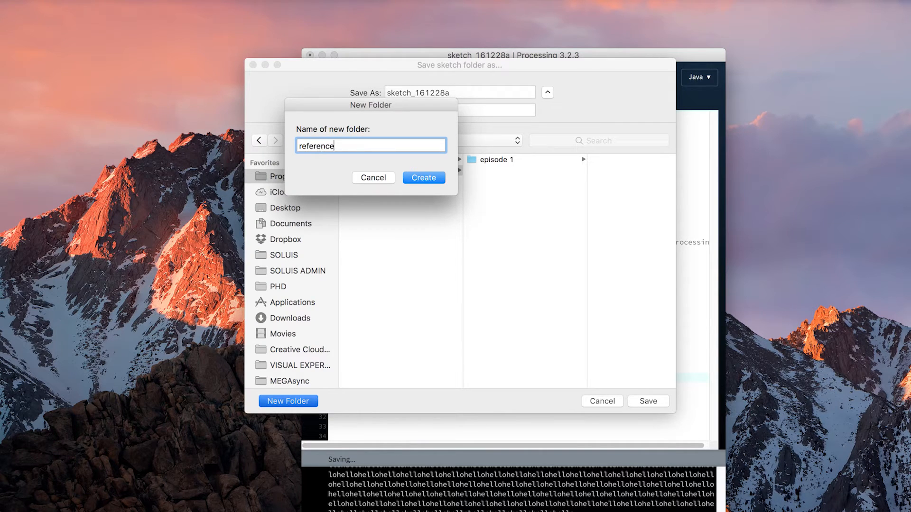
click(423, 178)
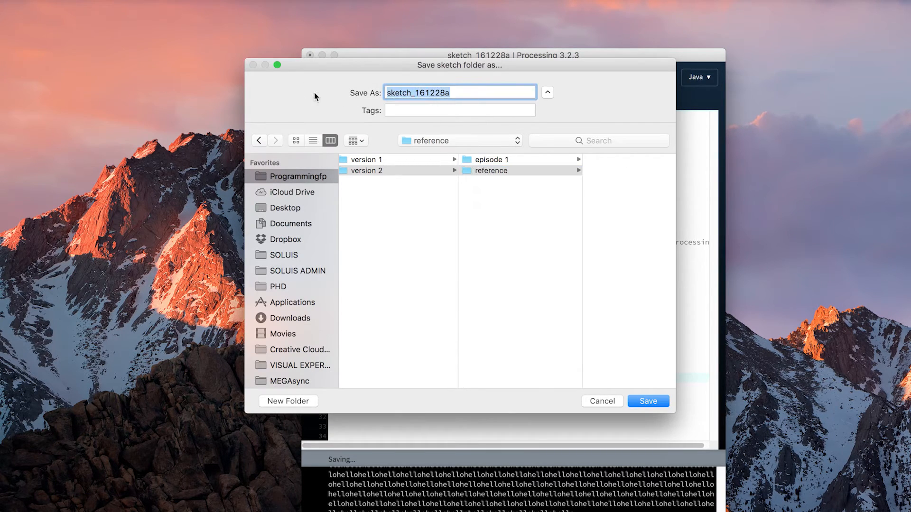
click(647, 400)
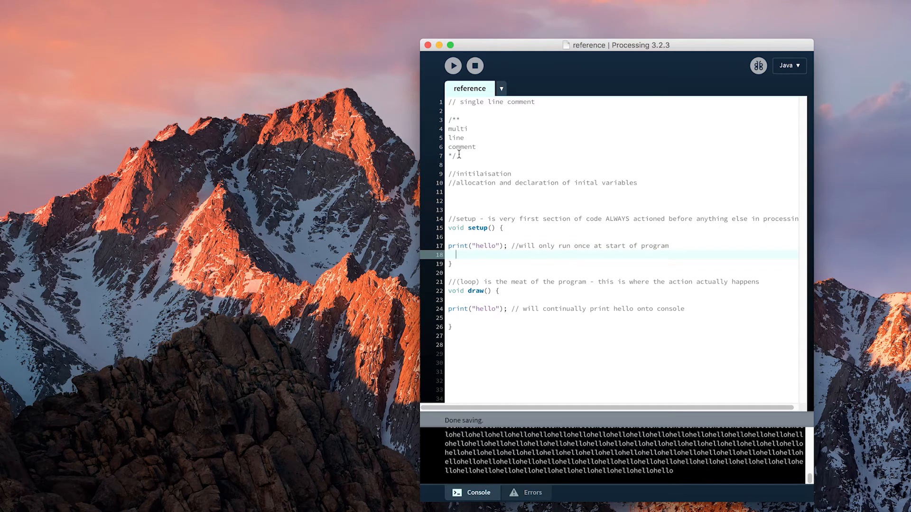
mouse_move(547, 214)
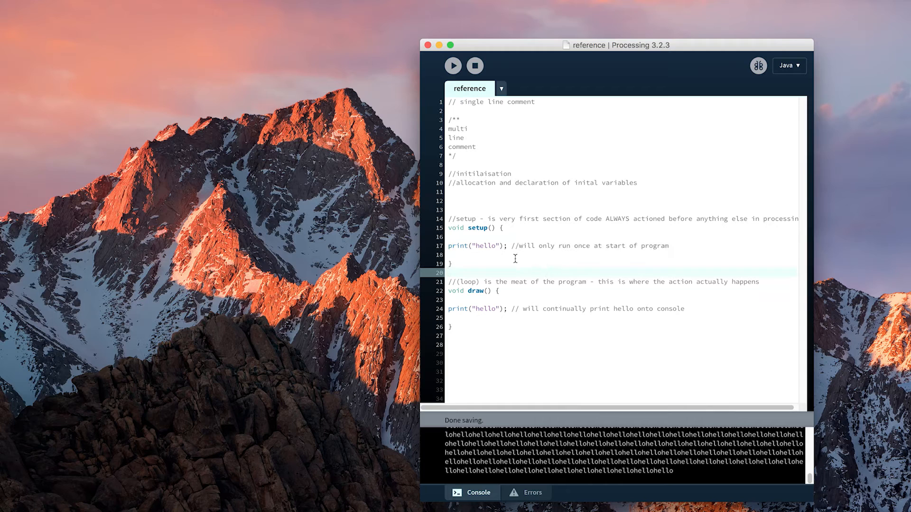
Step: Type the comment '//optional functions' on the empty line below the draw block
click(671, 245)
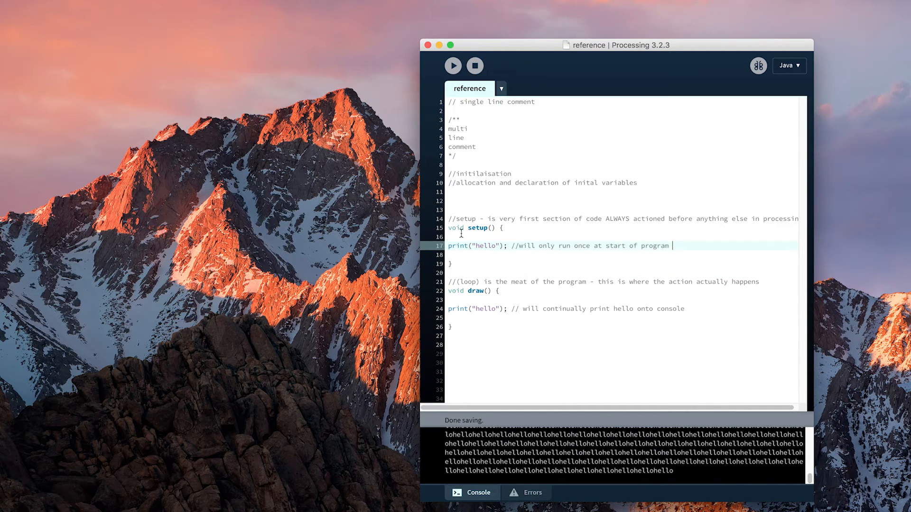
click(468, 335)
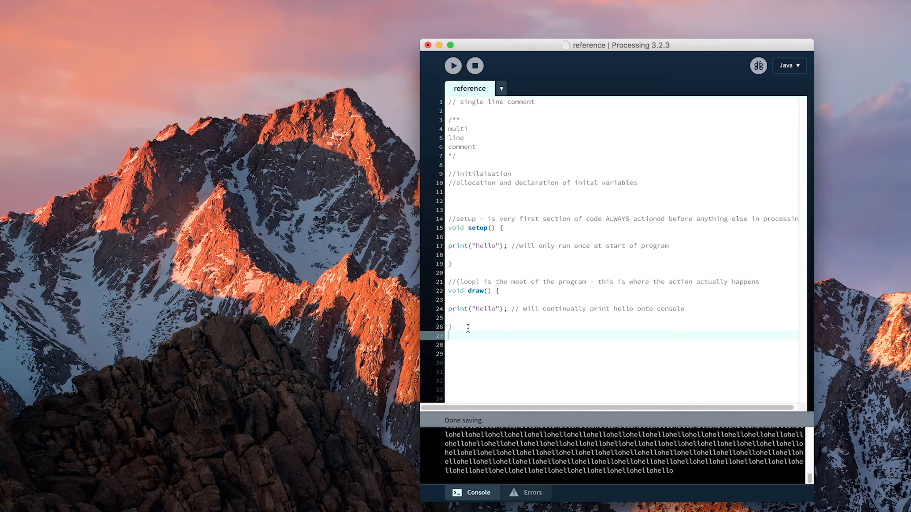
text(//)
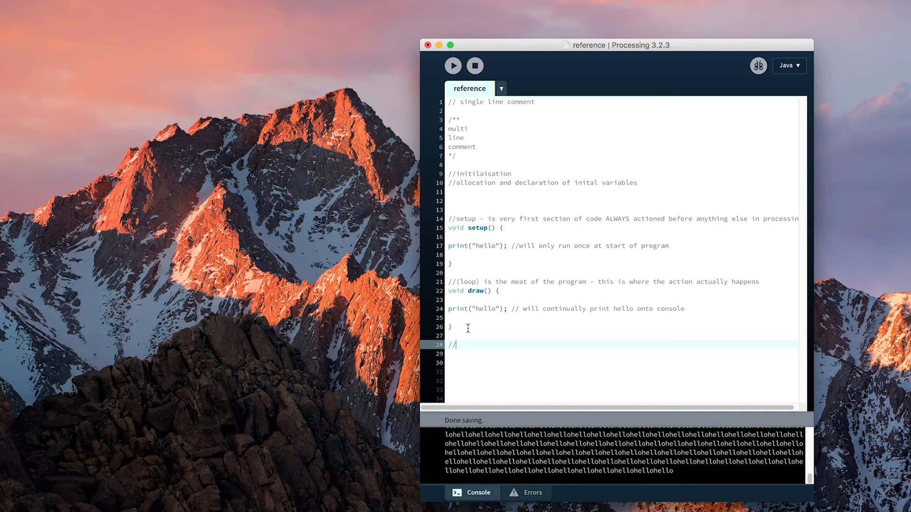
text(opt)
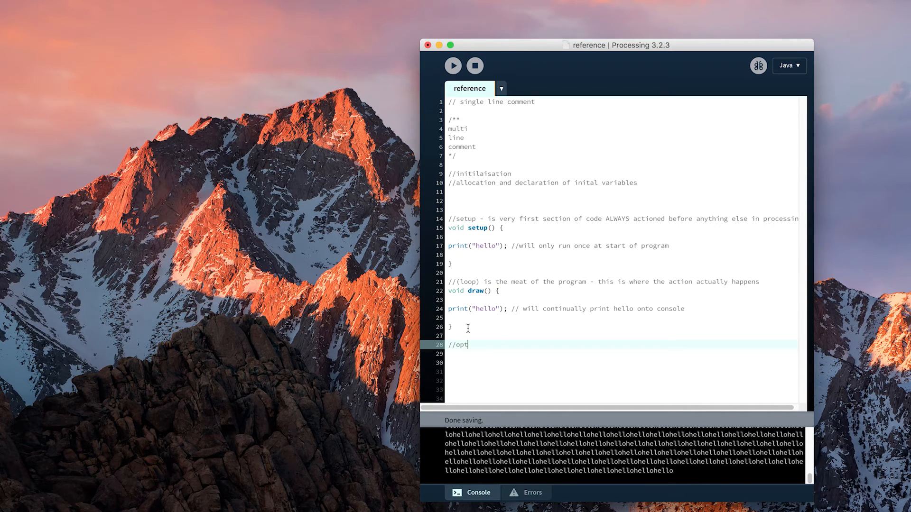
text(ional funcati)
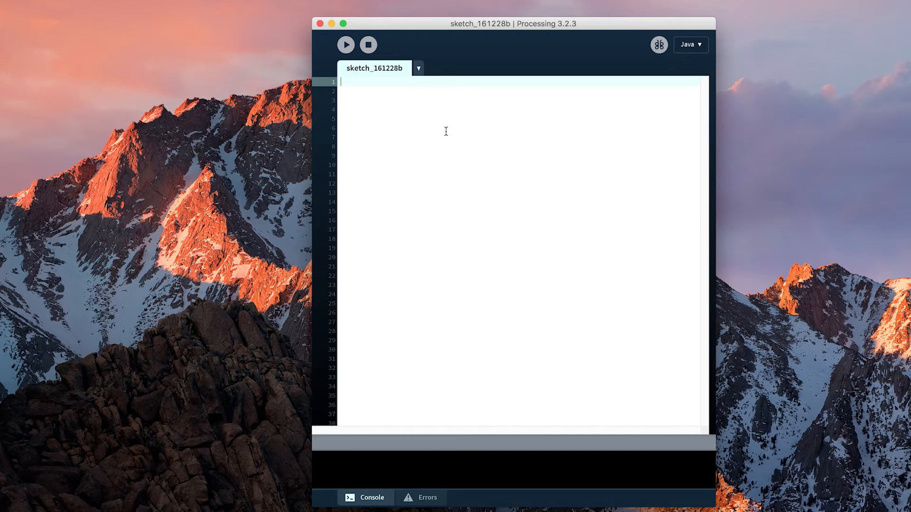
Step: Type section comments //initialisation, //setup, //draw and //functions on separate lines
text(//initialisaation)
click(518, 137)
text(/da)
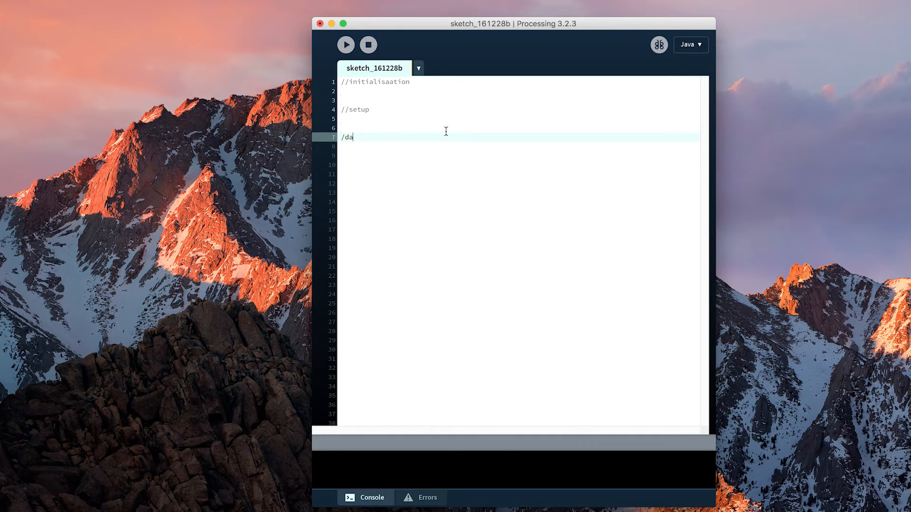
text(/draw)
click(518, 164)
text(//)
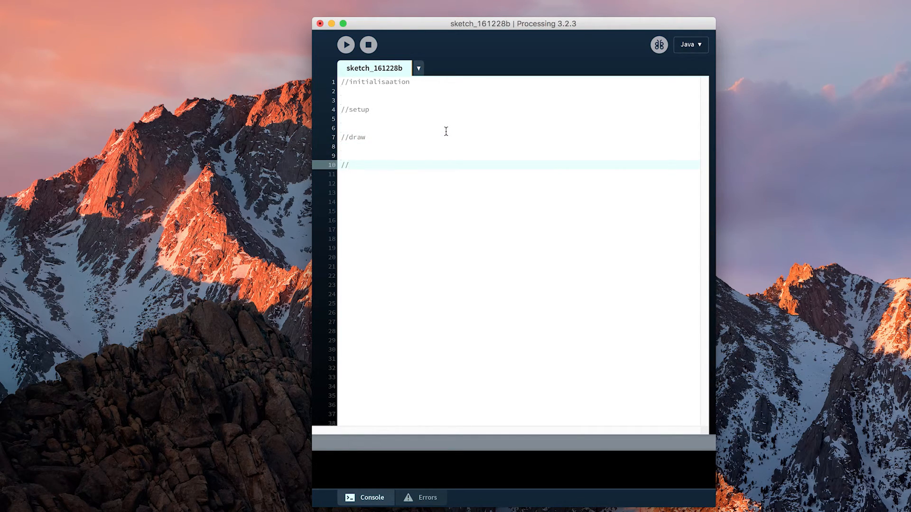
text(fun)
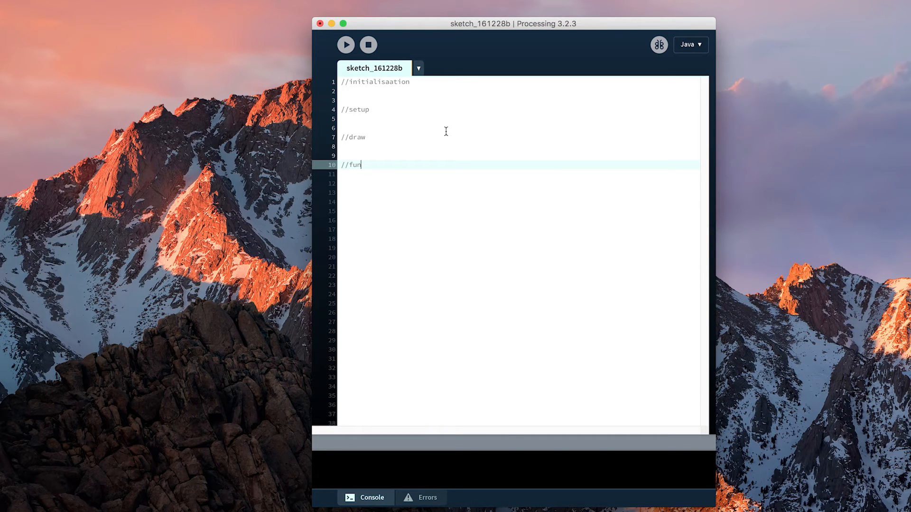
text(ctions)
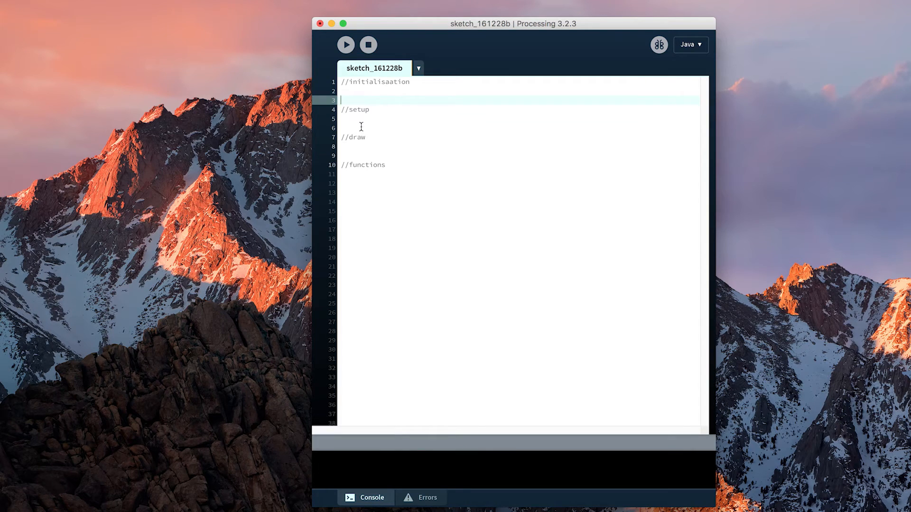
click(352, 109)
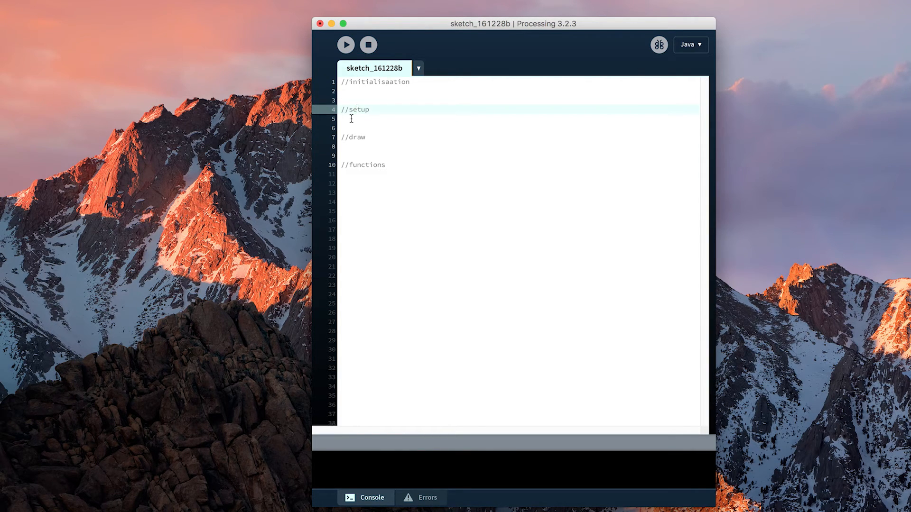
mouse_move(362, 110)
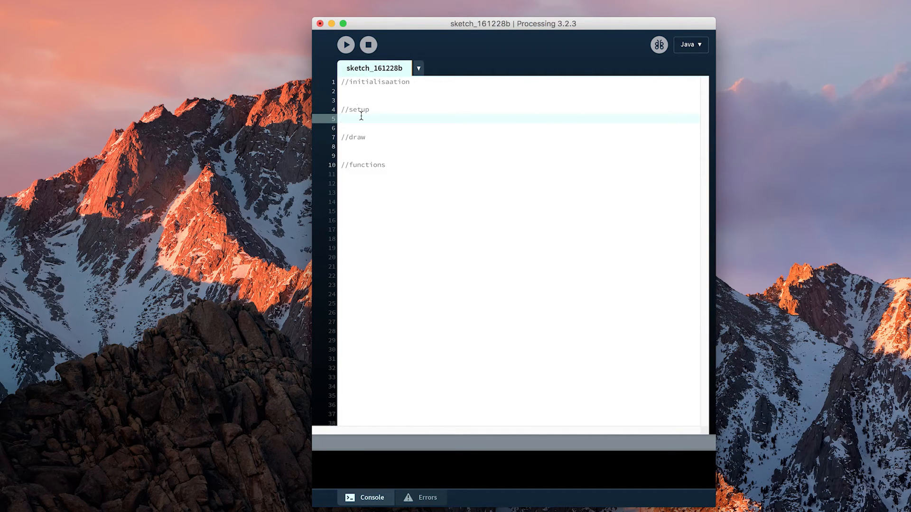
Step: Add empty void setup() {} and void draw() {} blocks with '// end setup' and '// end draw' comments
text(void)
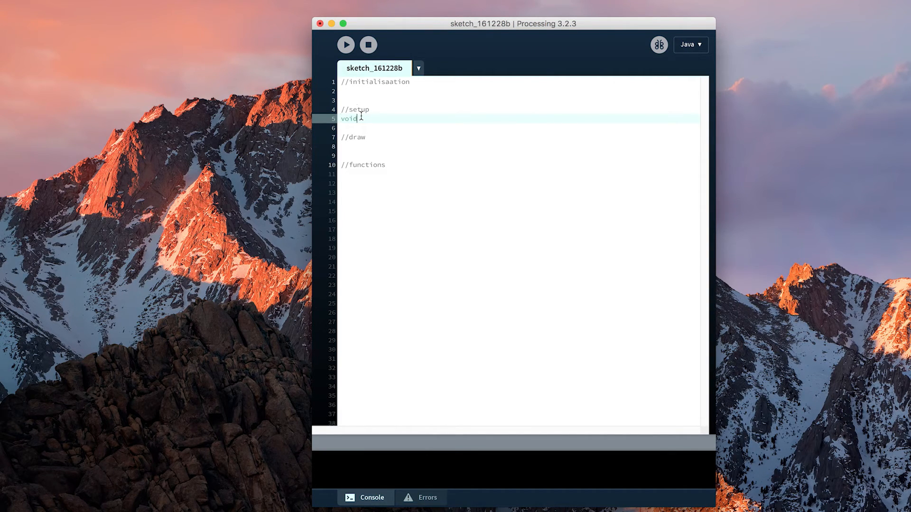
text(setup()
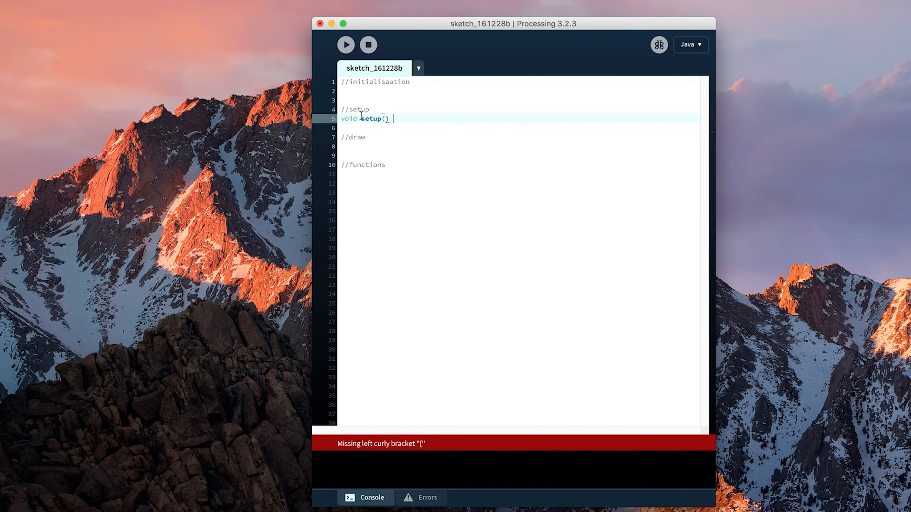
text({})
click(518, 147)
text(void draw()
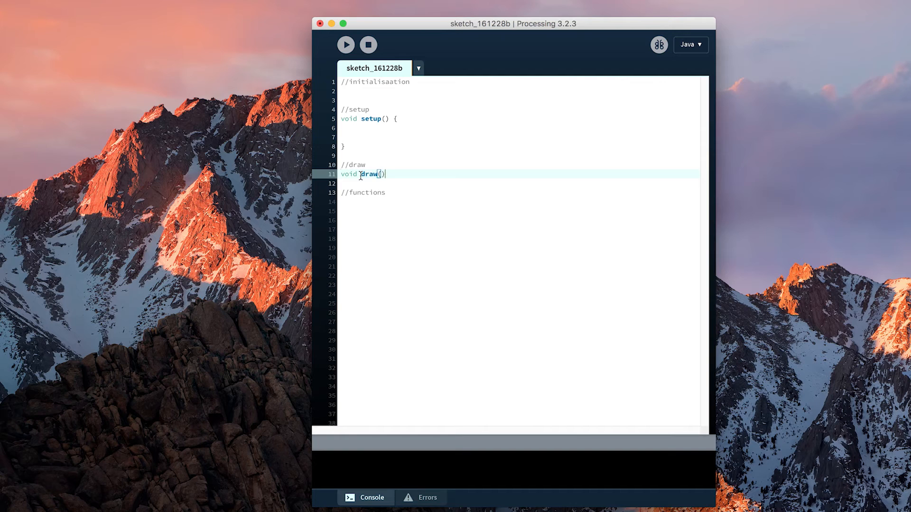
text({)
click(518, 202)
text(})
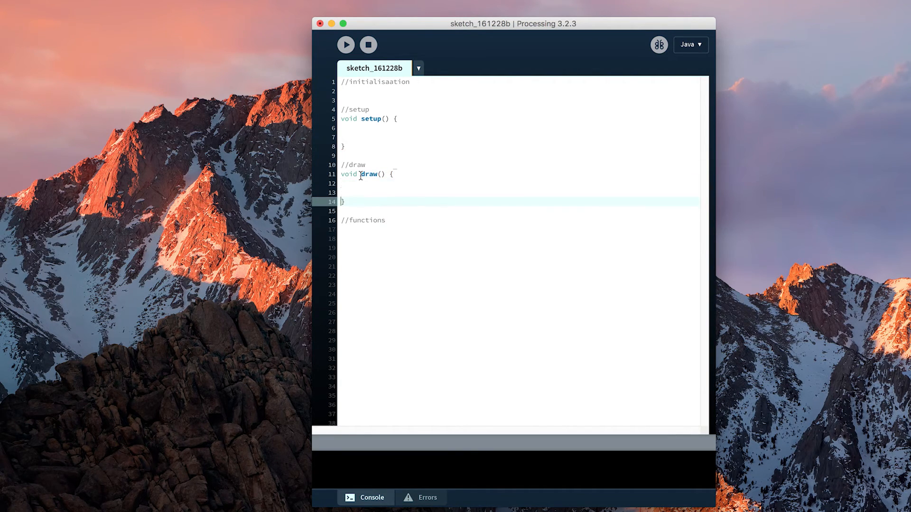
click(346, 146)
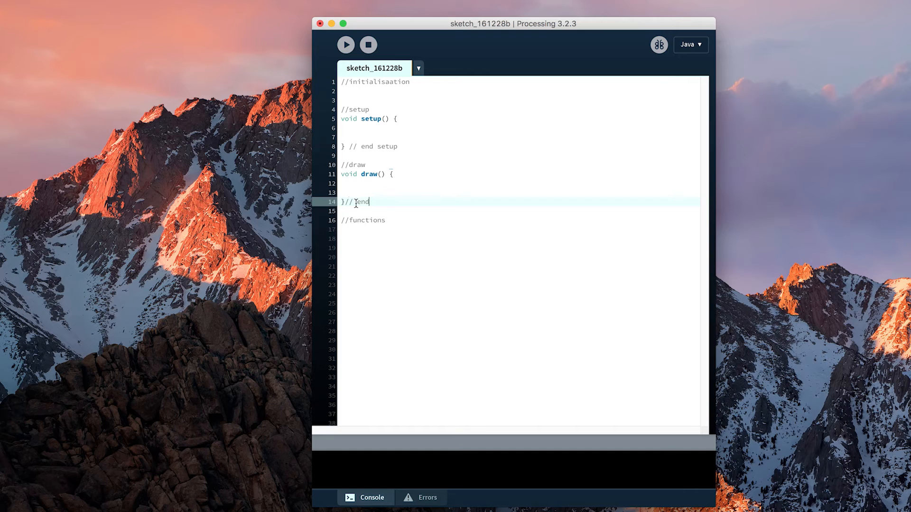
text(end draw)
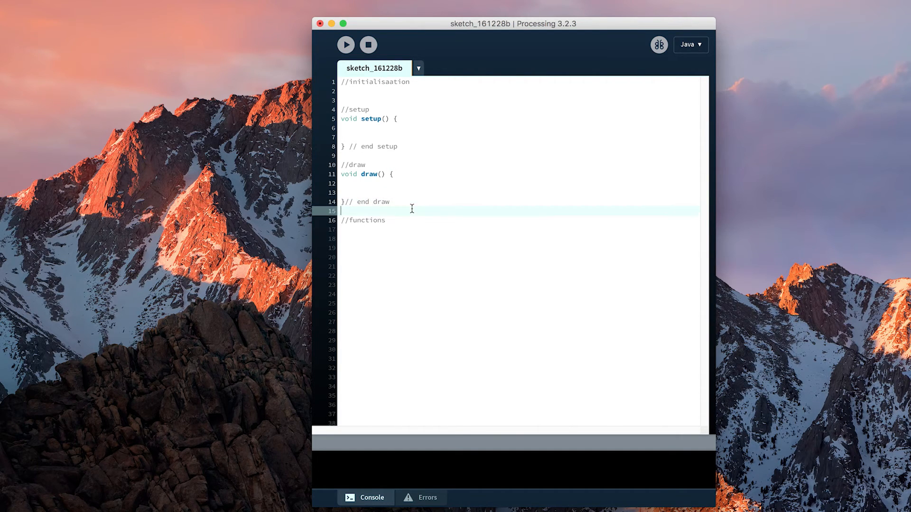
text(//-)
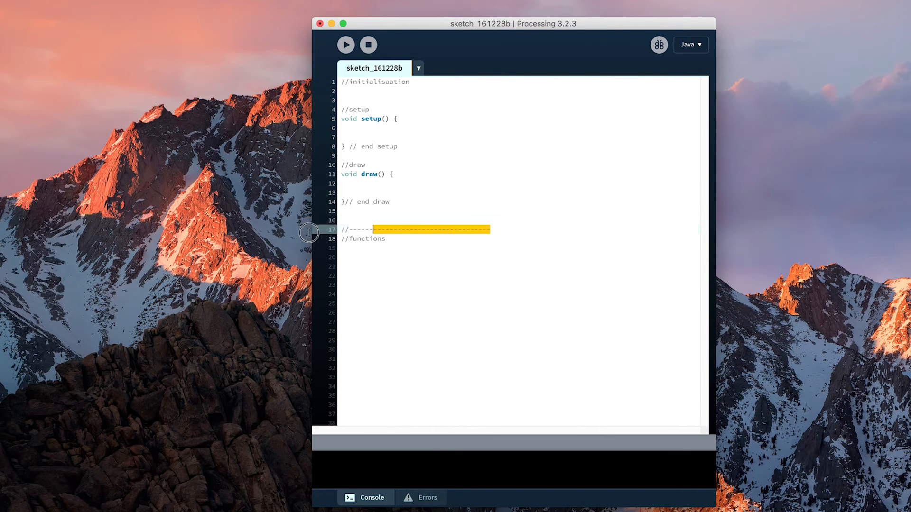
Step: Insert //------ divider comments above the setup, draw and functions headings, removing the extra copy
click(360, 184)
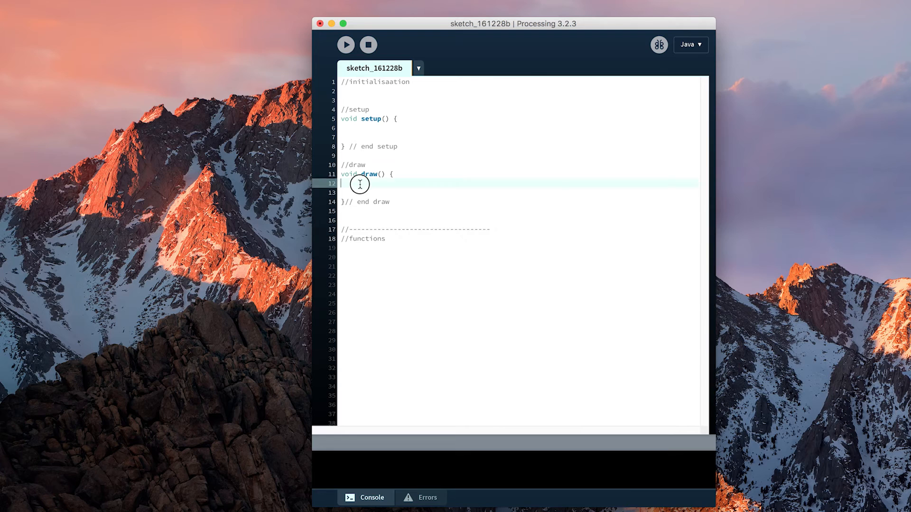
click(379, 155)
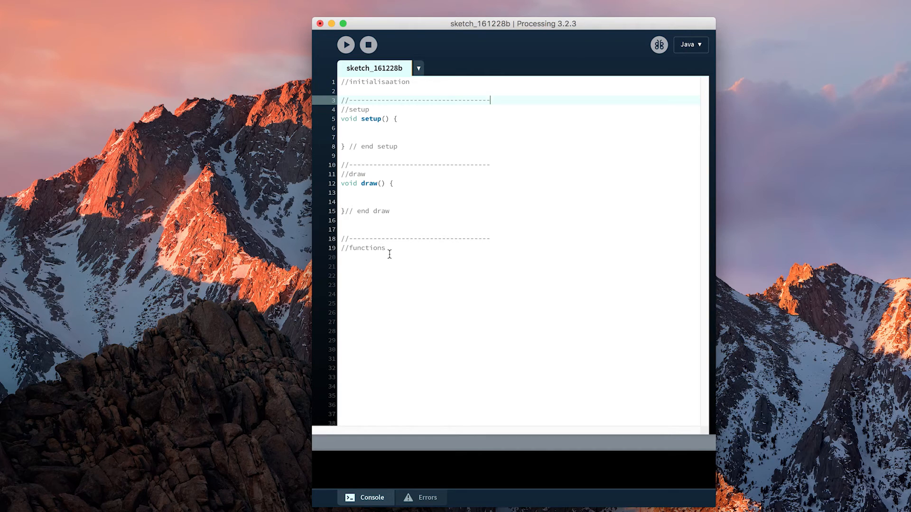
click(506, 239)
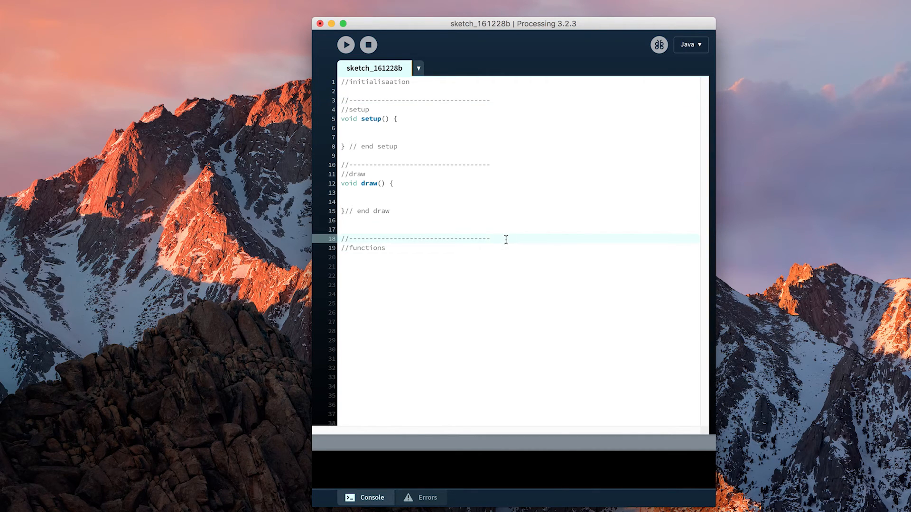
mouse_move(425, 238)
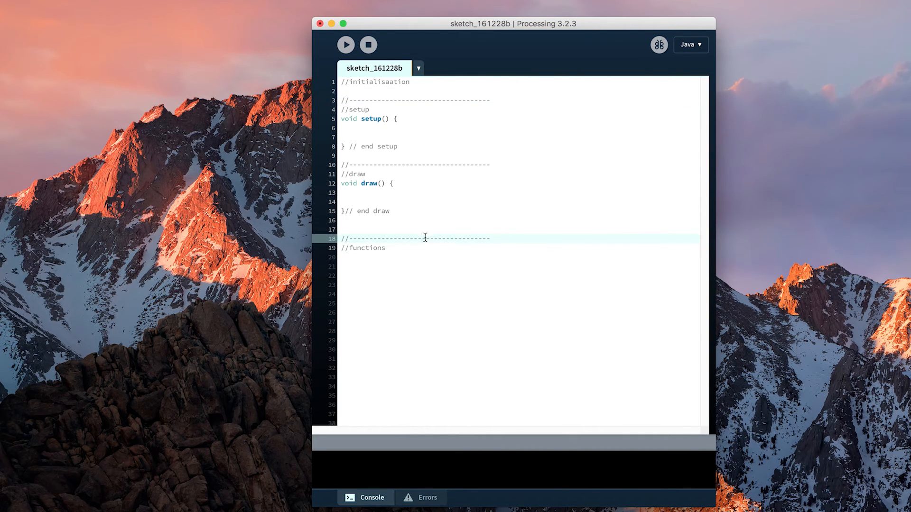
mouse_move(381, 178)
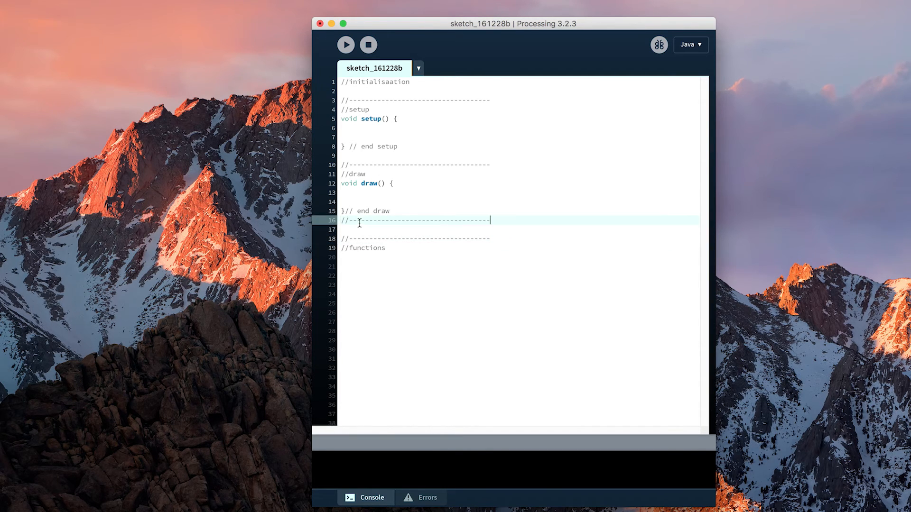
double_click(415, 220)
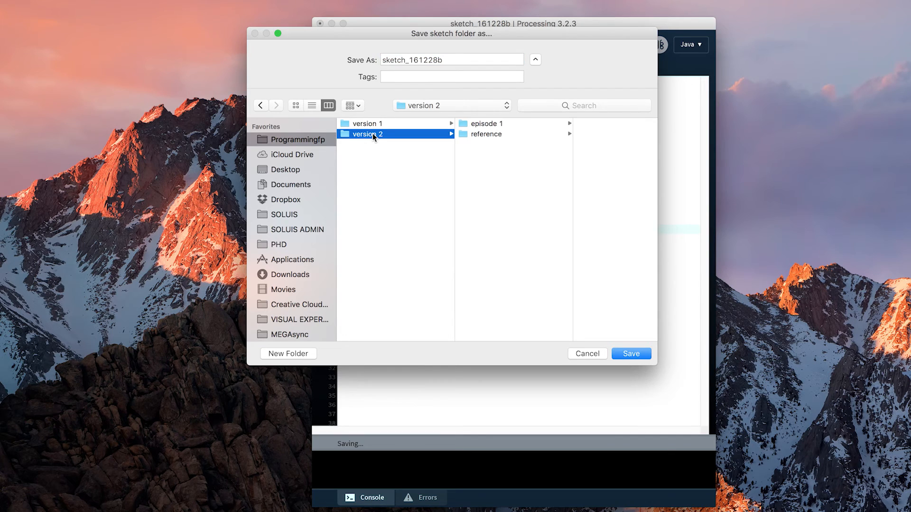
Step: Save the sketch as 'main' in a new 'main program' folder under version 2
click(287, 353)
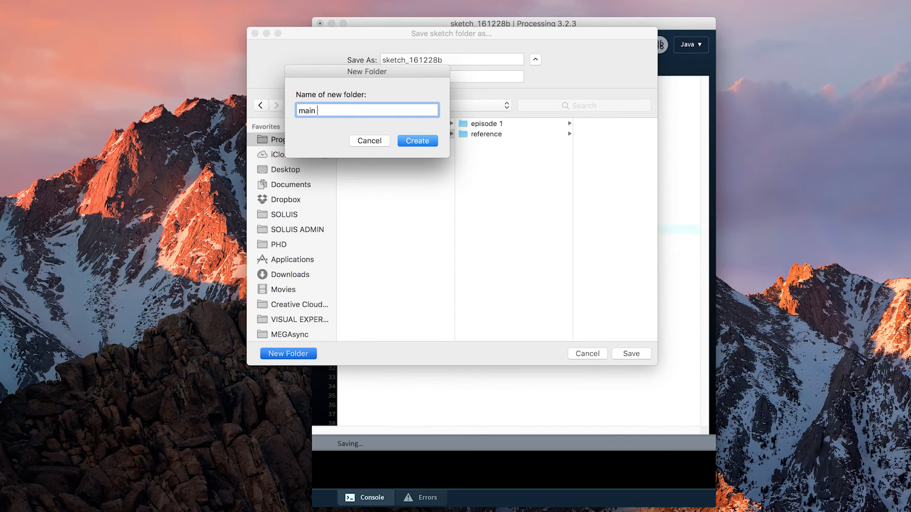
text(prog)
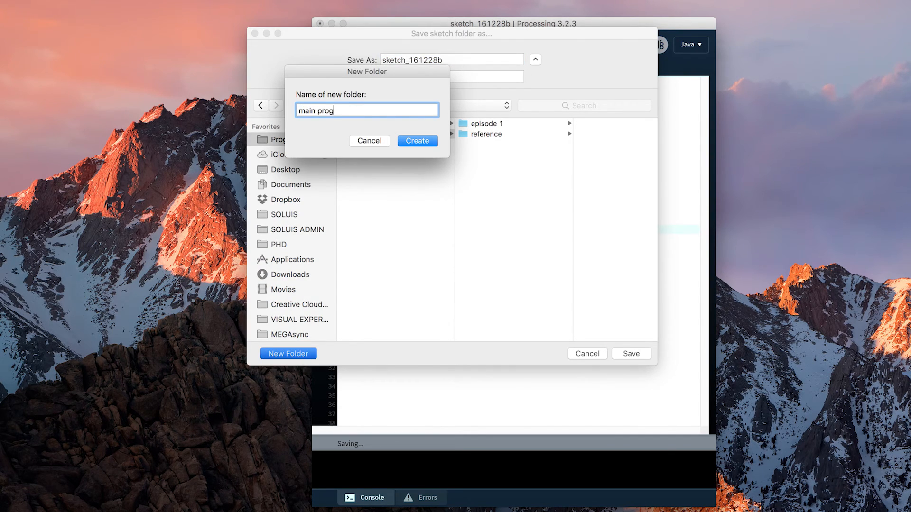
click(417, 140)
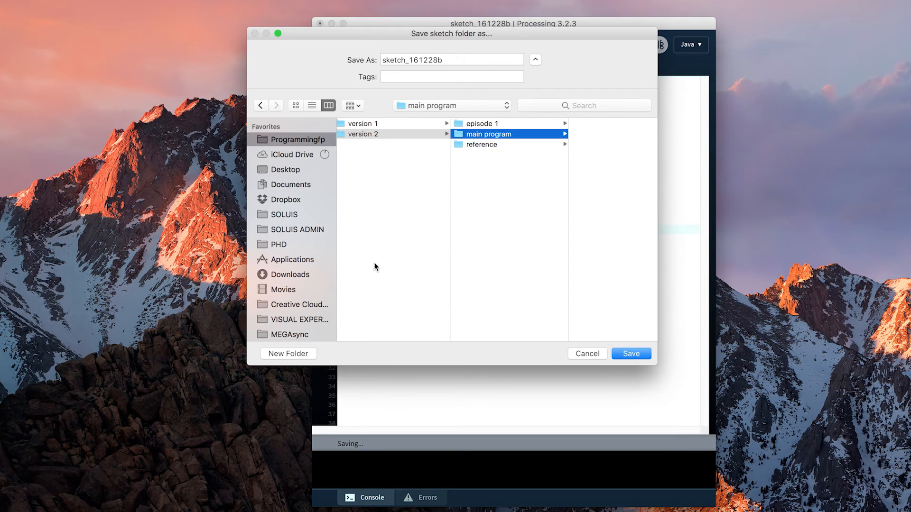
click(452, 59)
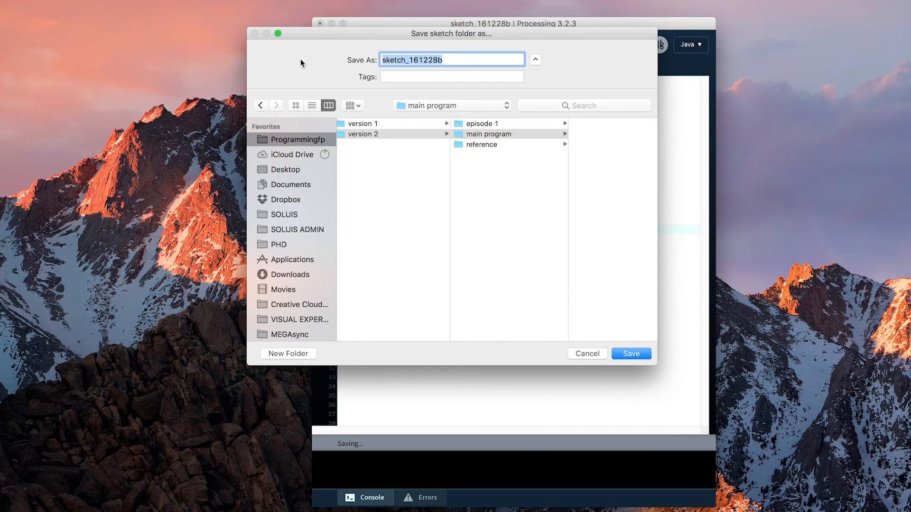
click(631, 353)
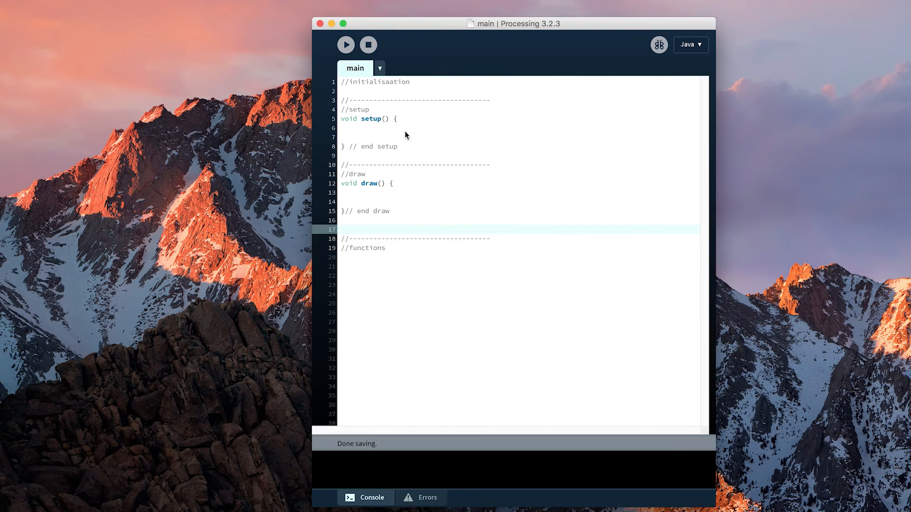
Step: Type print("testing"); in setup and run the sketch to print testing once
text(print)
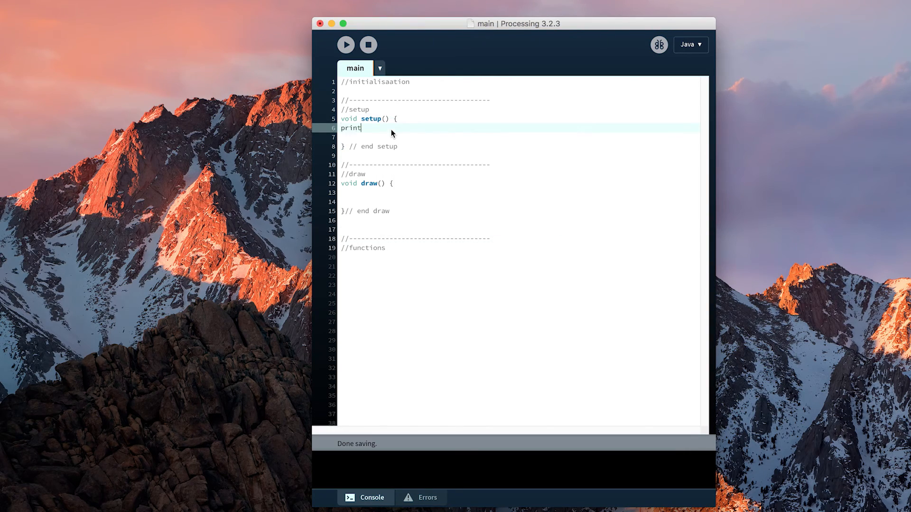
text((")
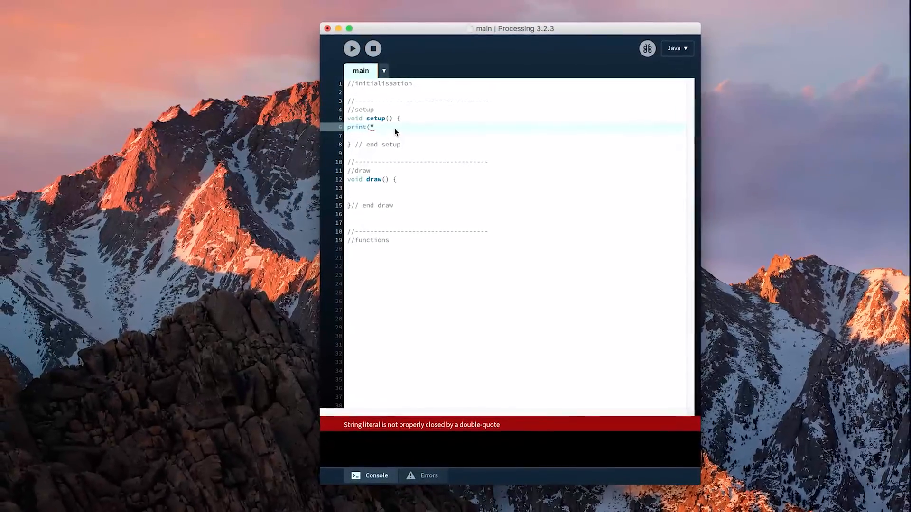
text(testing)
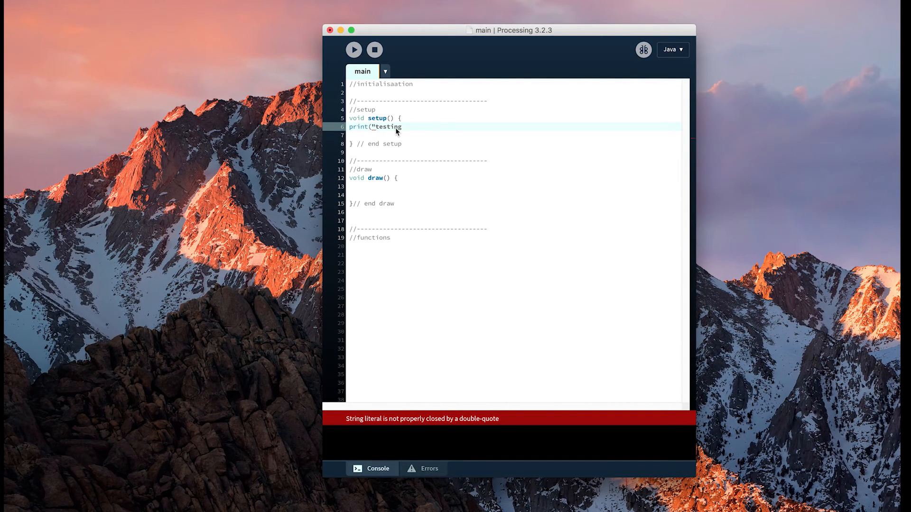
text(");)
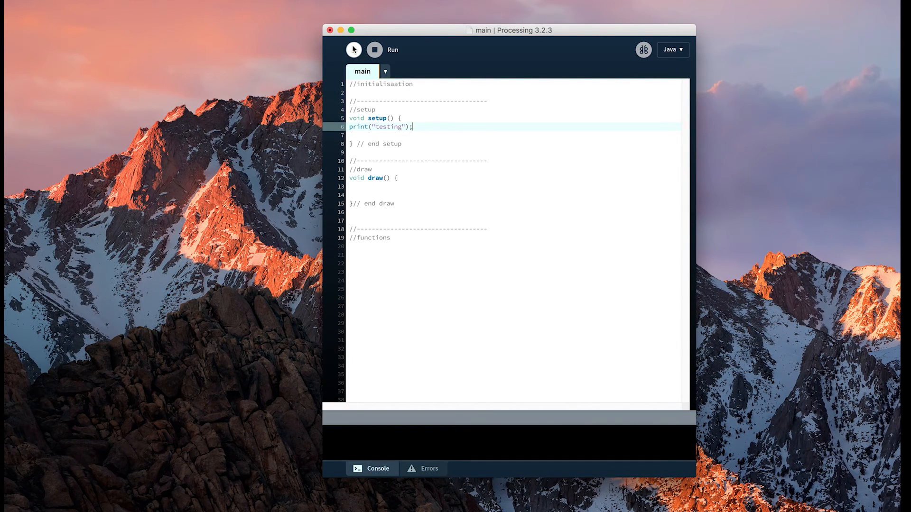
click(353, 49)
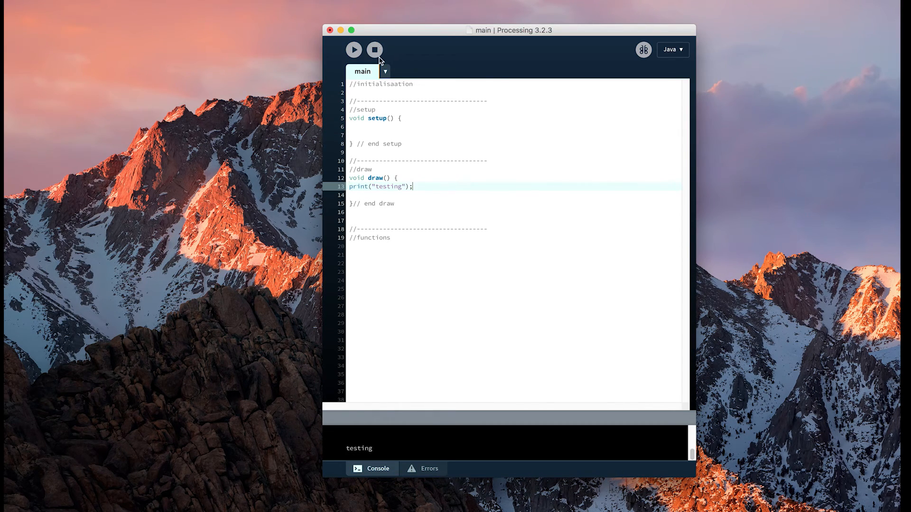
Step: Run the sketch with print("testing"); inside draw, then stop it
click(353, 50)
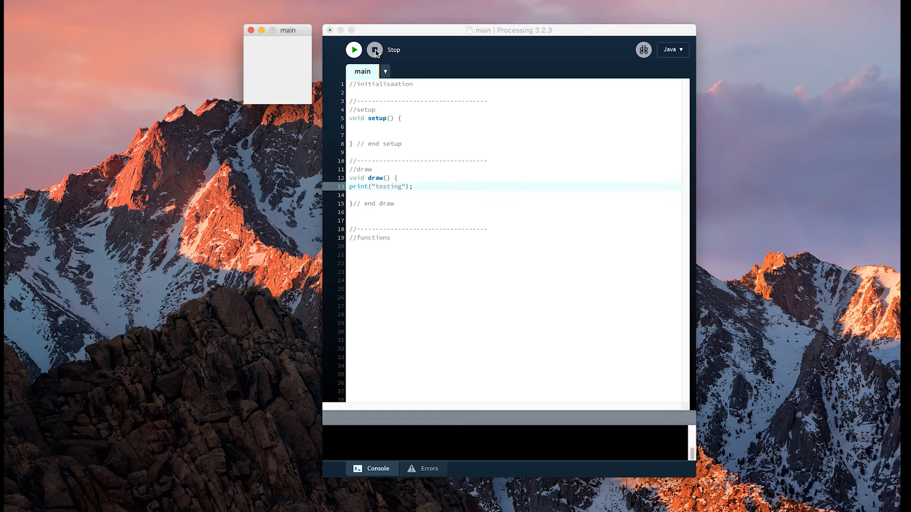
click(353, 50)
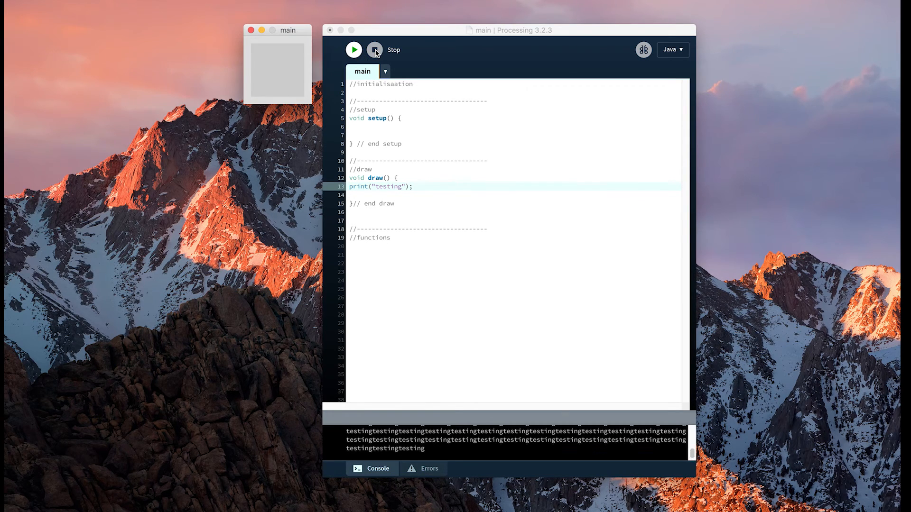
click(375, 49)
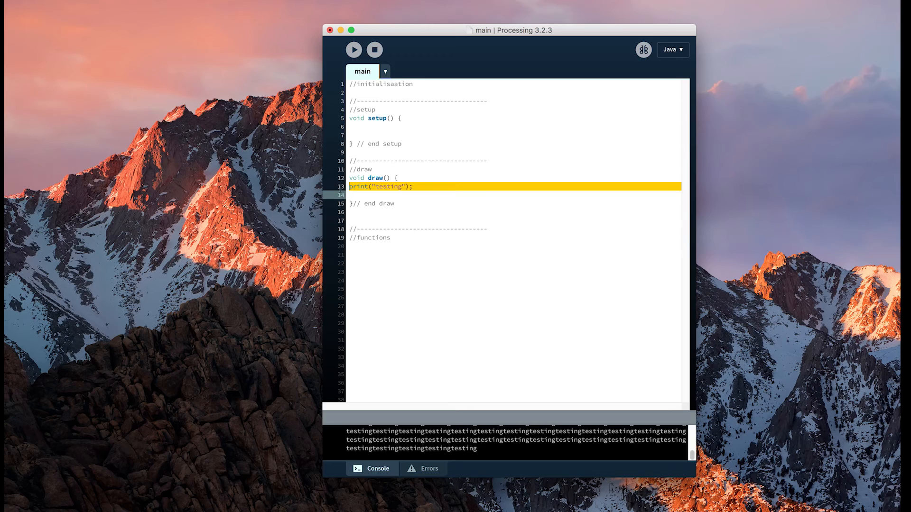